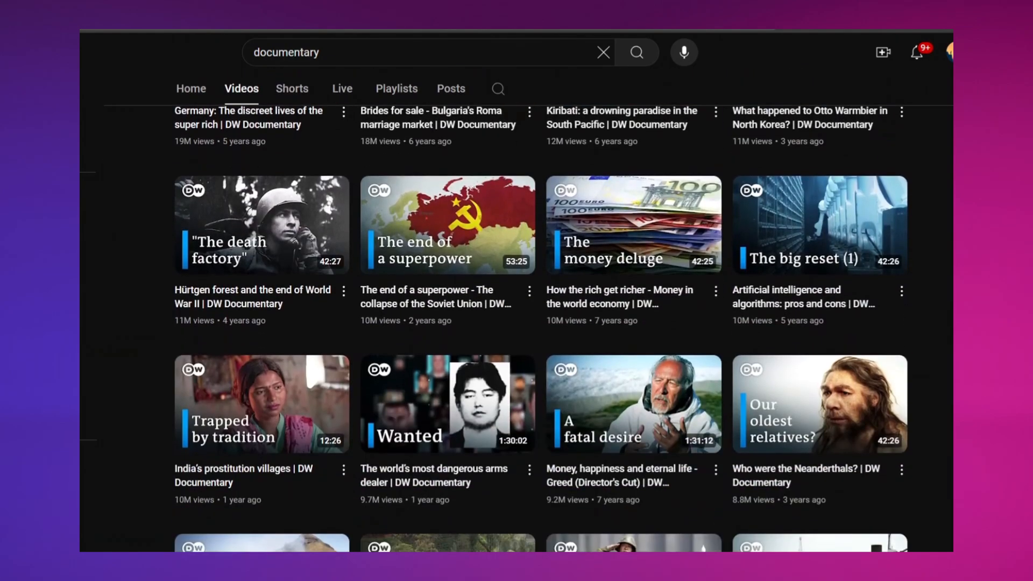
- Scroll through the YouTube results for 'documentary' and 'educational documentary videos'
scroll("down", 3)
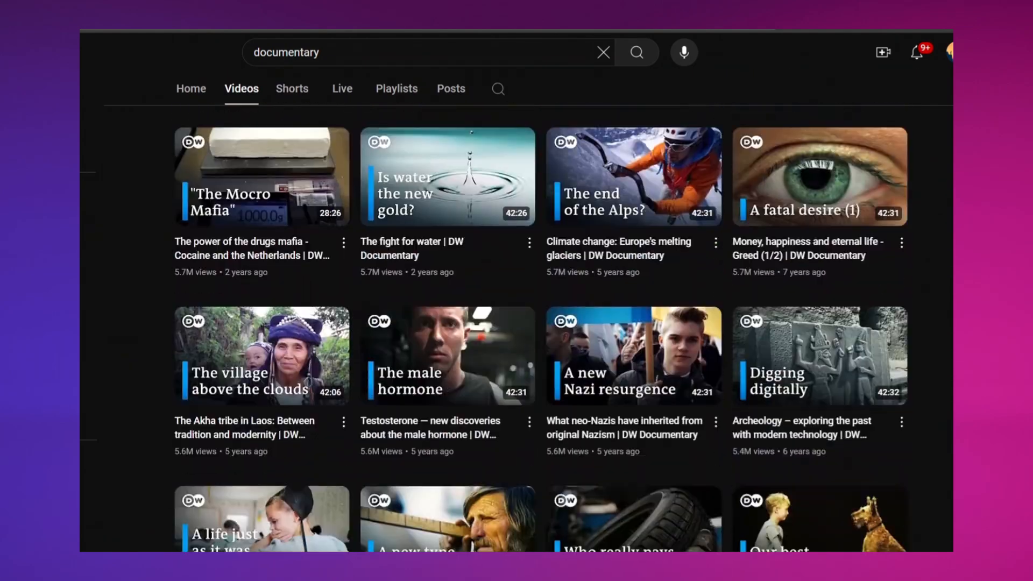
scroll("down", 3)
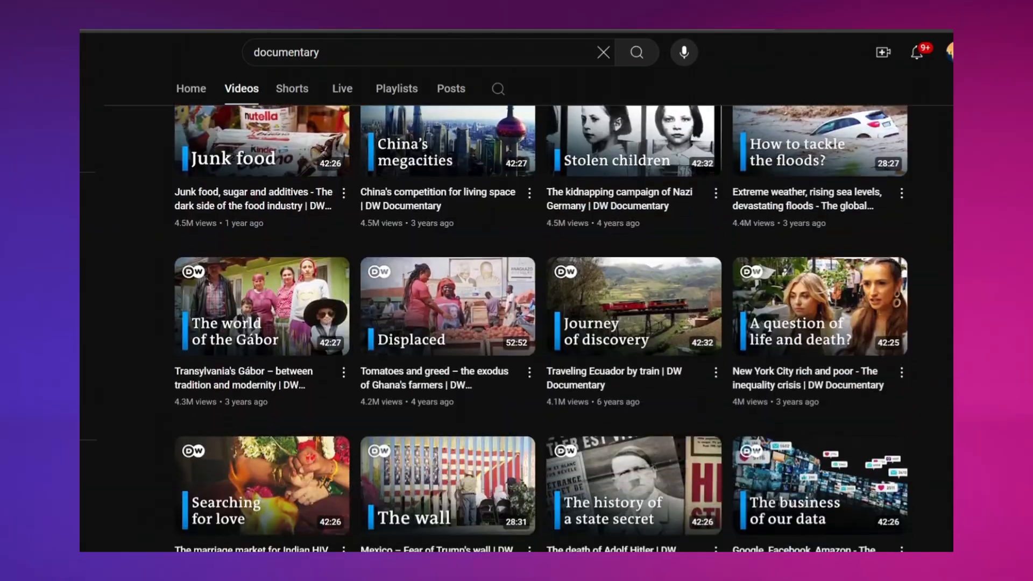
scroll("down", 3)
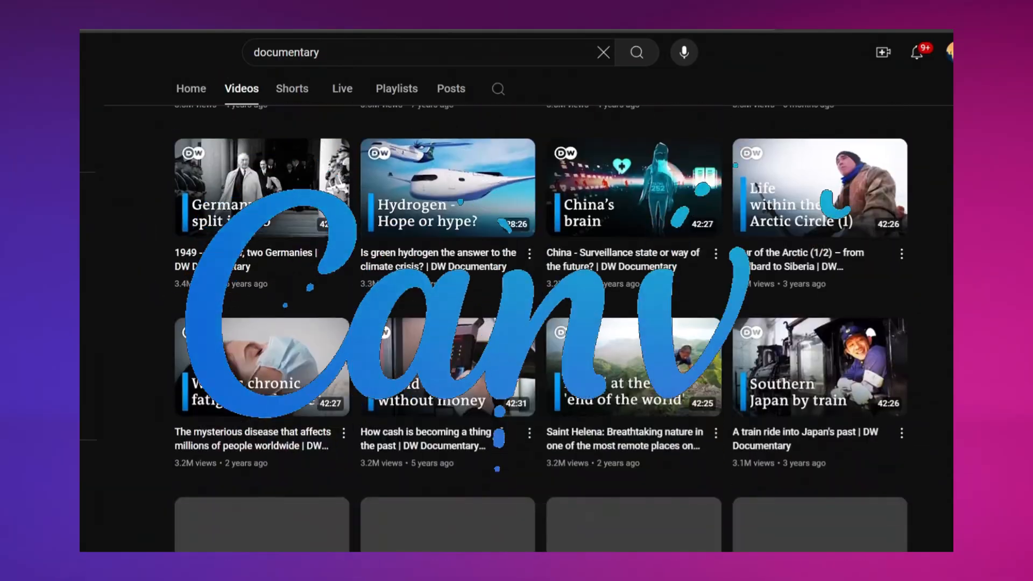
scroll("down", 3)
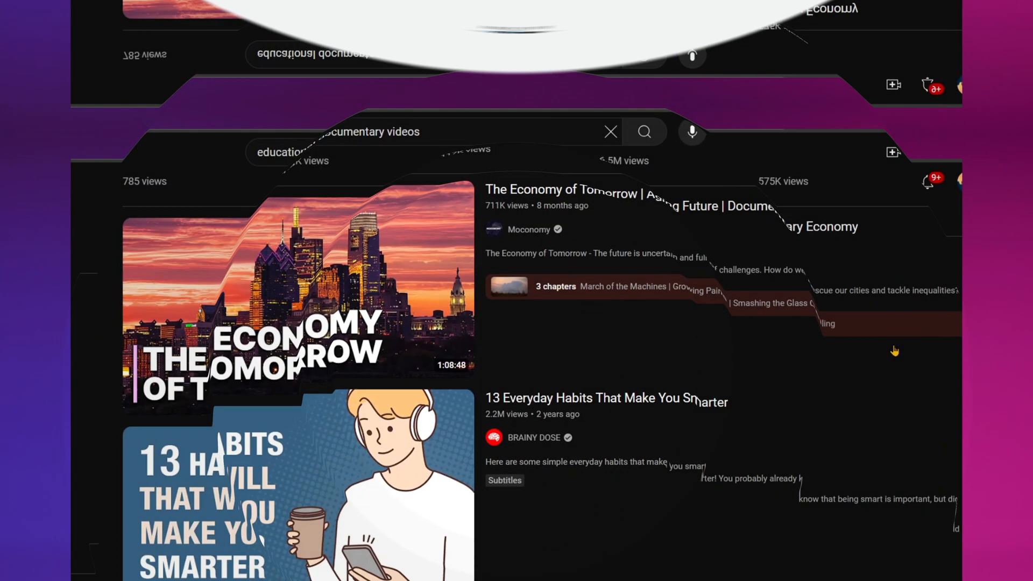
scroll("down", 3)
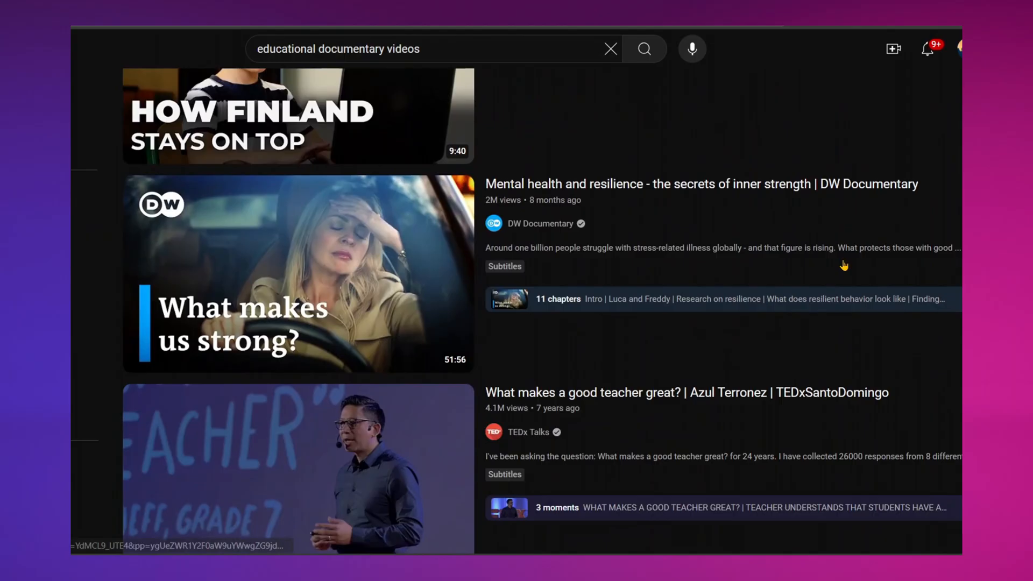
scroll("down", 3)
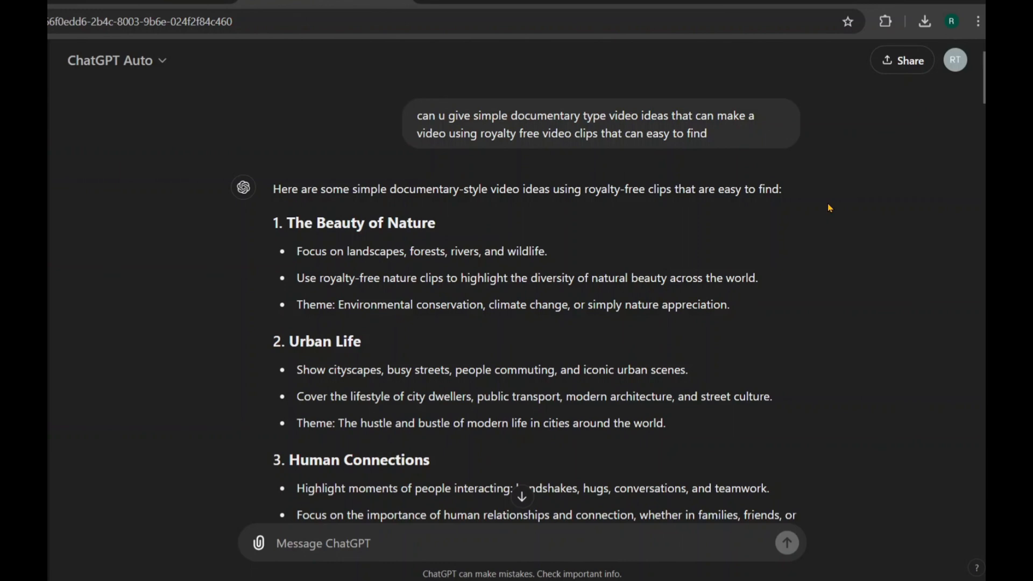
scroll("down", 3)
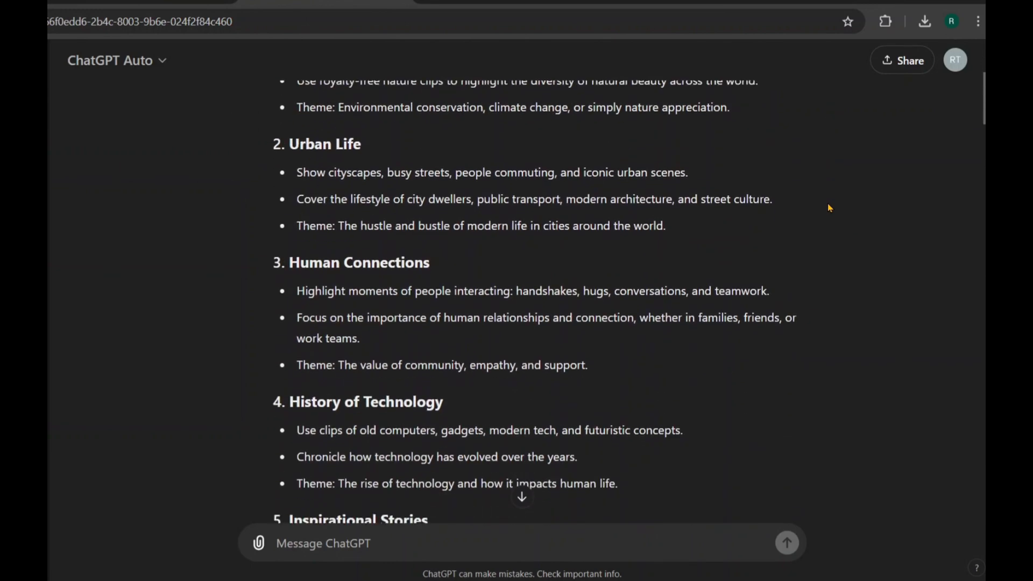
scroll("down", 3)
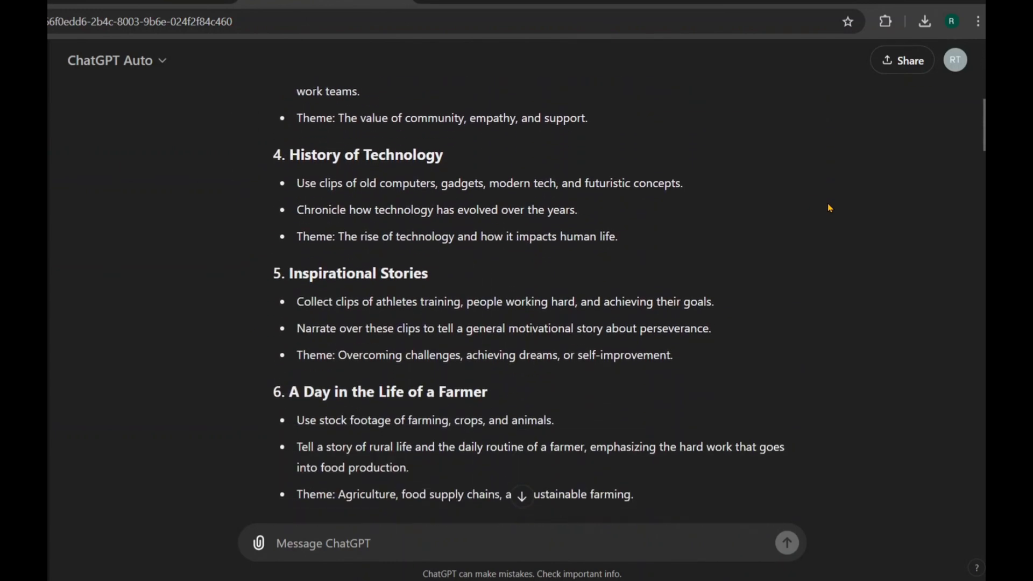
scroll("down", 3)
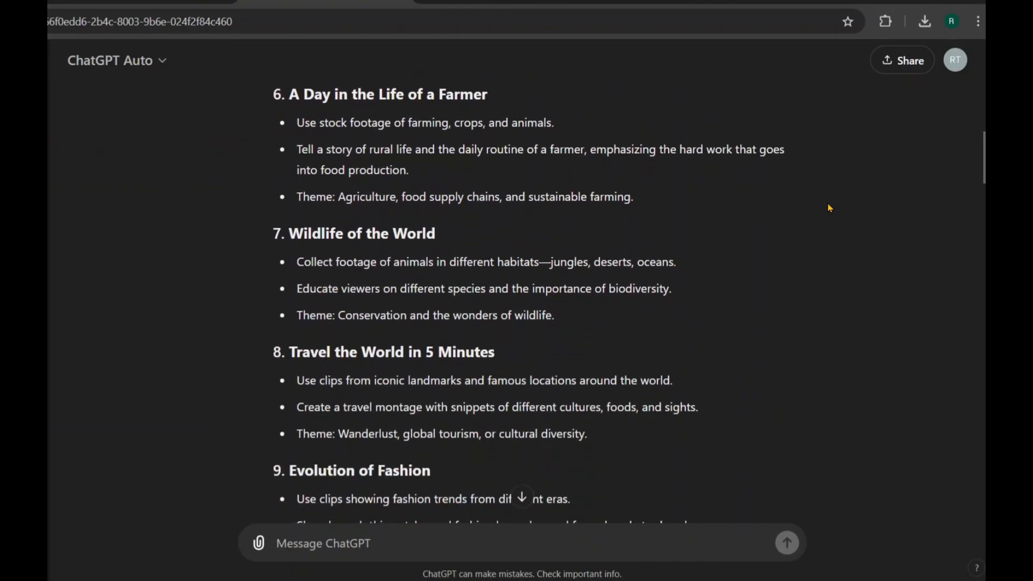
scroll("down", 3)
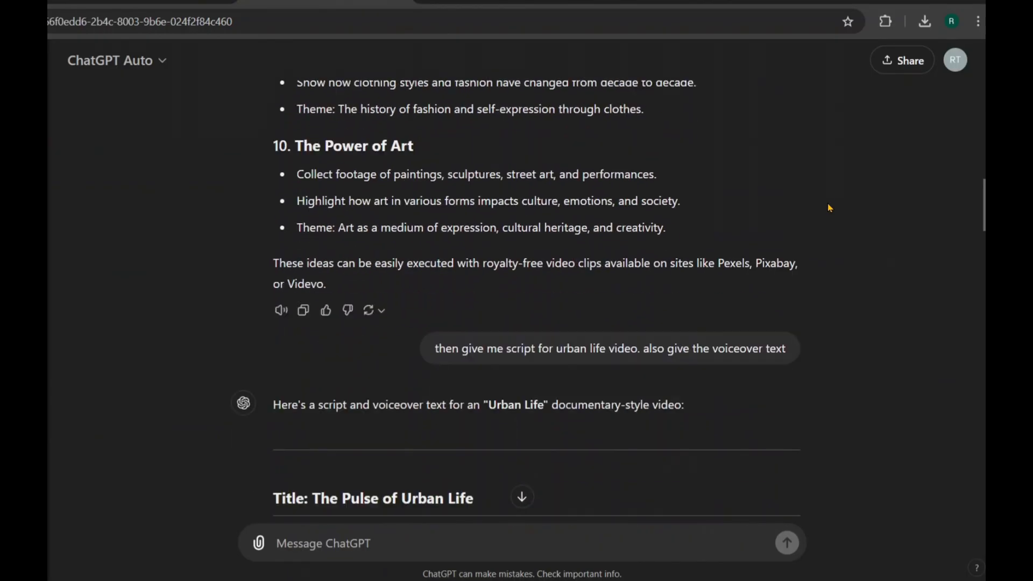
scroll("down", 3)
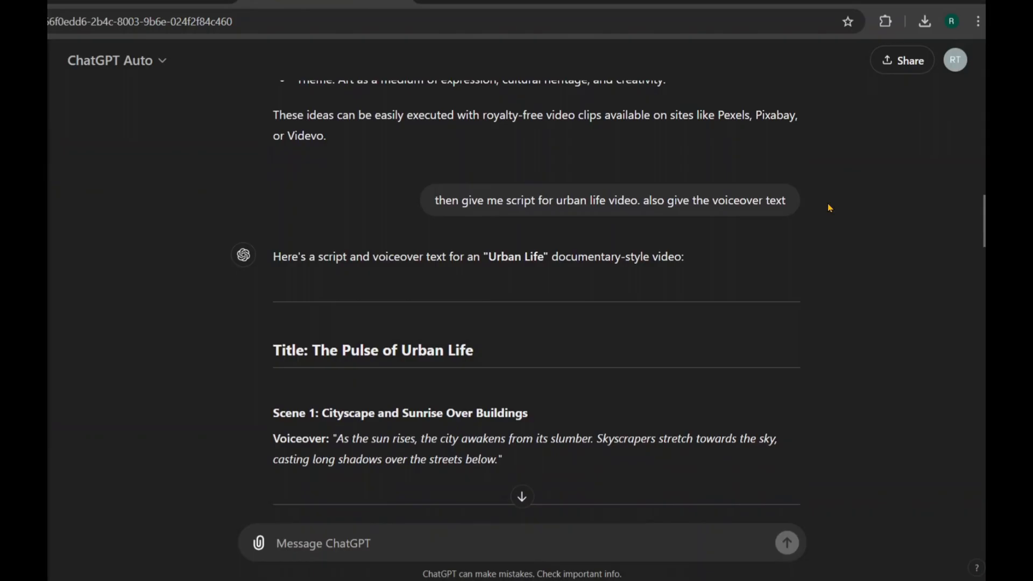
scroll("down", 3)
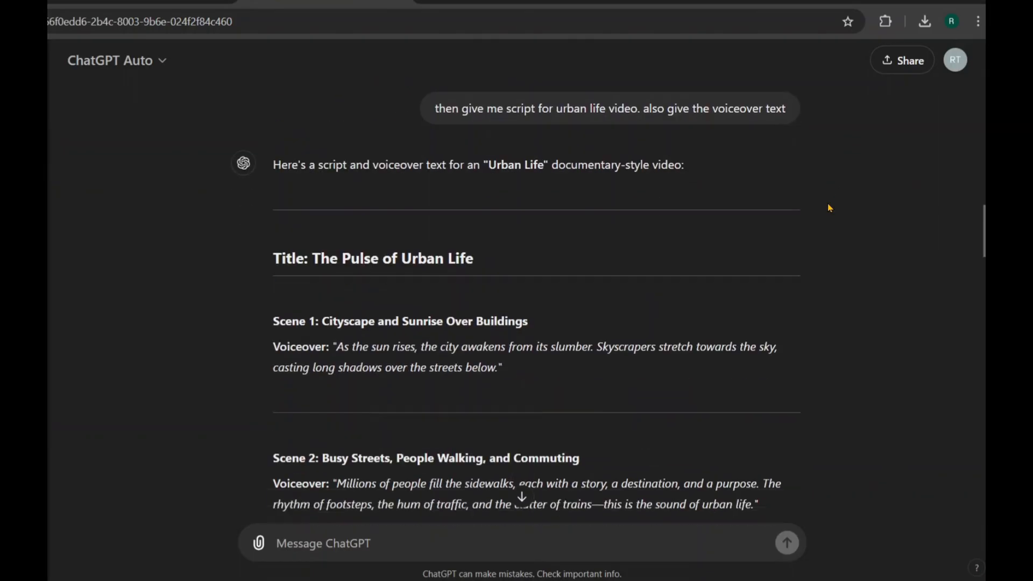
scroll("down", 3)
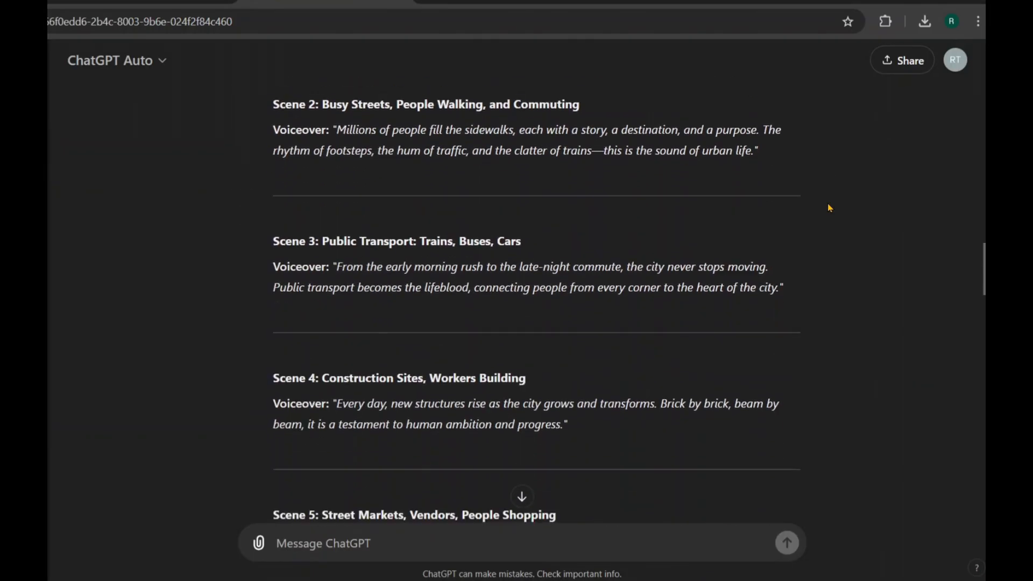
scroll("down", 3)
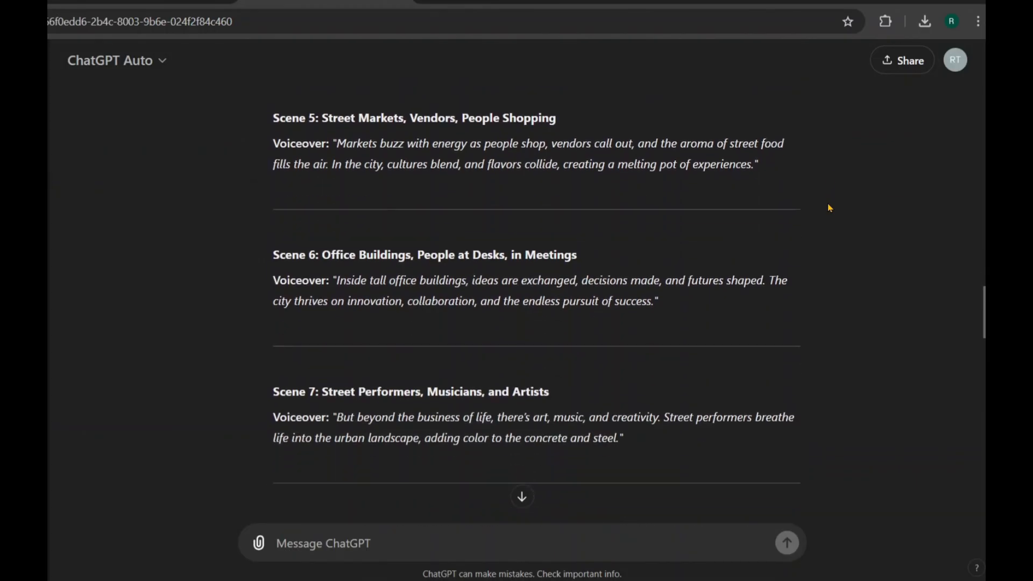
scroll("down", 3)
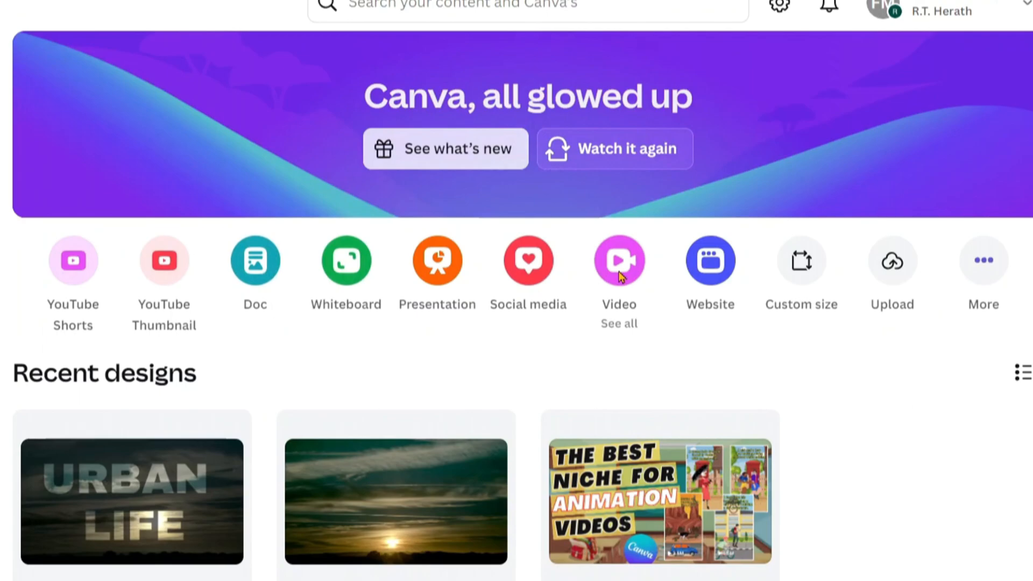
- Create a Video (1080p) design and open the Elements stock videos library
left_click(618, 259)
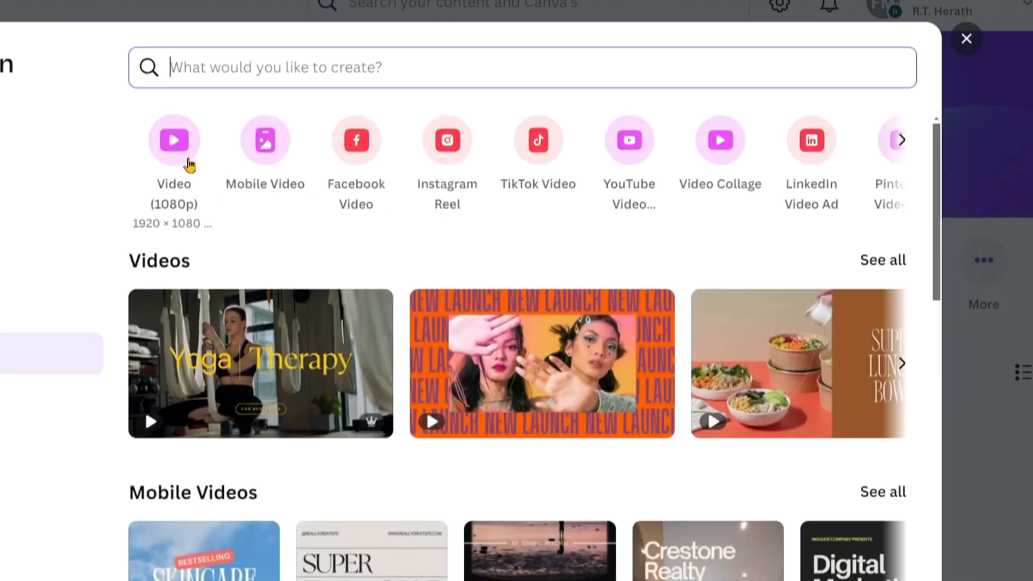
left_click(174, 139)
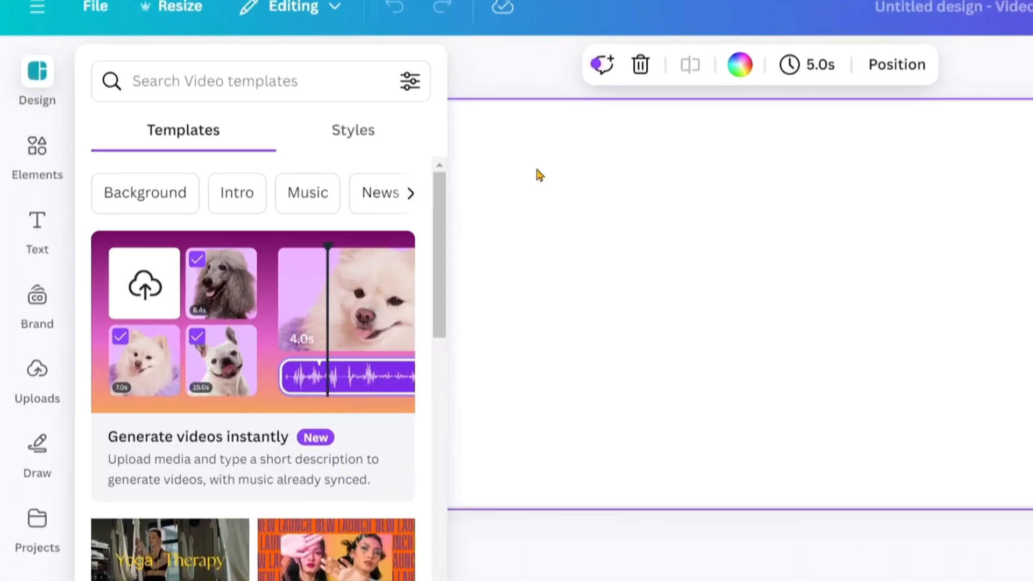
left_click(37, 155)
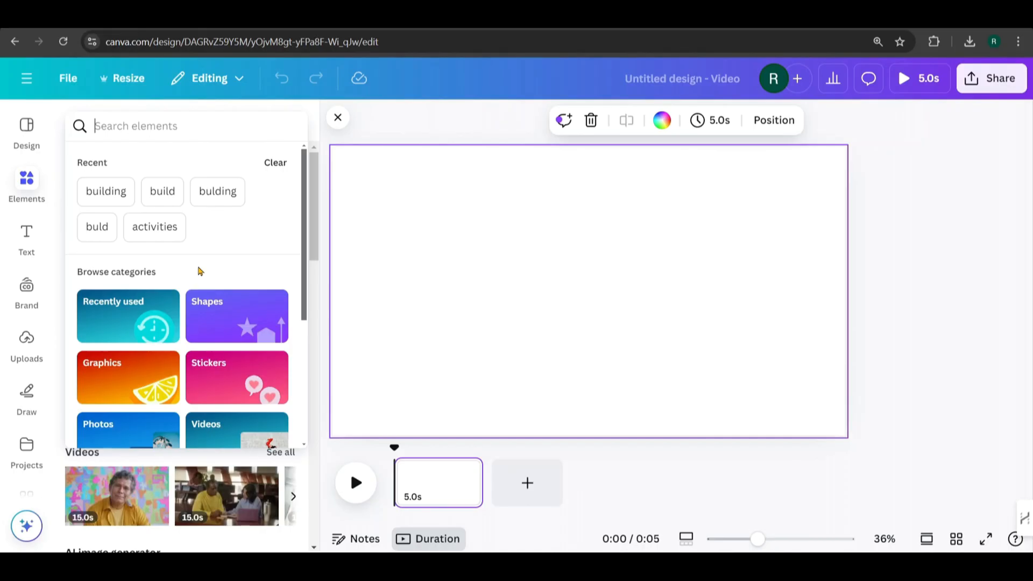
left_click(281, 452)
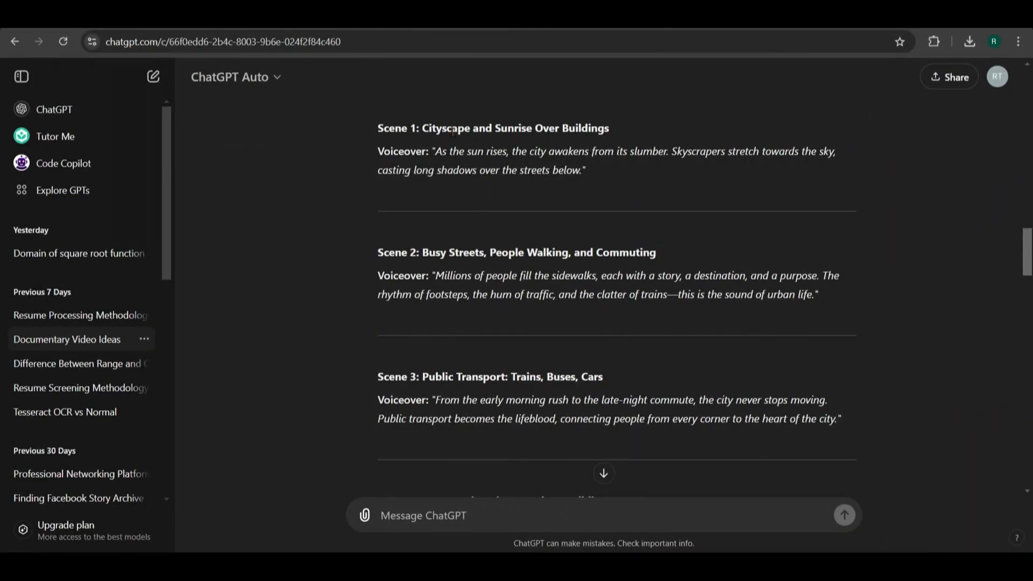
- Copy the scene 1 title, search videos for 'Sunrise Over Buildings' and add the city clip
right_click(447, 129)
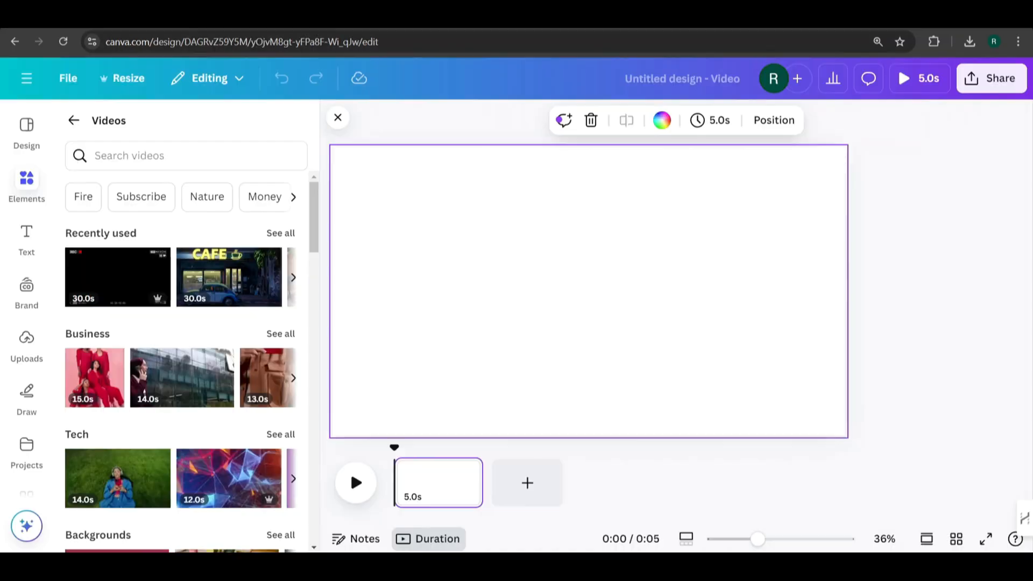
left_click(184, 155)
type("Sunrise Over Buildings")
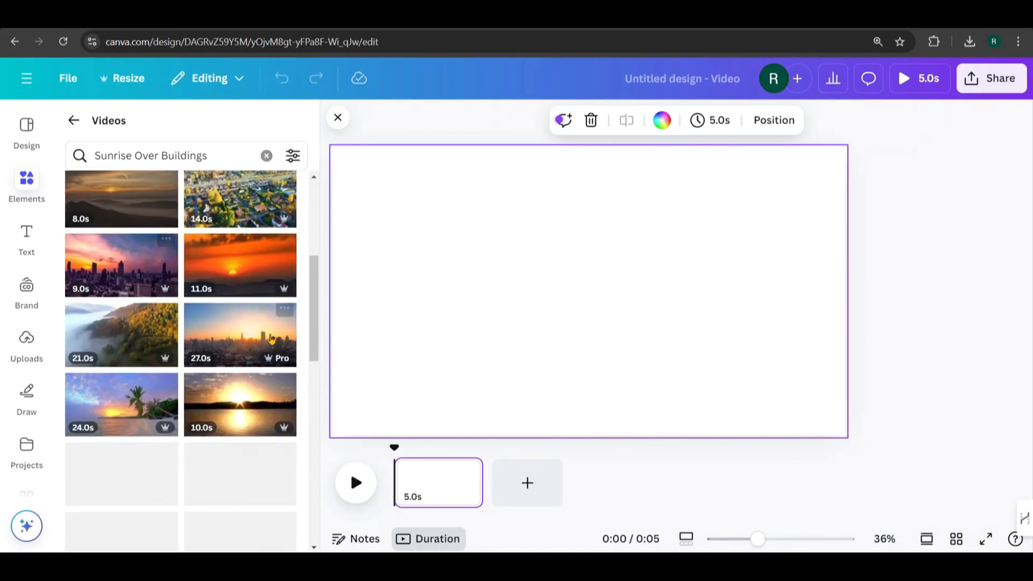
left_click(240, 334)
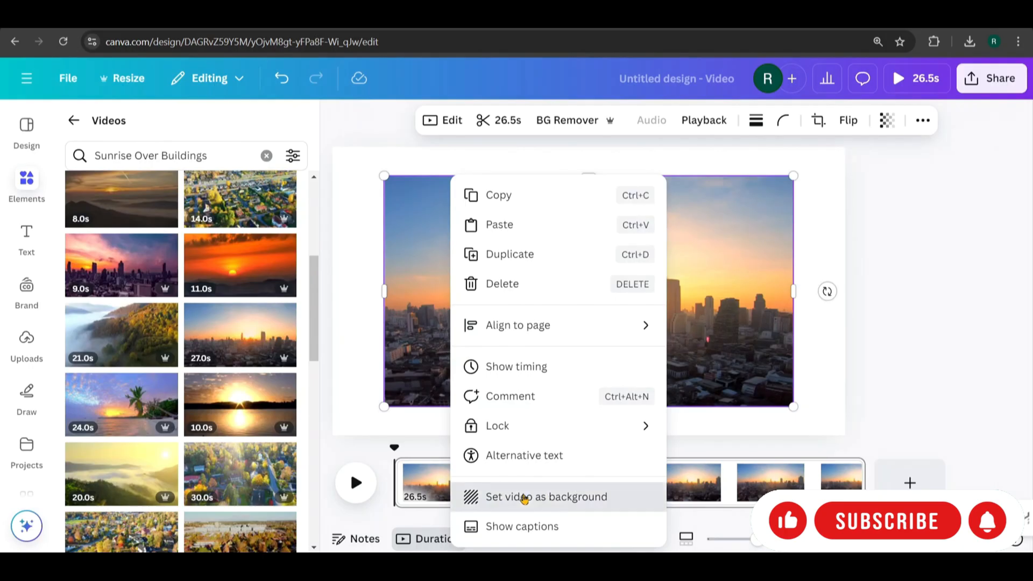
- Set the sunrise clip as the page background and trim it to 5.0s
left_click(546, 497)
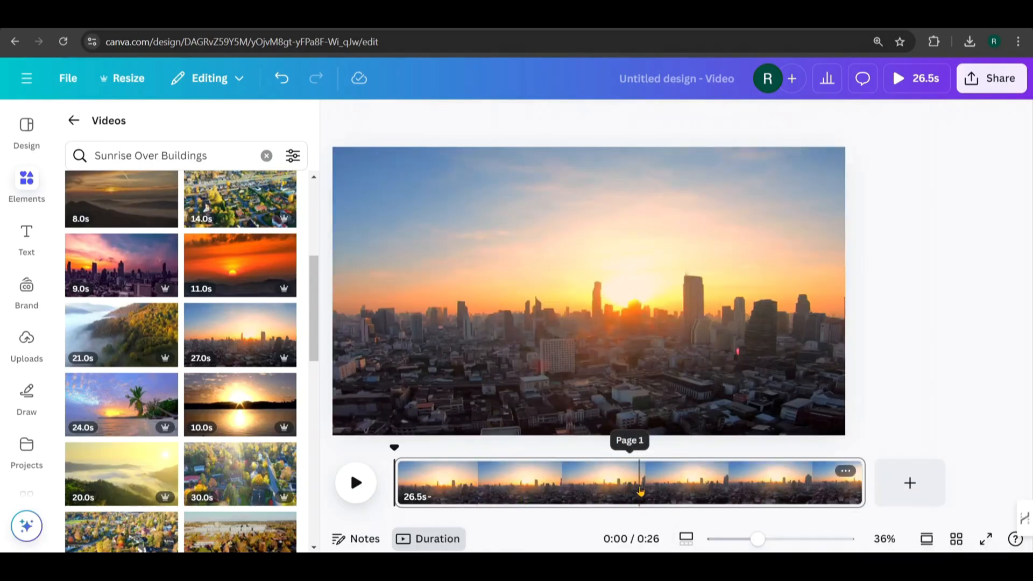
left_click(590, 475)
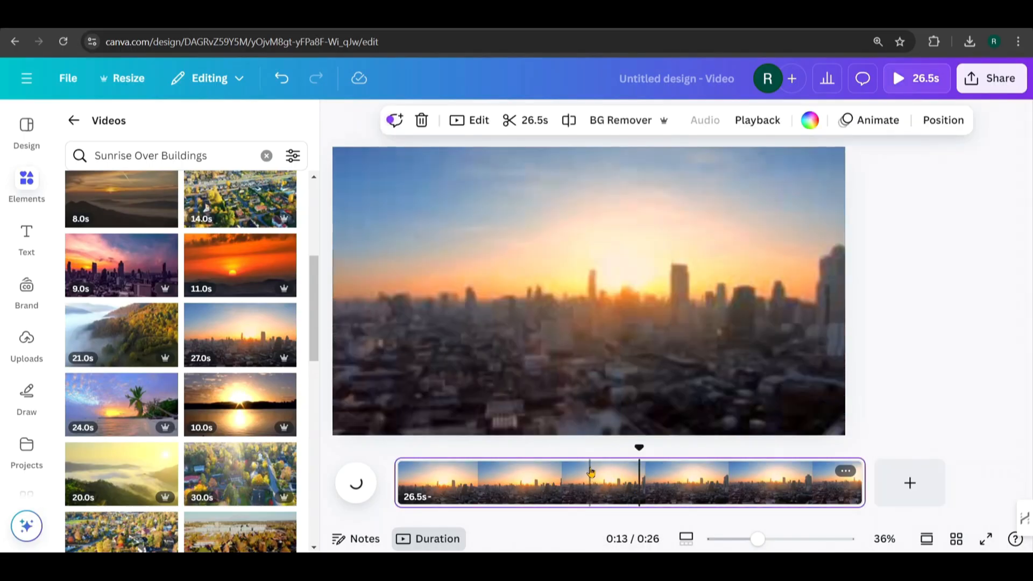
left_click(757, 120)
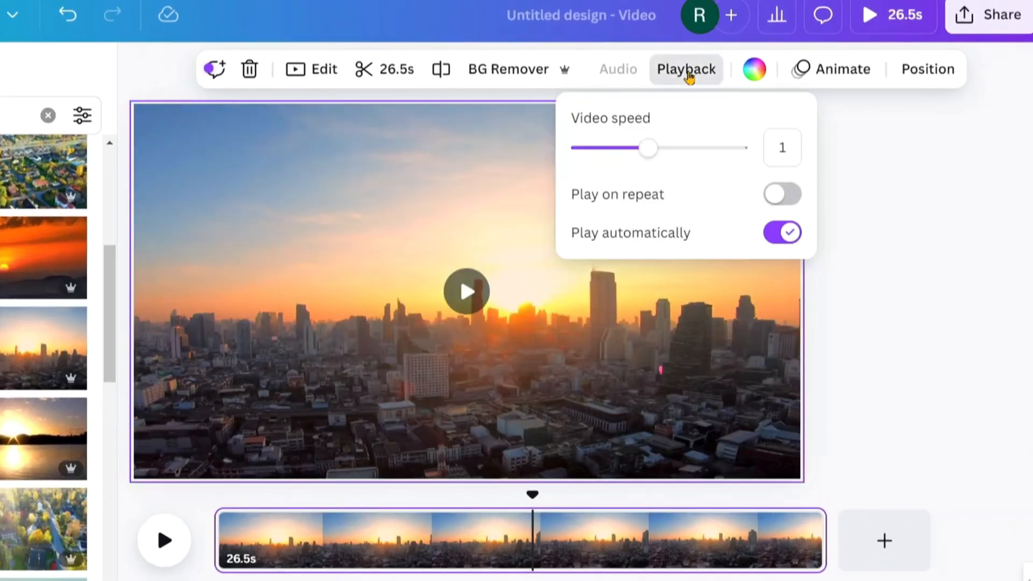
left_click_drag(647, 147, 738, 147)
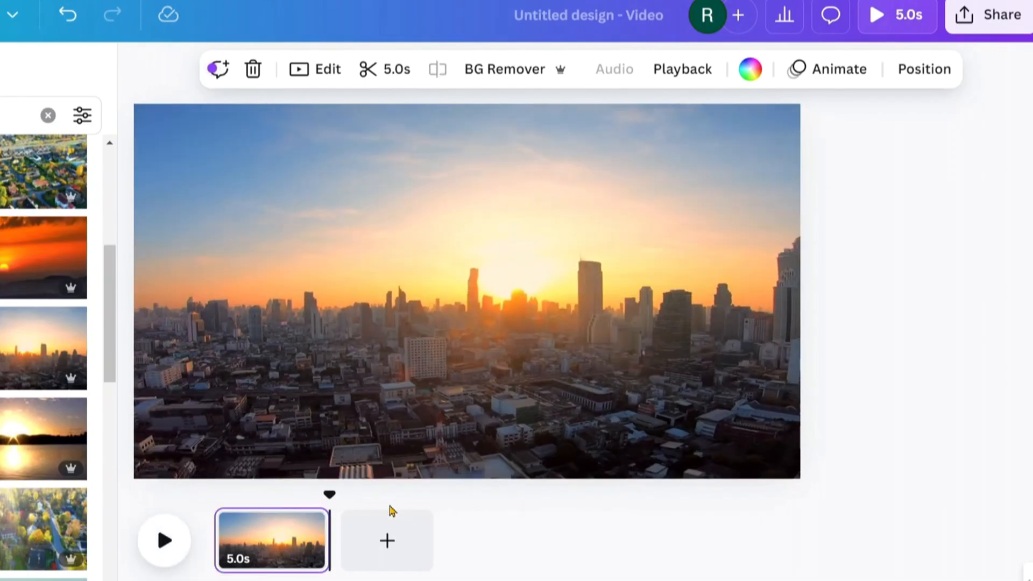
- Add a blank page and place a 'Busy Streets' walking crowd clip on page 2
left_click(387, 540)
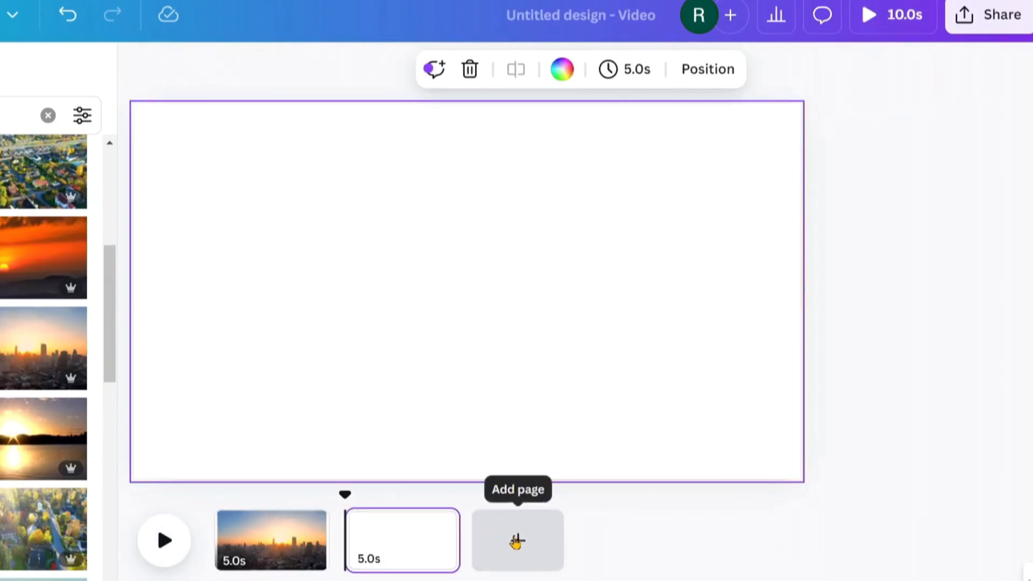
left_click(517, 541)
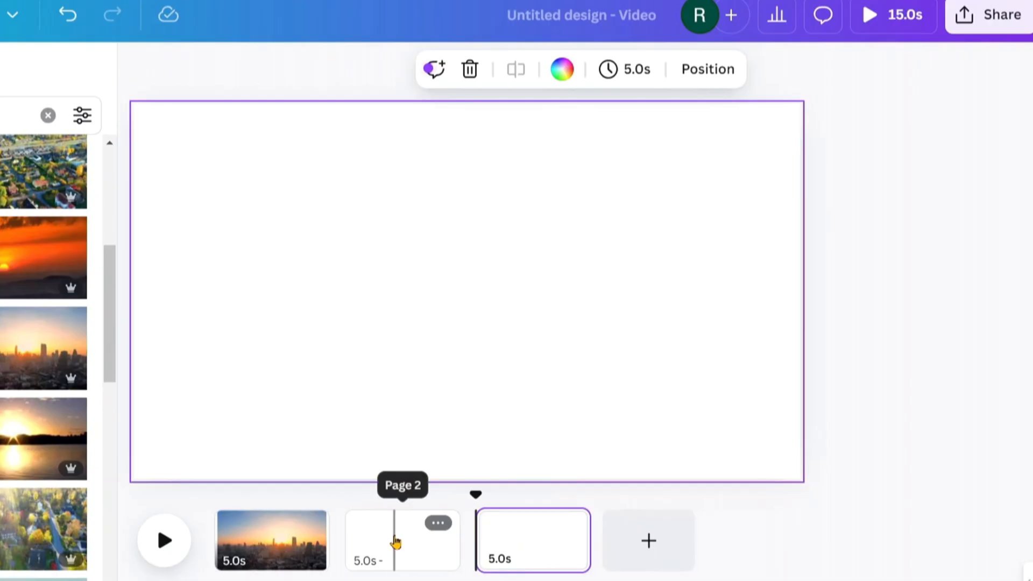
left_click(401, 539)
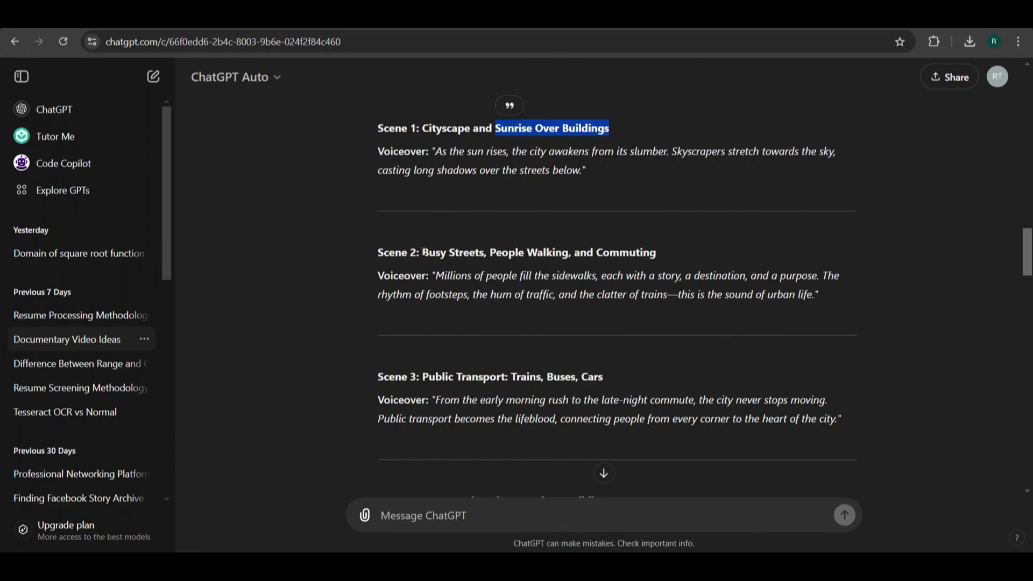
right_click(453, 252)
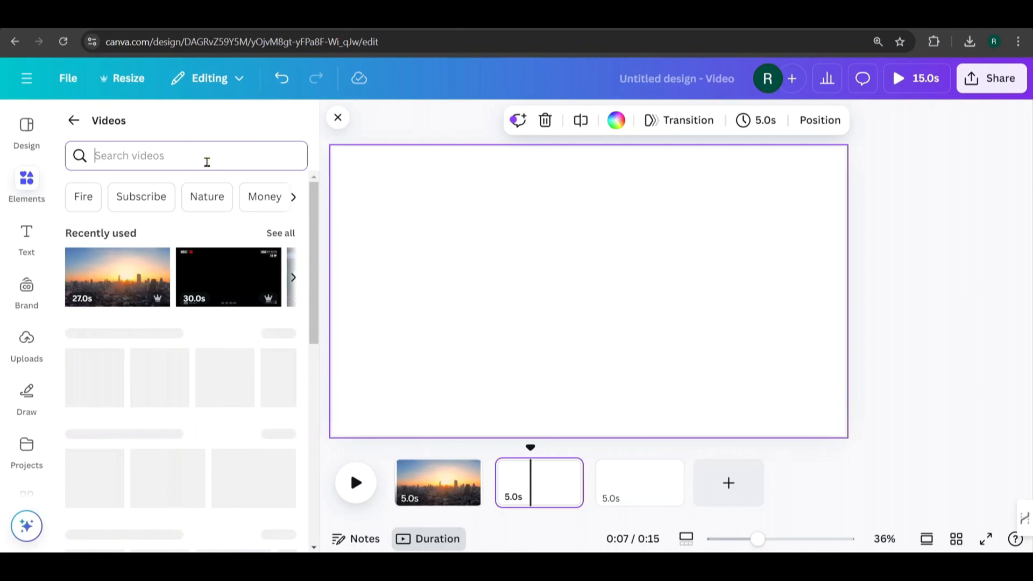
type("Busy Streets")
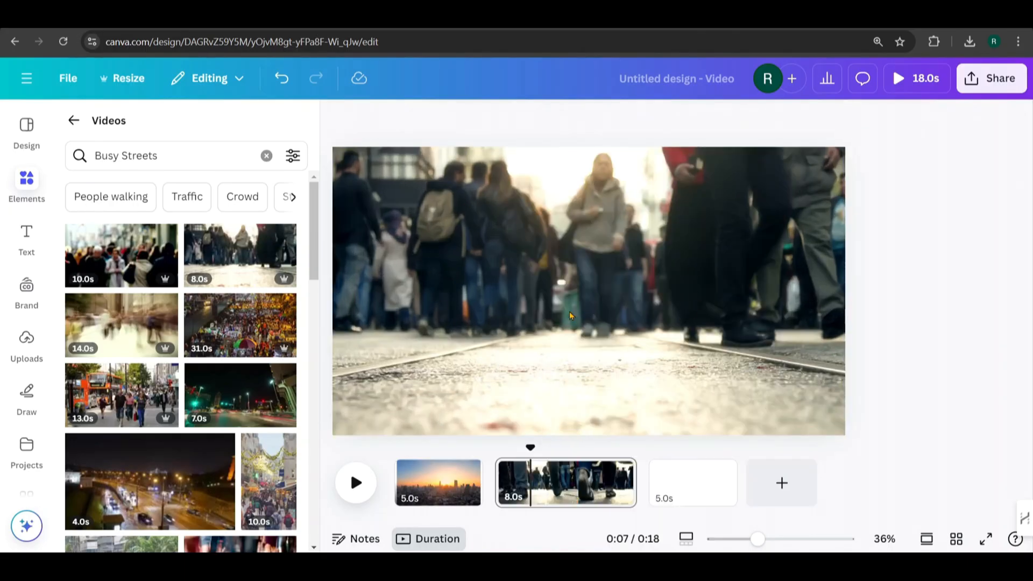
left_click(588, 292)
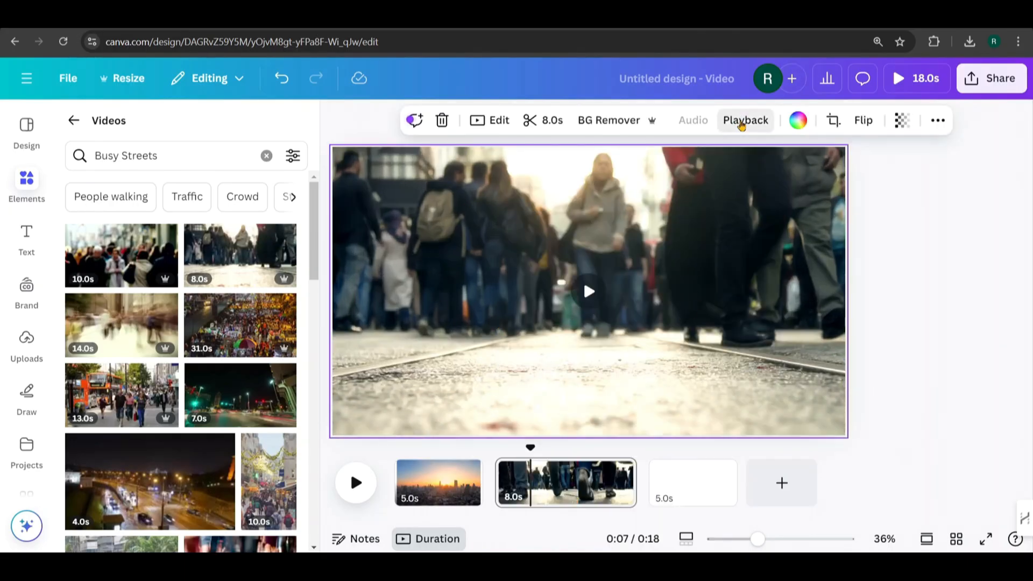
- Set the crowd clip's playback speed to 2 and move on to page 3
left_click(745, 120)
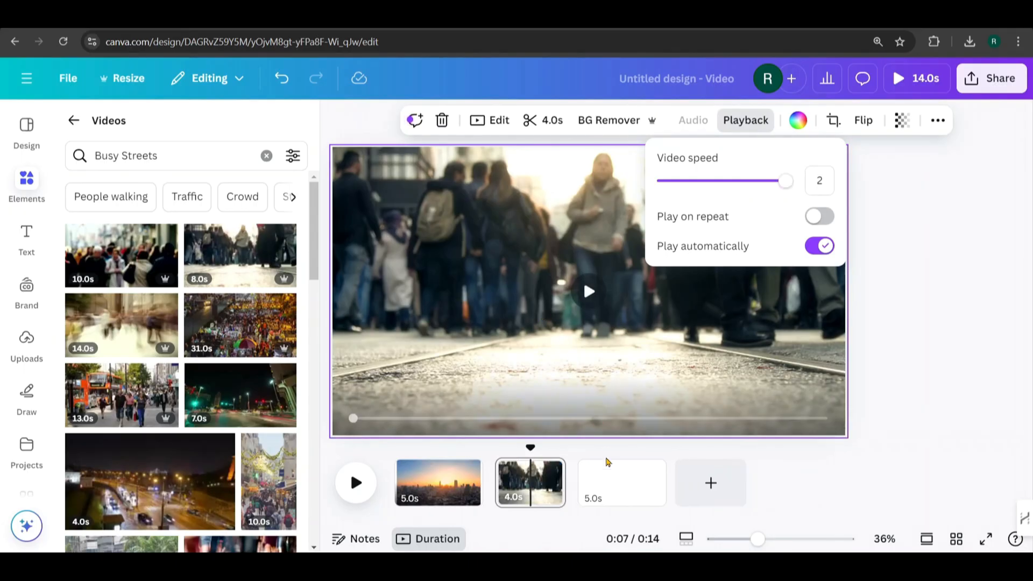
left_click(622, 482)
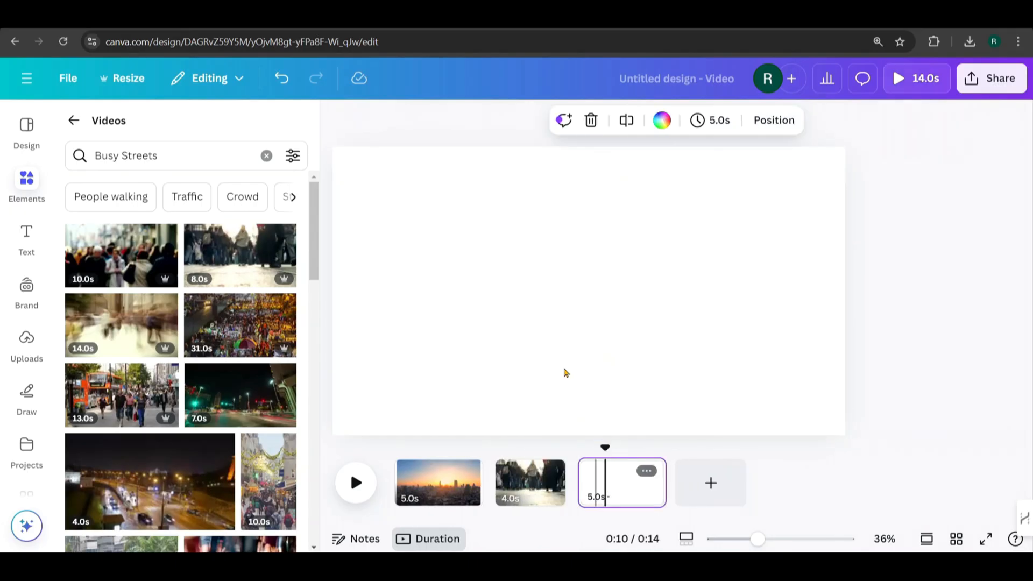
scroll("down", 3)
type("Public Transport")
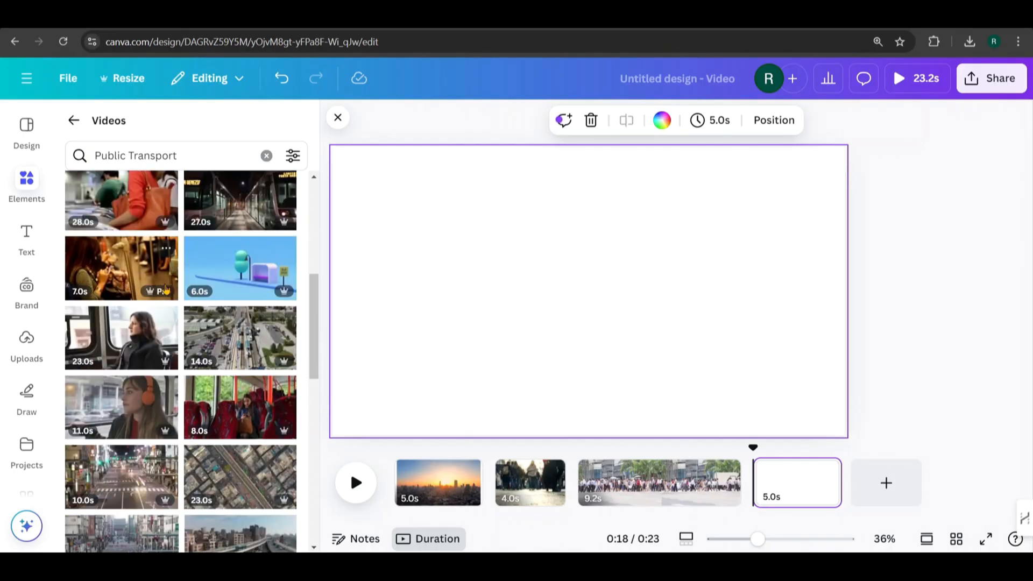
- Search stock videos for 'buses' and add the red double-decker night bus clip
scroll("down", 3)
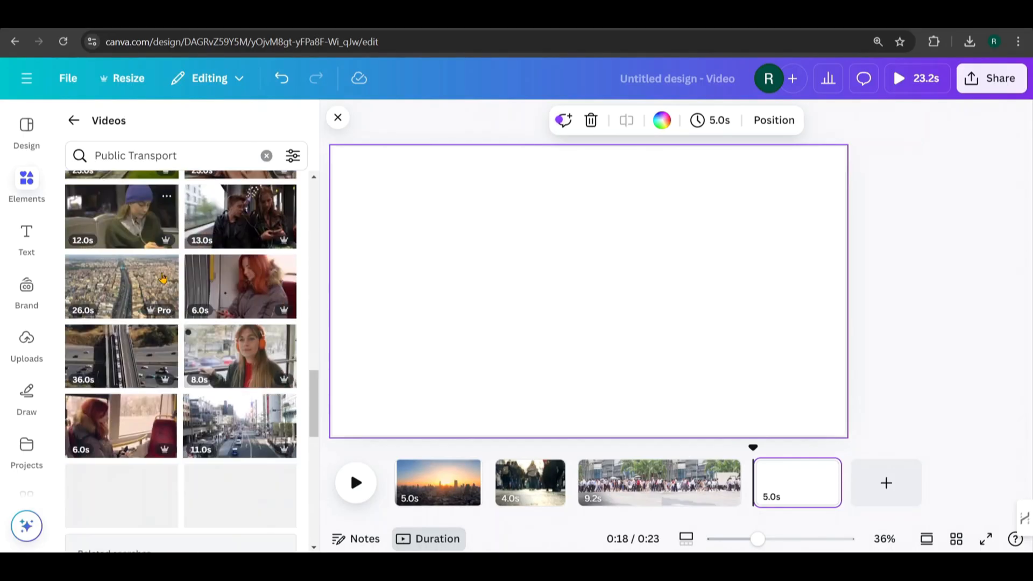
left_click(135, 155)
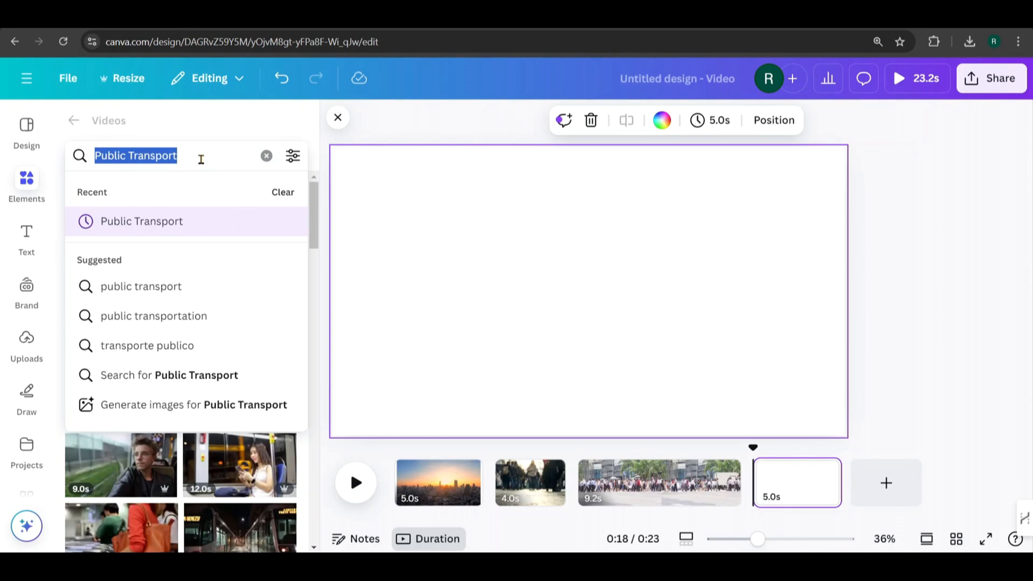
type("buses")
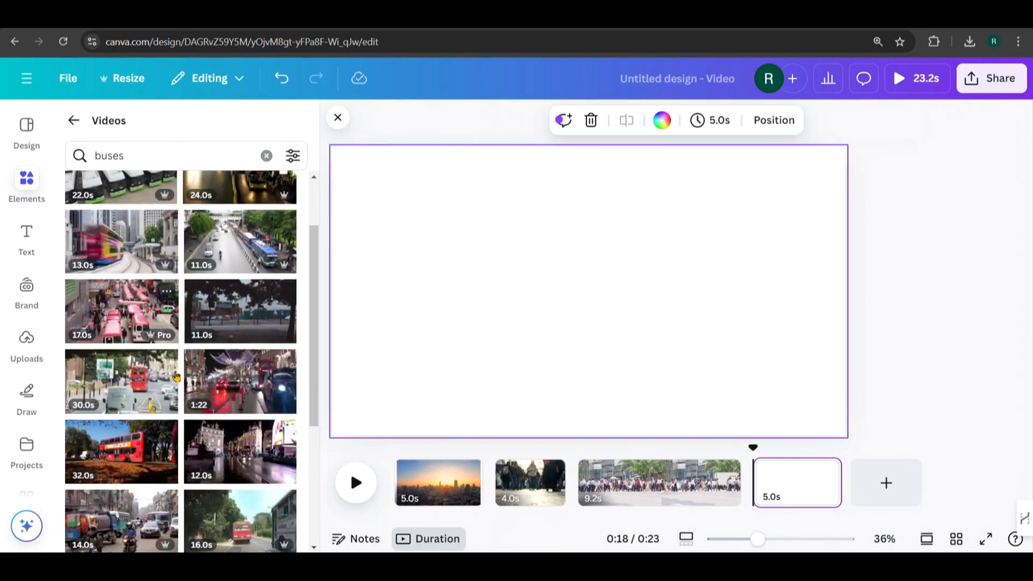
scroll("down", 3)
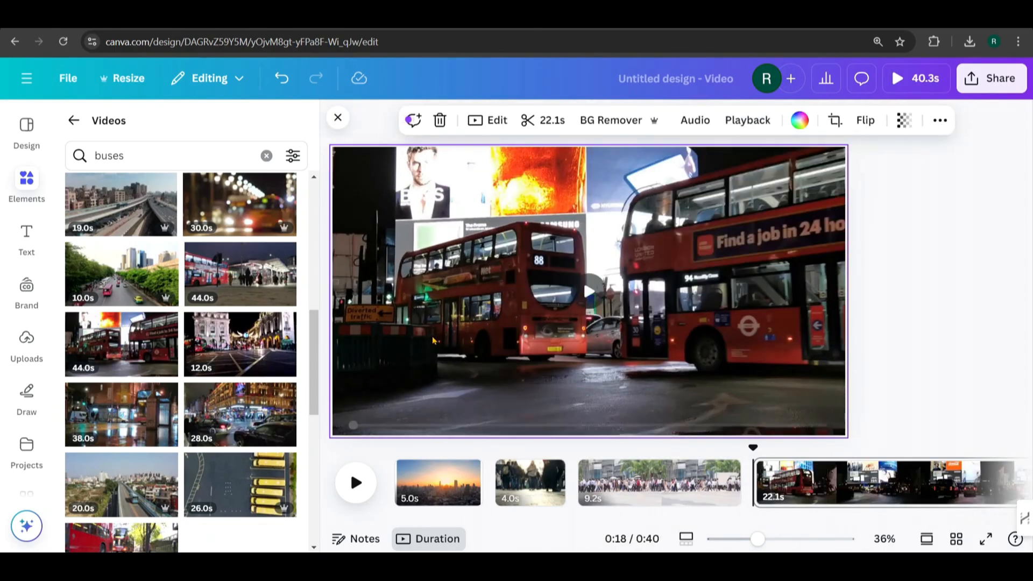
scroll("down", 3)
type("train in city")
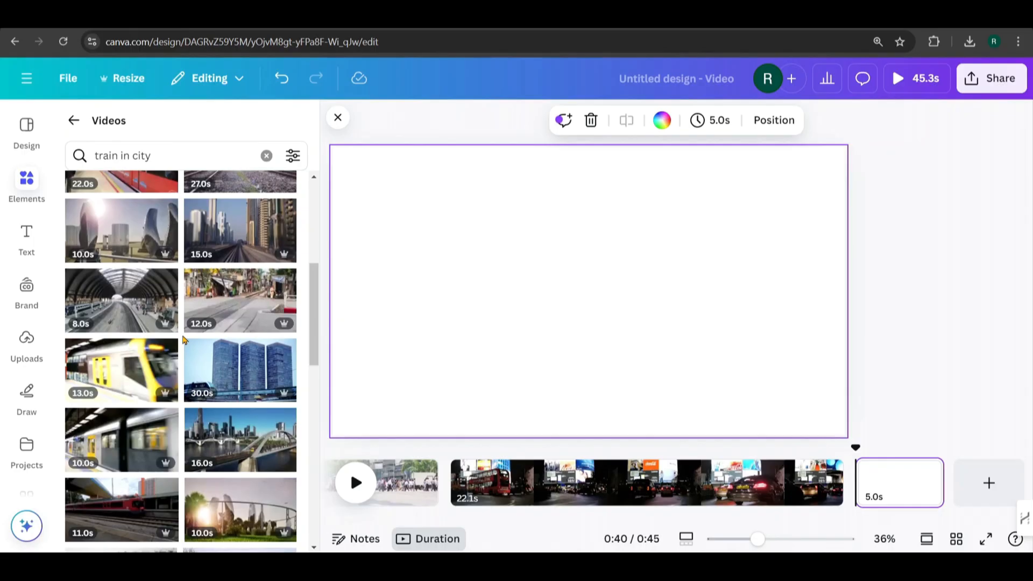
scroll("down", 3)
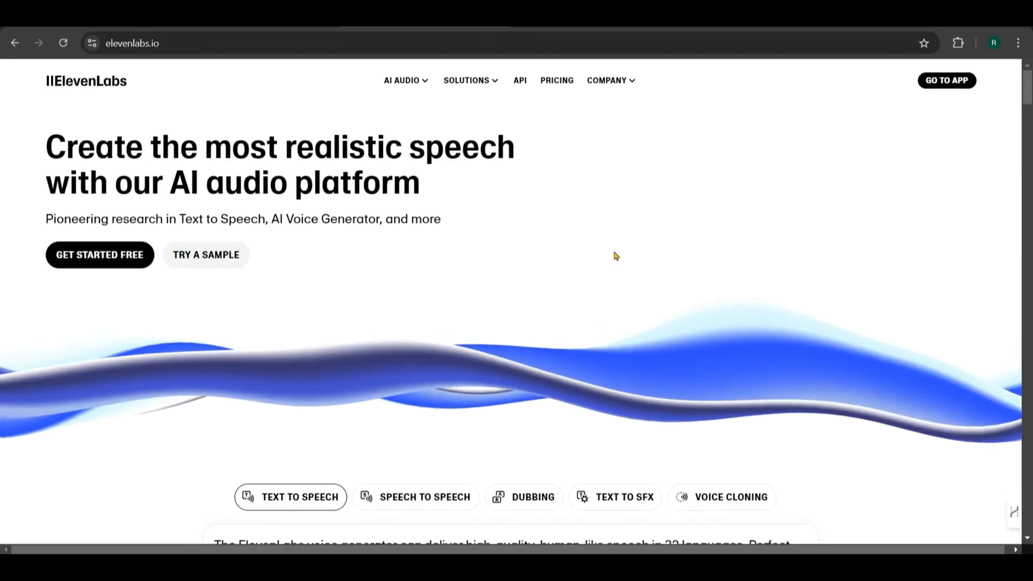
- Enter the ElevenLabs speech app via Get Started Free
scroll("down", 3)
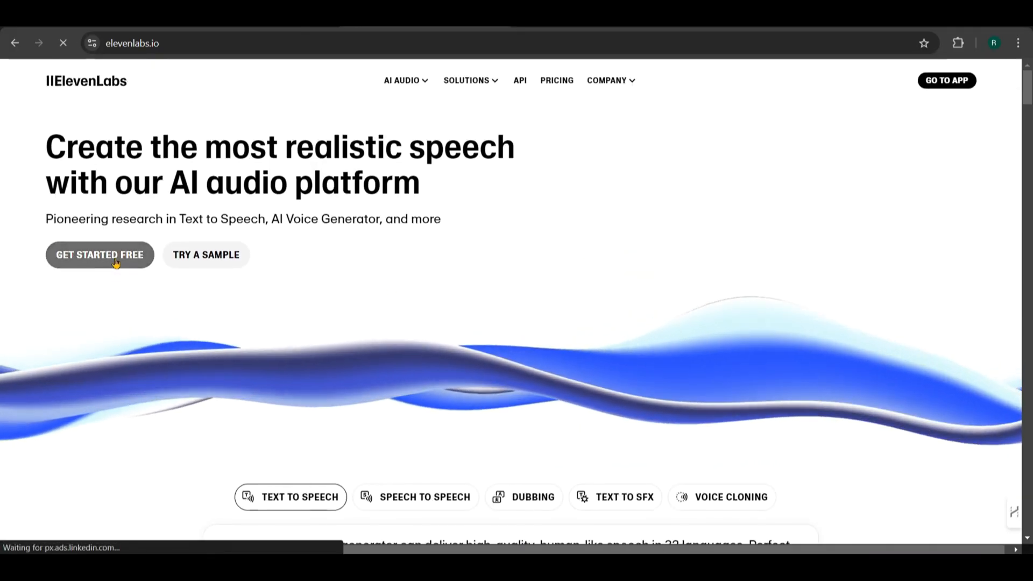
left_click(99, 255)
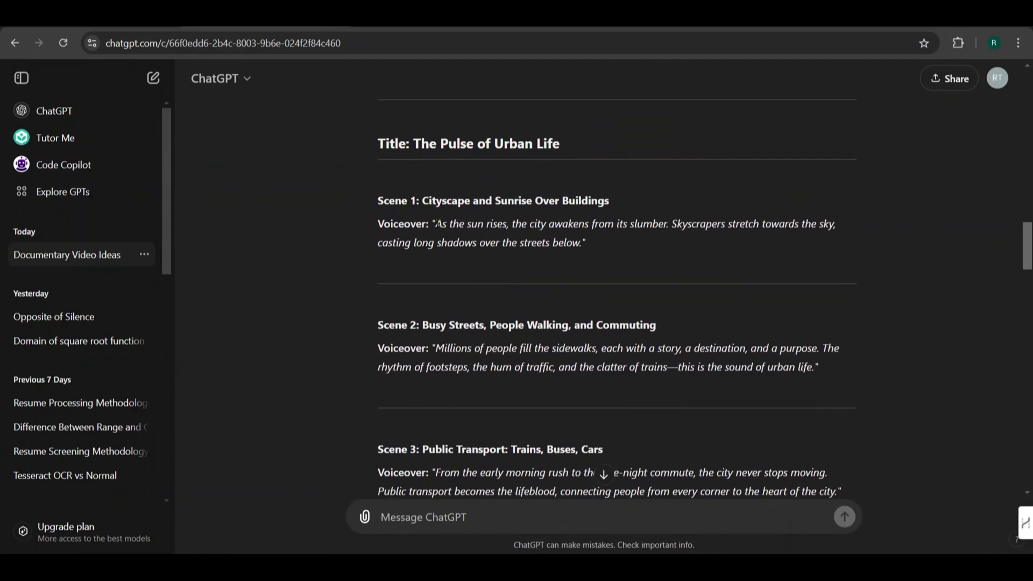
- Paste the Scene 1 voiceover into Text to Speech, previewing Brian, Charlie and Bill but keeping Liam
left_click_drag(437, 224, 579, 243)
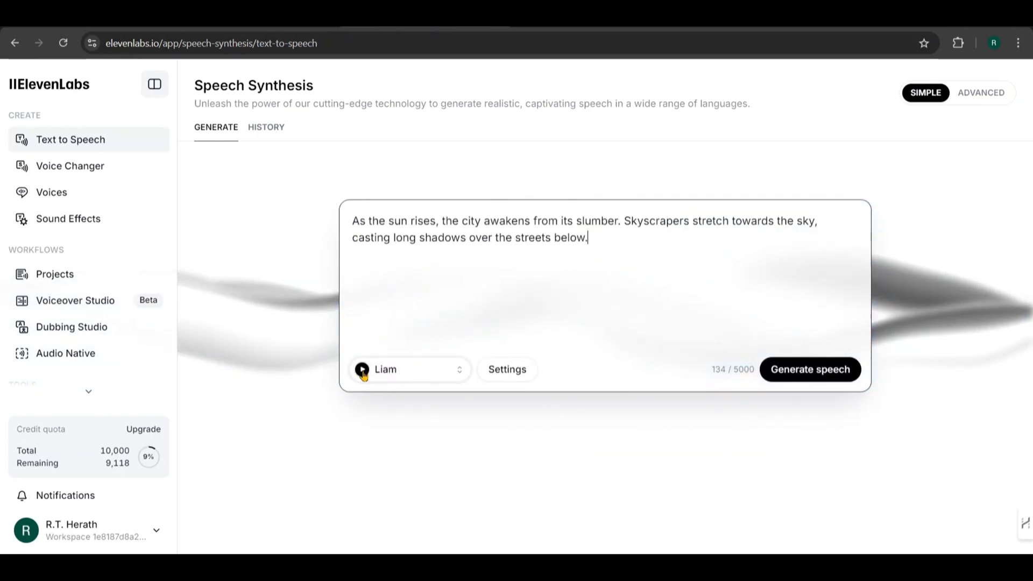
left_click(362, 370)
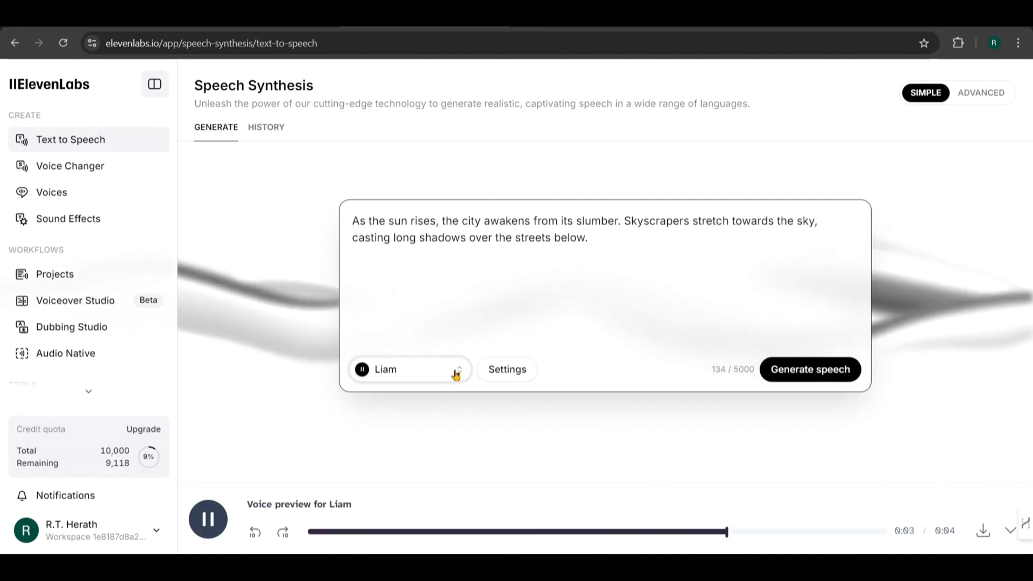
left_click(409, 369)
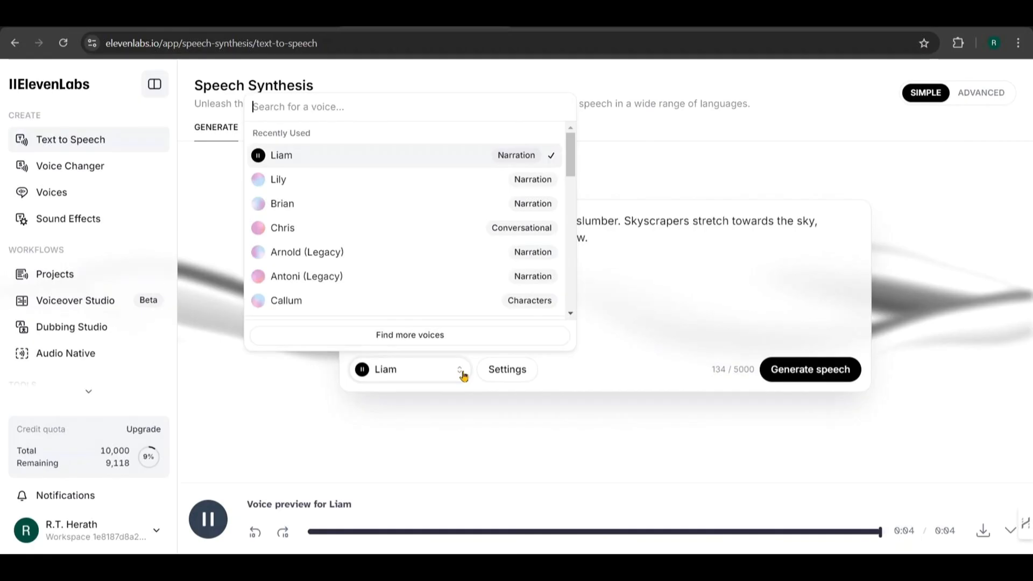
left_click(207, 519)
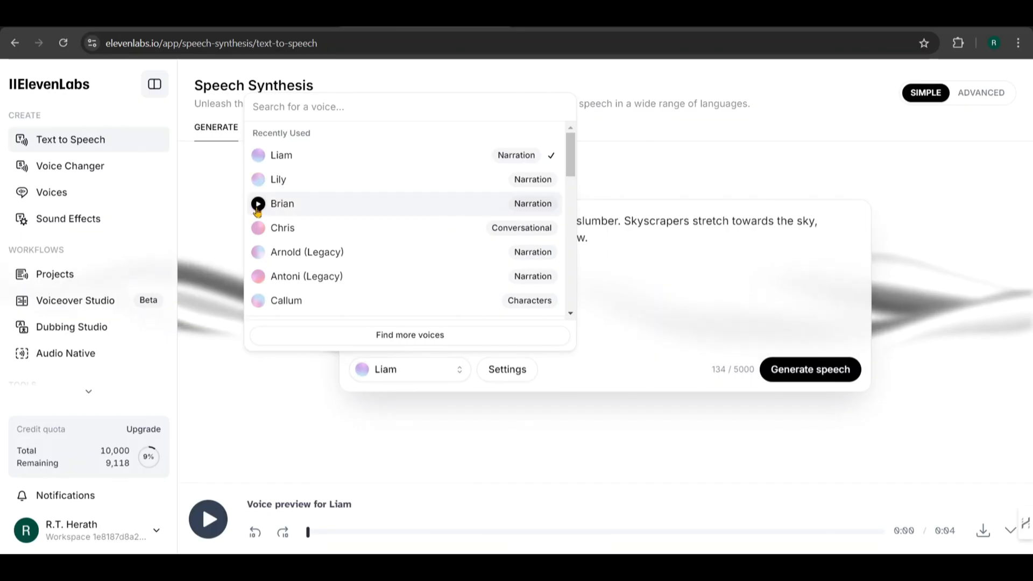
left_click(257, 202)
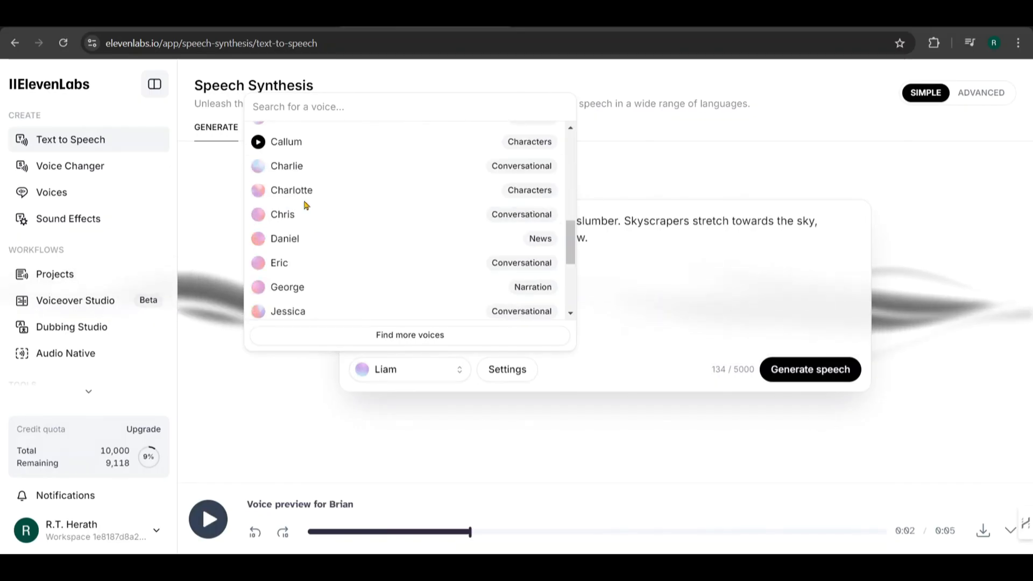
left_click(258, 232)
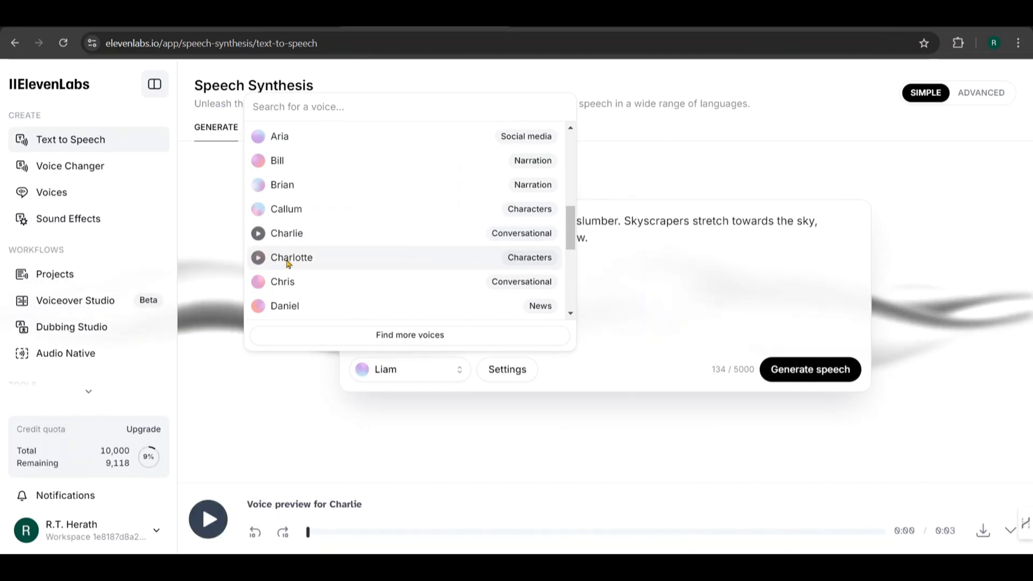
left_click(258, 161)
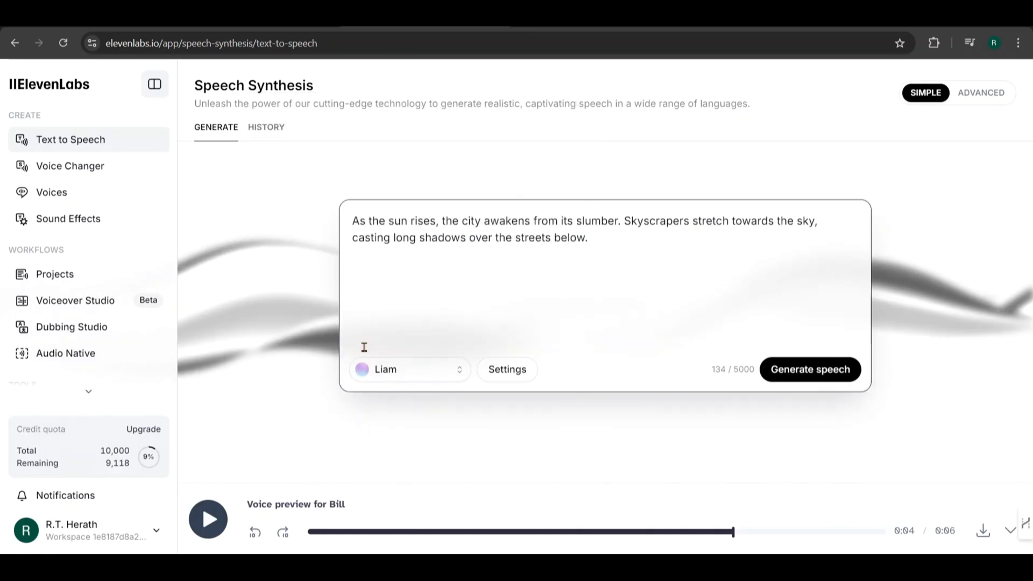
mouse_move(798, 378)
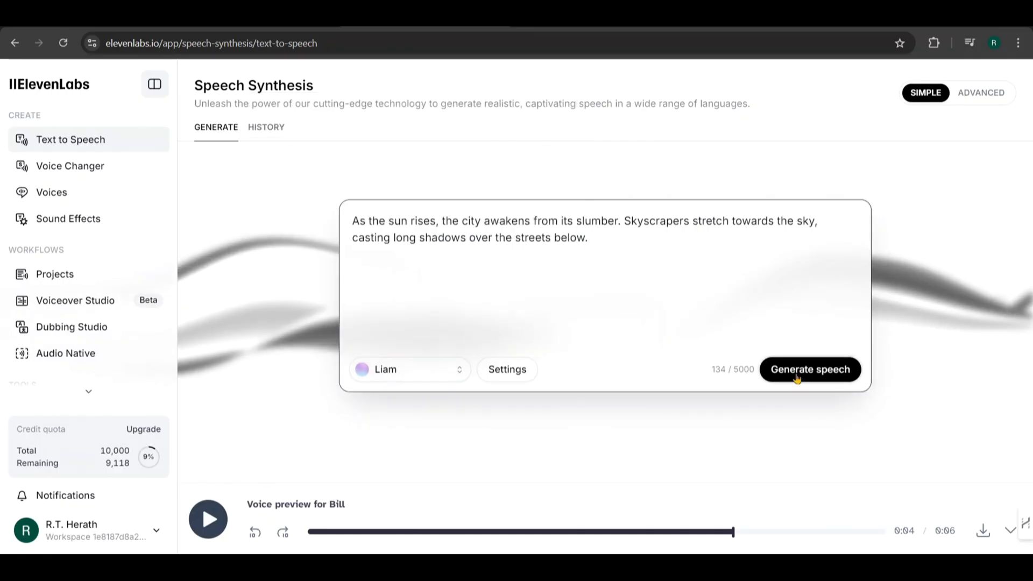
- Generate Liam's Scene 1 narration and play back the result
left_click(809, 369)
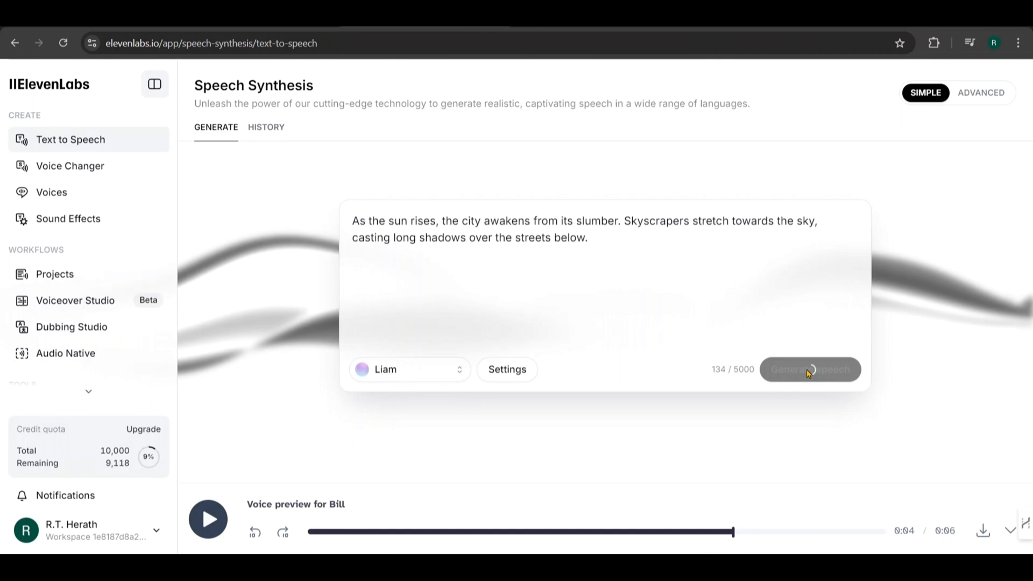
left_click(810, 369)
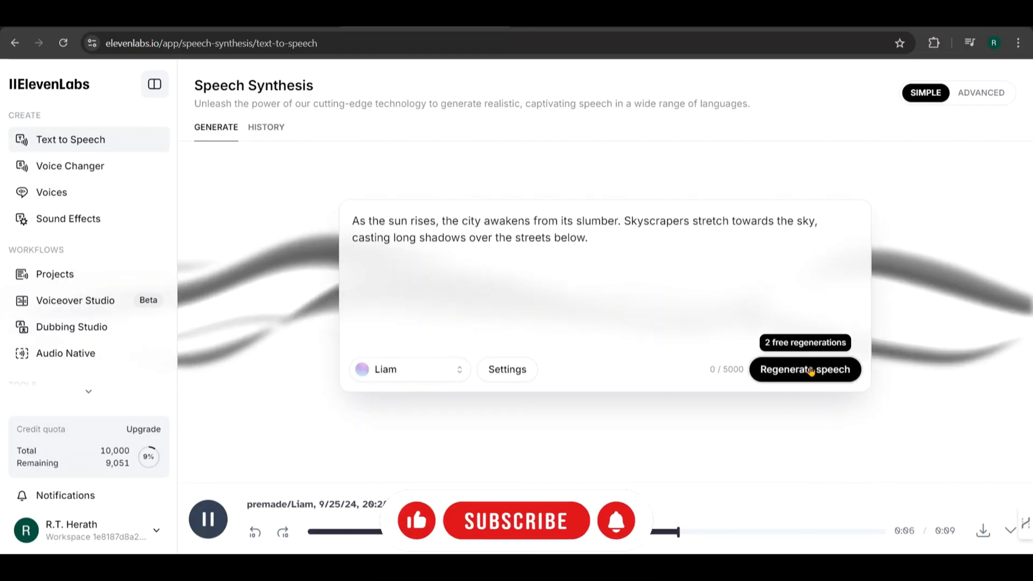
left_click(207, 518)
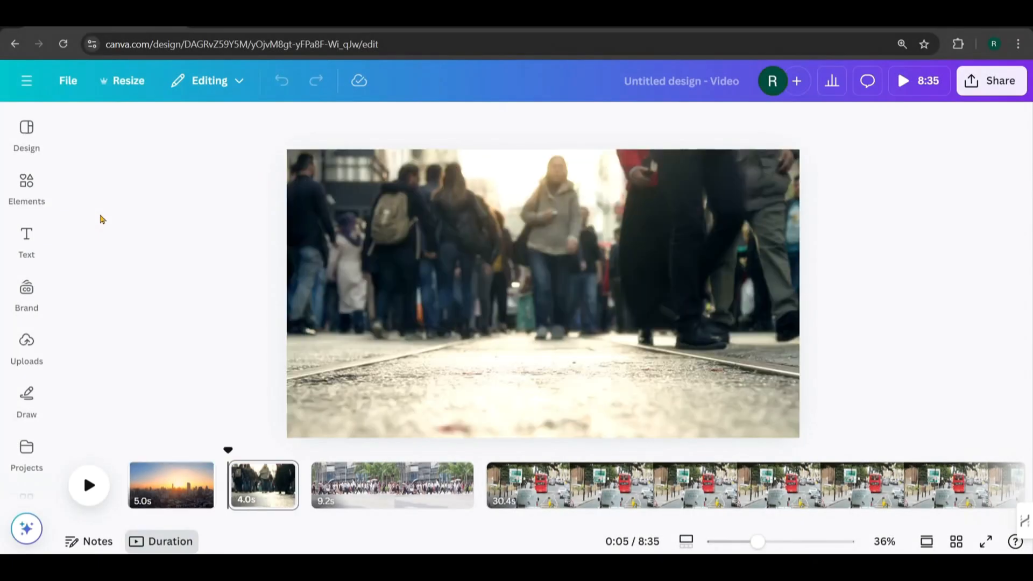
- Upload the ElevenLabs voiceover mp3s from Downloads and add a clip to the timeline
left_click(26, 346)
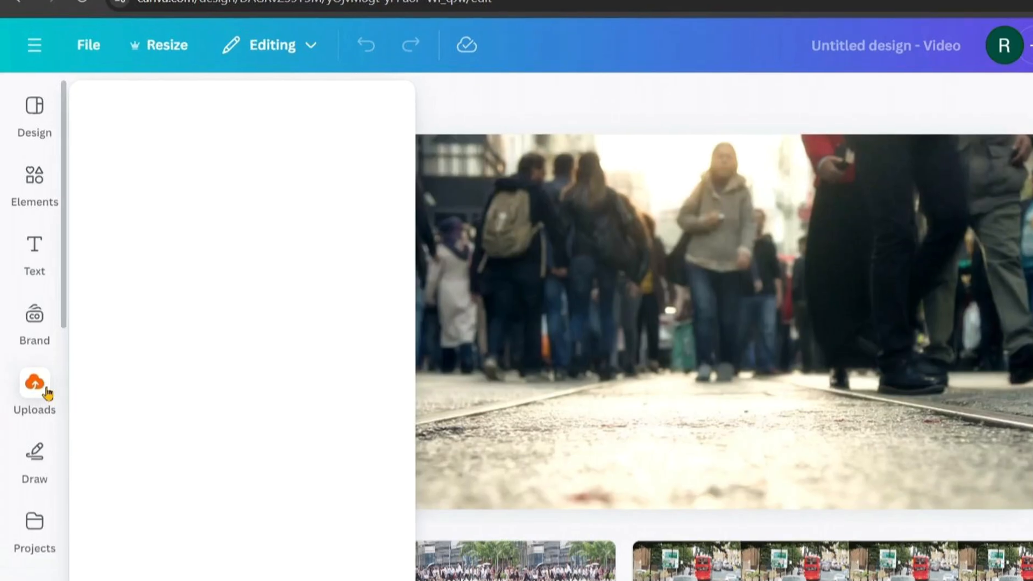
left_click(33, 392)
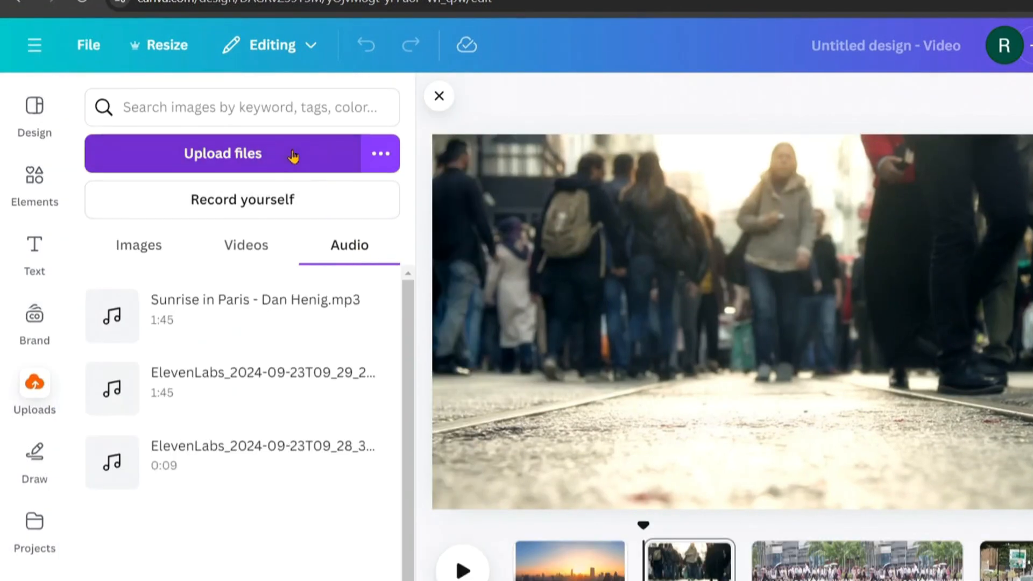
left_click(223, 153)
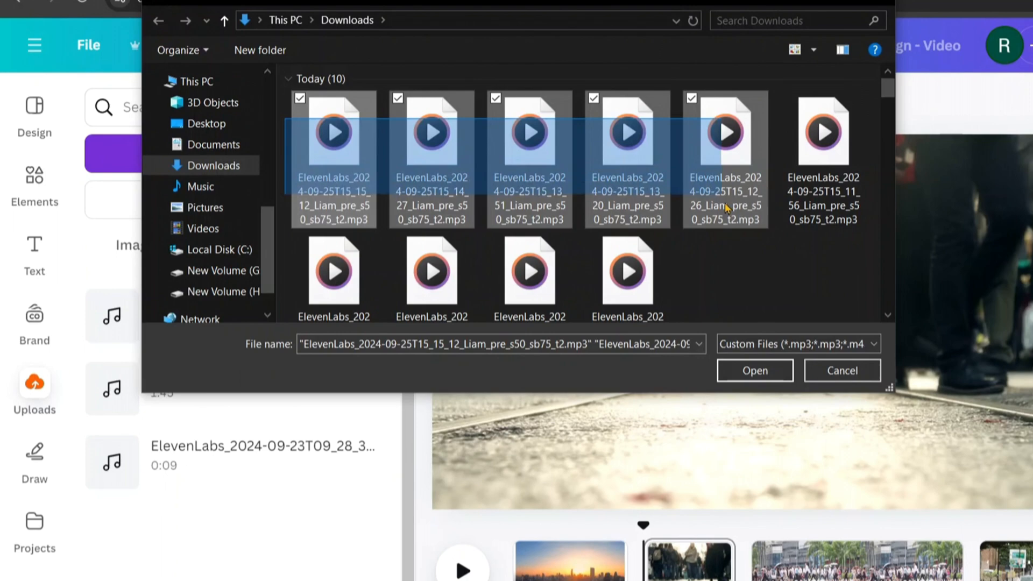
left_click(754, 370)
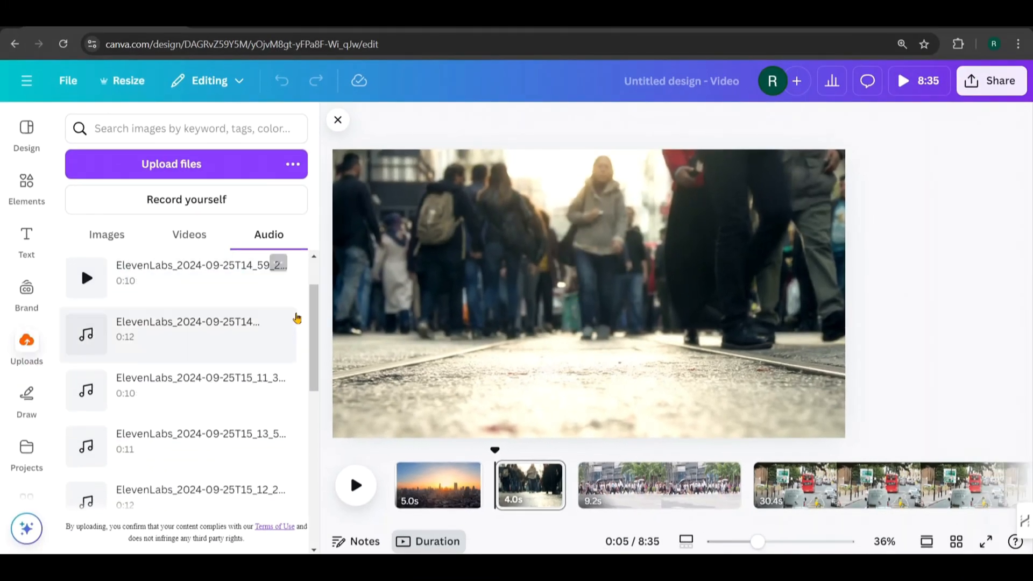
left_click(338, 120)
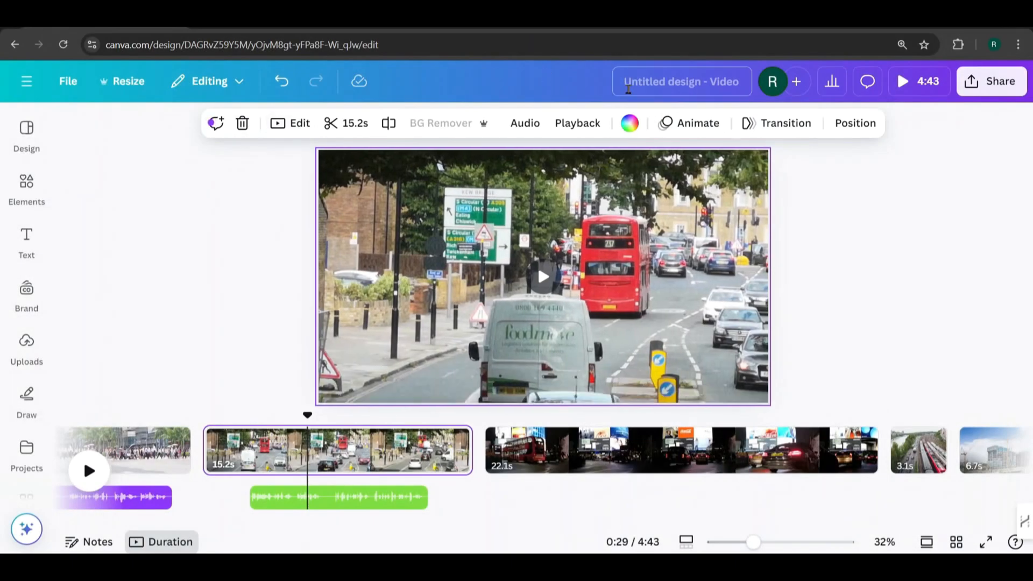
left_click(576, 123)
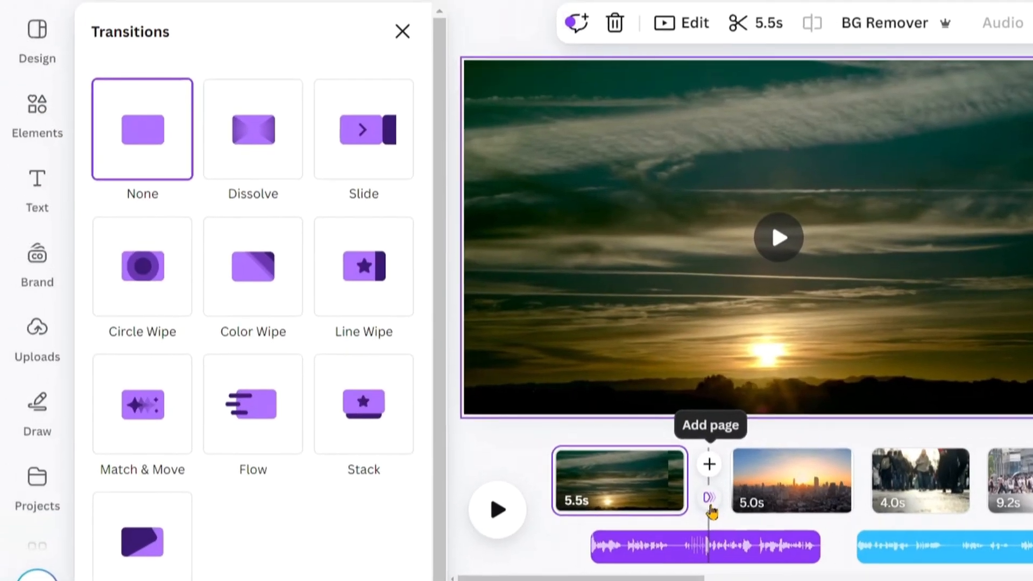
mouse_move(272, 144)
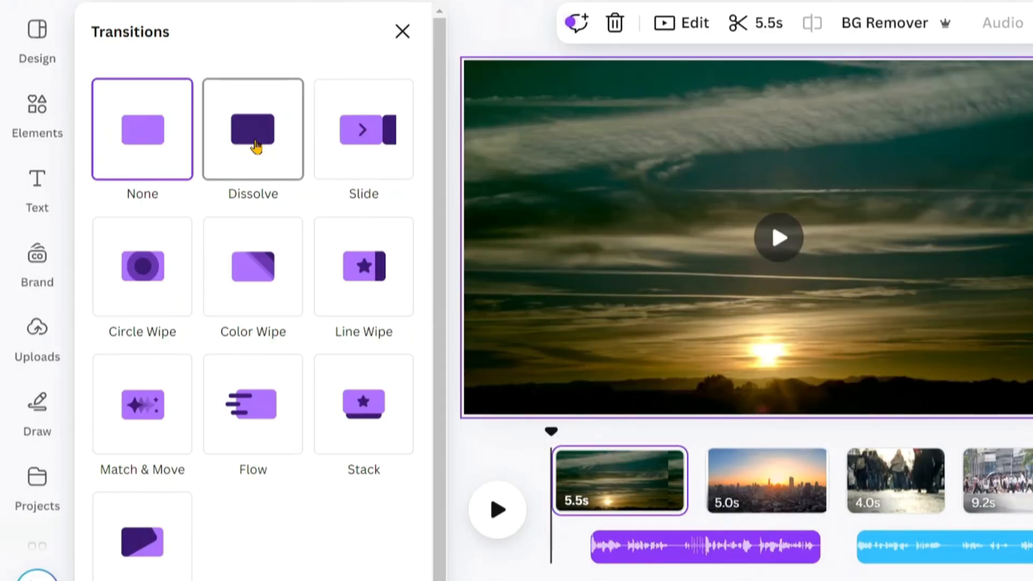
- Add Dissolve transitions between each pair of consecutive scenes on the timeline
left_click(253, 129)
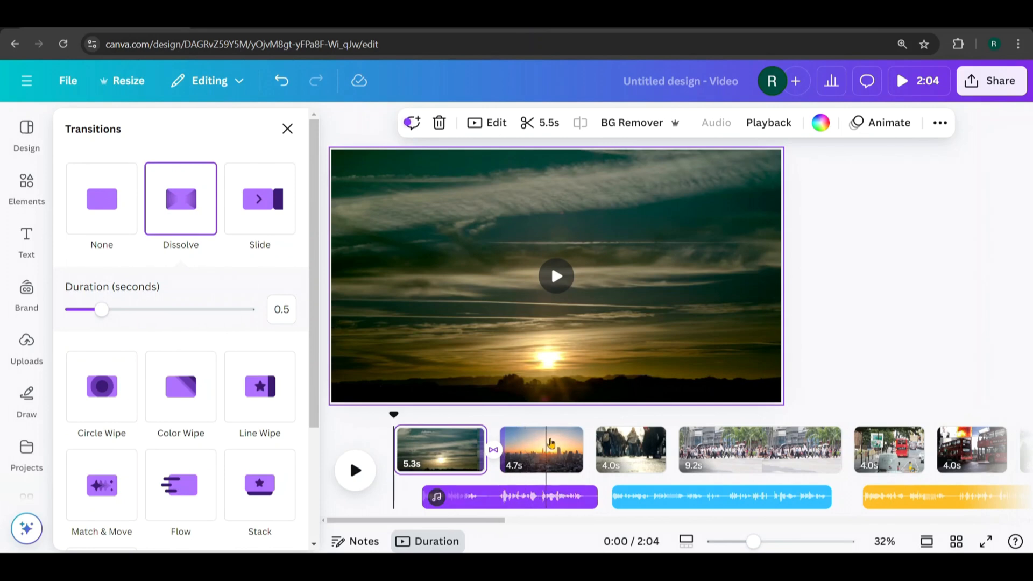
left_click(508, 497)
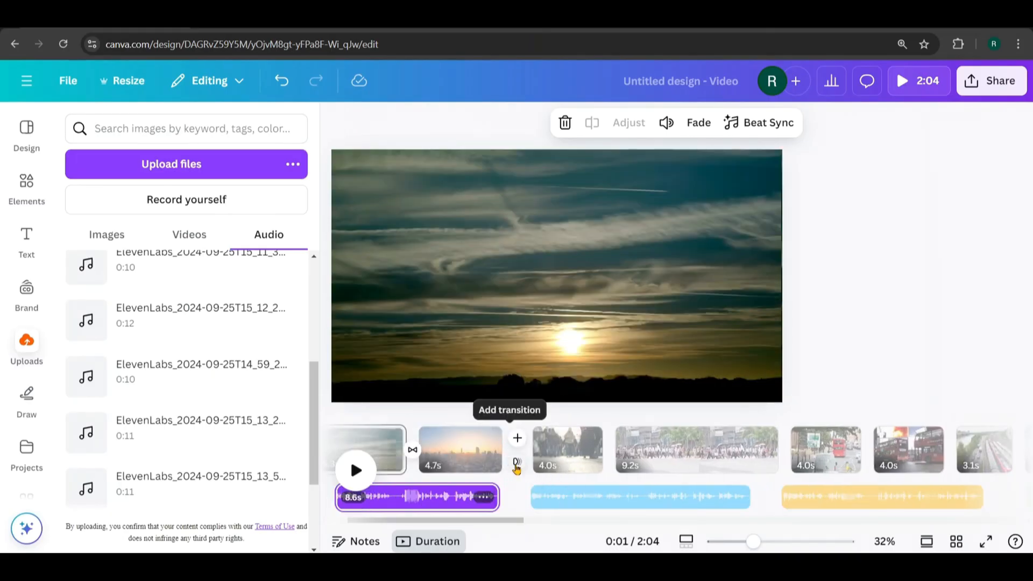
left_click(517, 437)
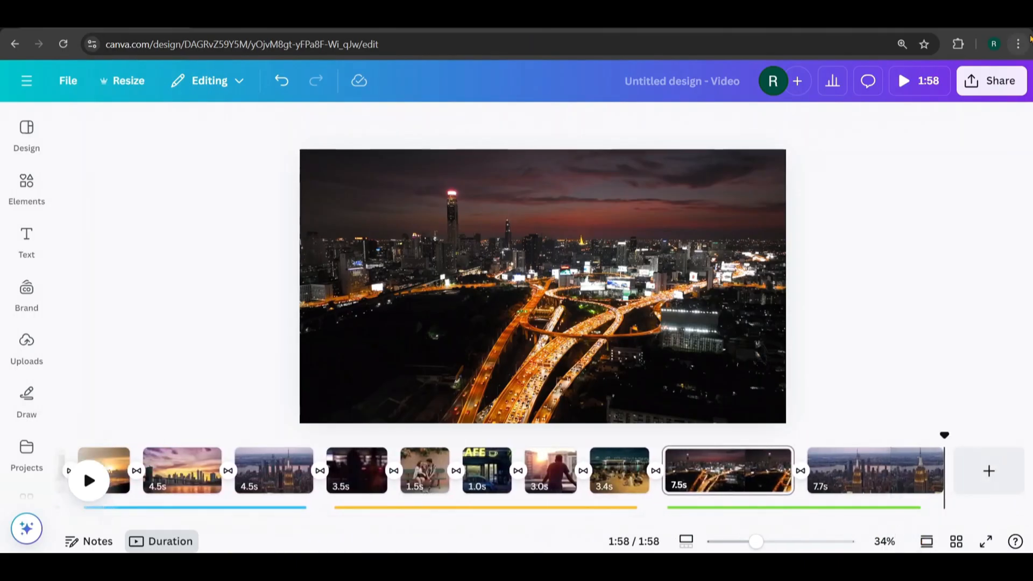
- Download the documentary as an MP4 video at 1080p with all 31 pages
left_click(992, 81)
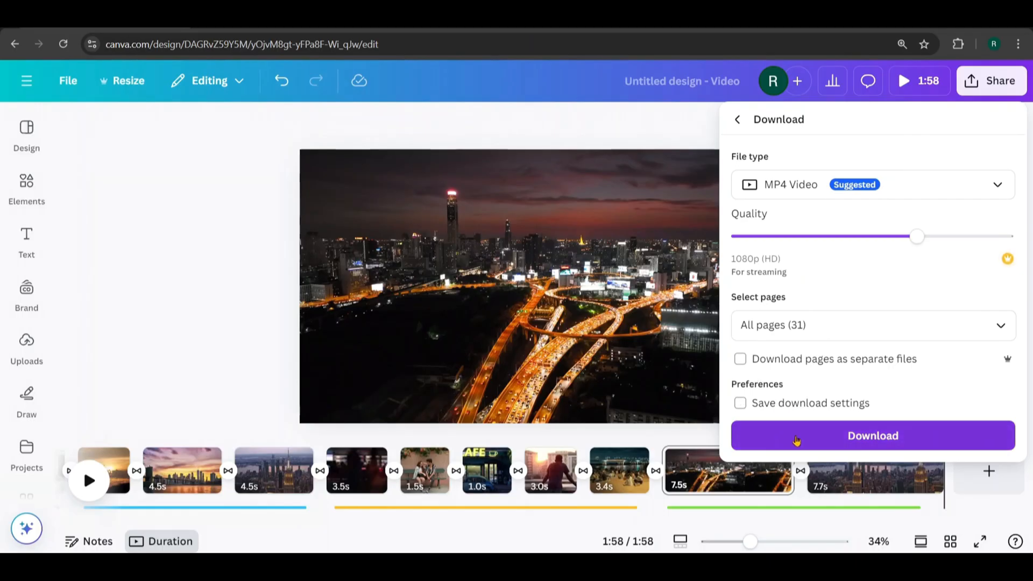
left_click(872, 435)
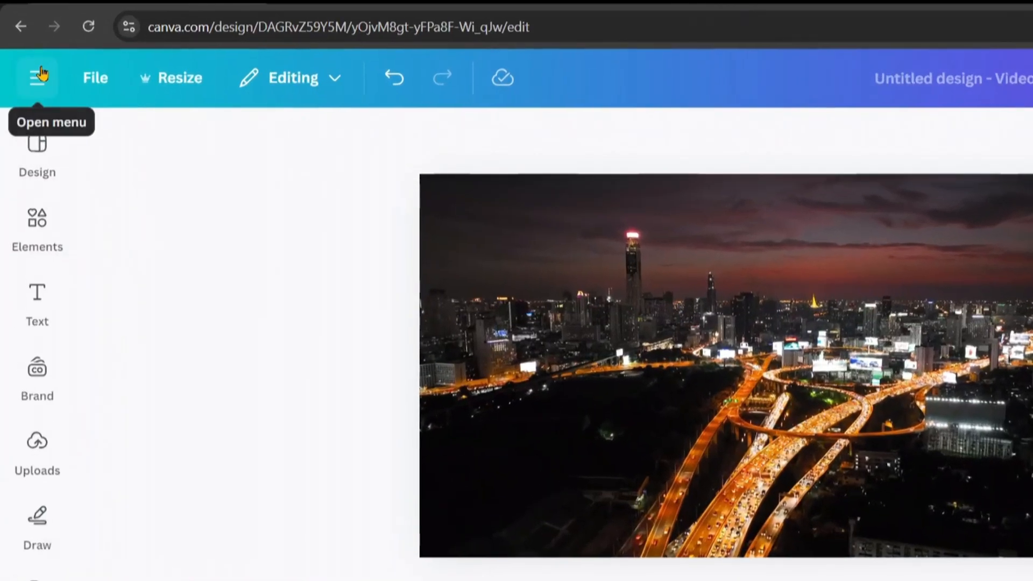
- Create a new blank 1080p video design from the main Canva menu
left_click(38, 77)
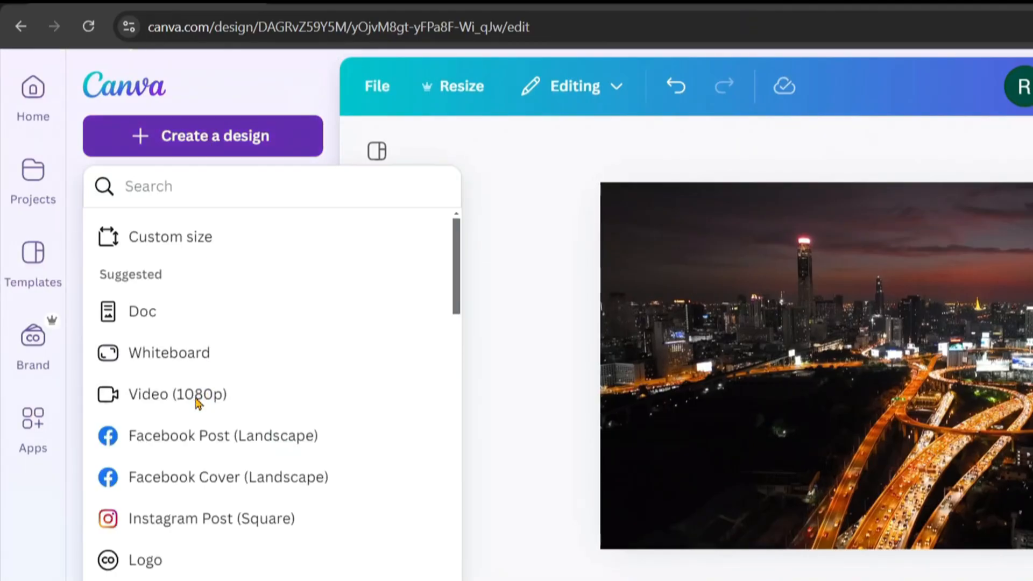
left_click(176, 394)
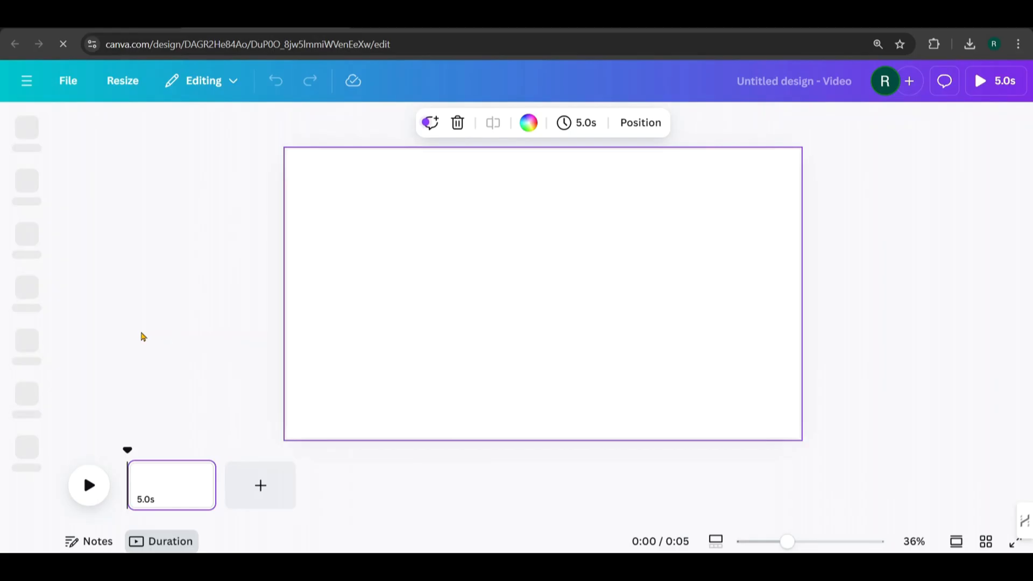
left_click(26, 131)
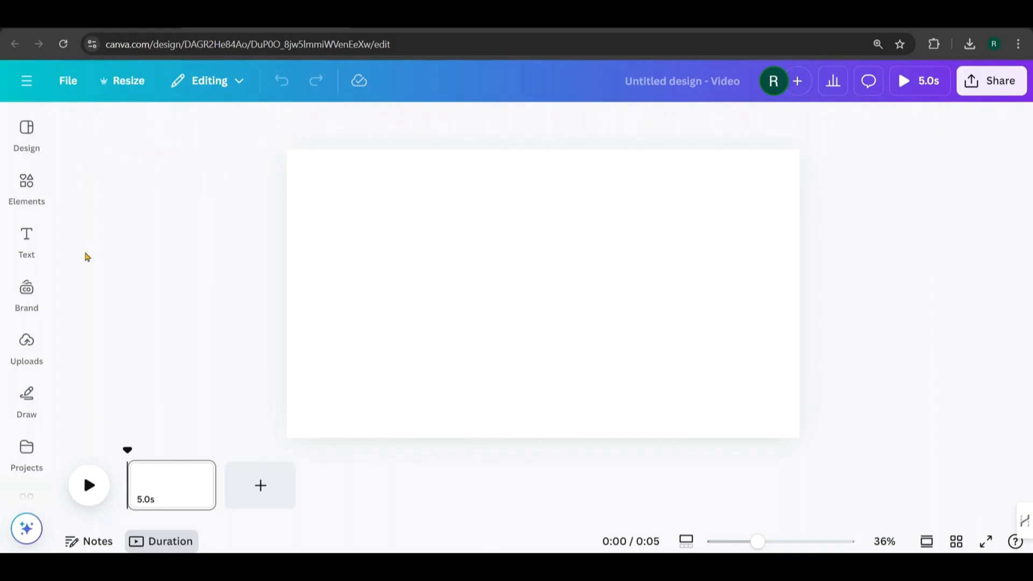
- Show uploaded videos and bring in the downloaded MP4 from recent downloads
left_click(26, 348)
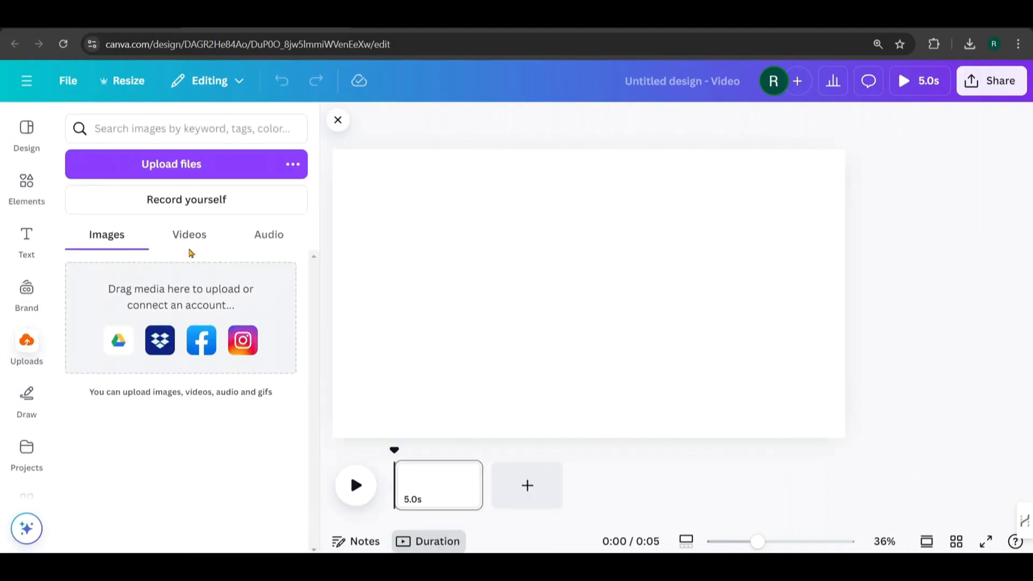
left_click(189, 235)
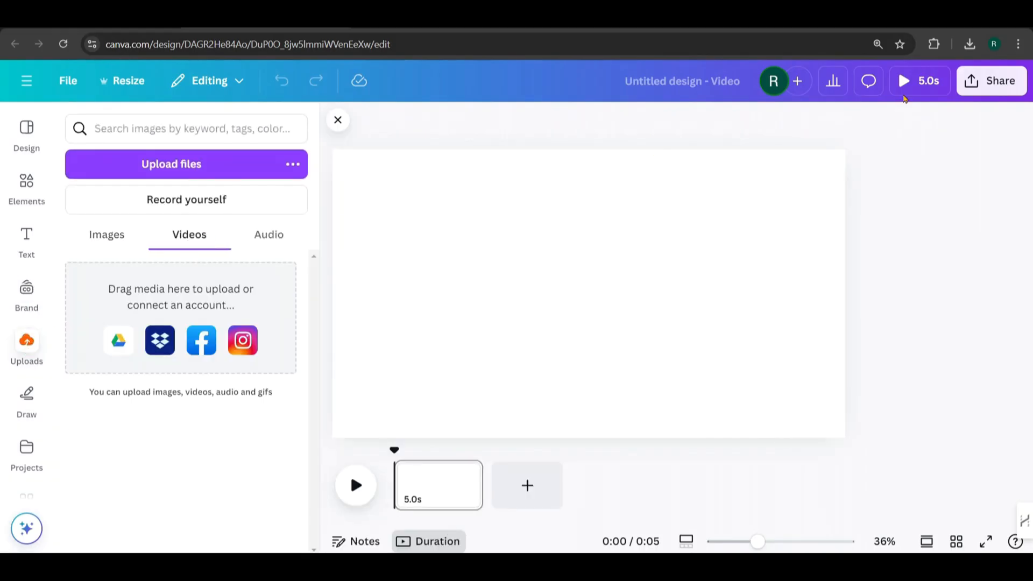
left_click(968, 44)
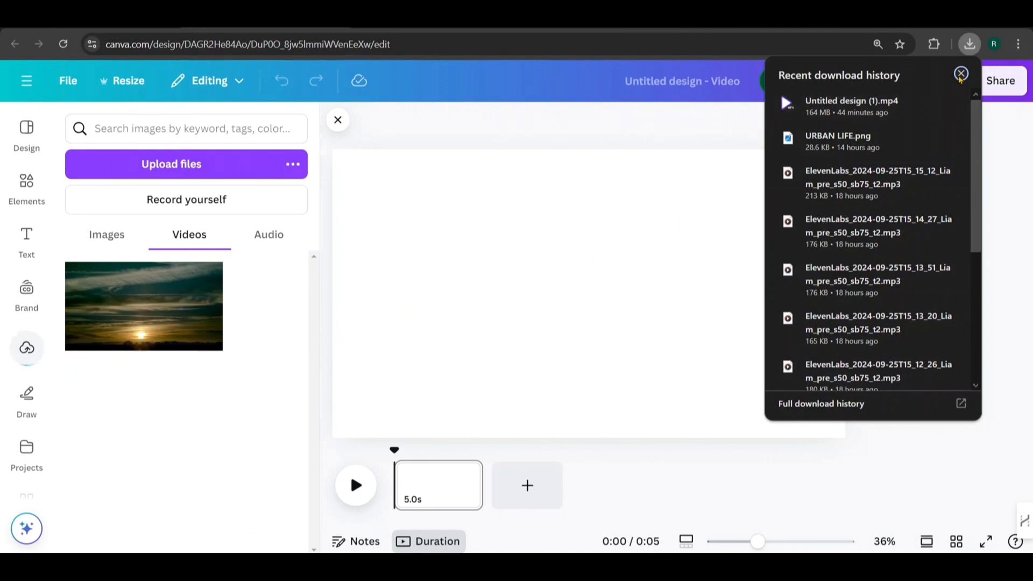
left_click(959, 73)
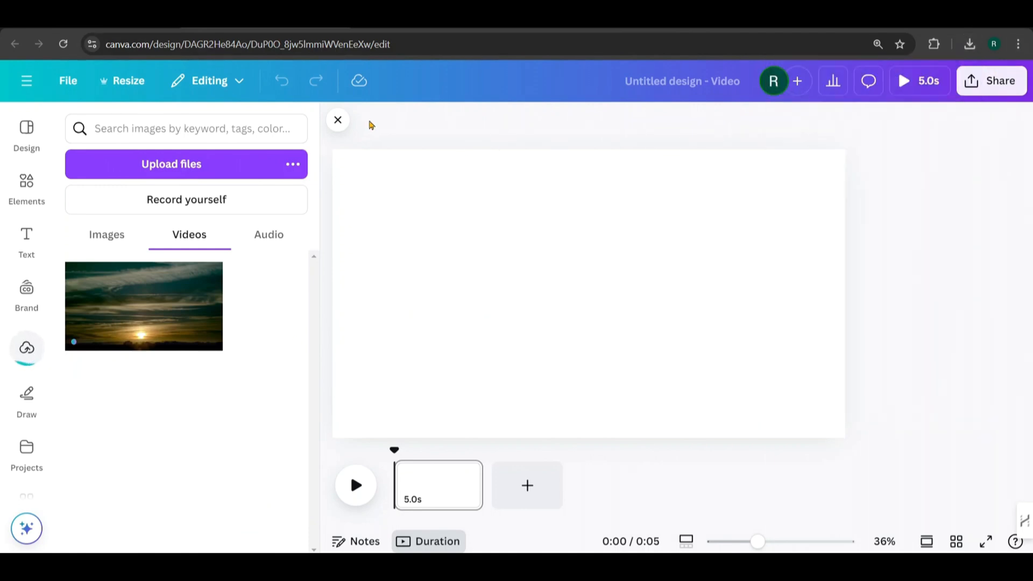
mouse_move(338, 120)
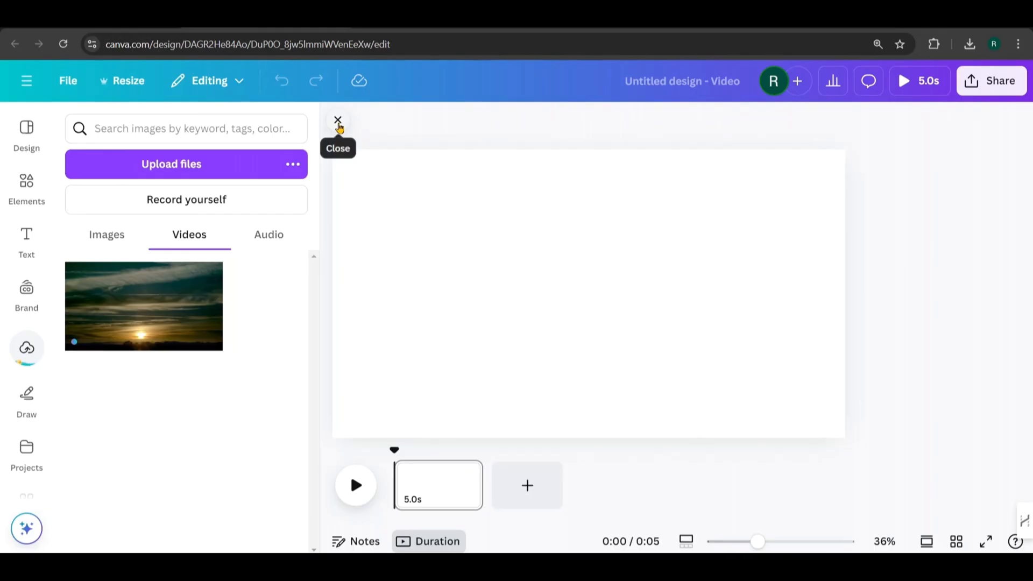
left_click(338, 120)
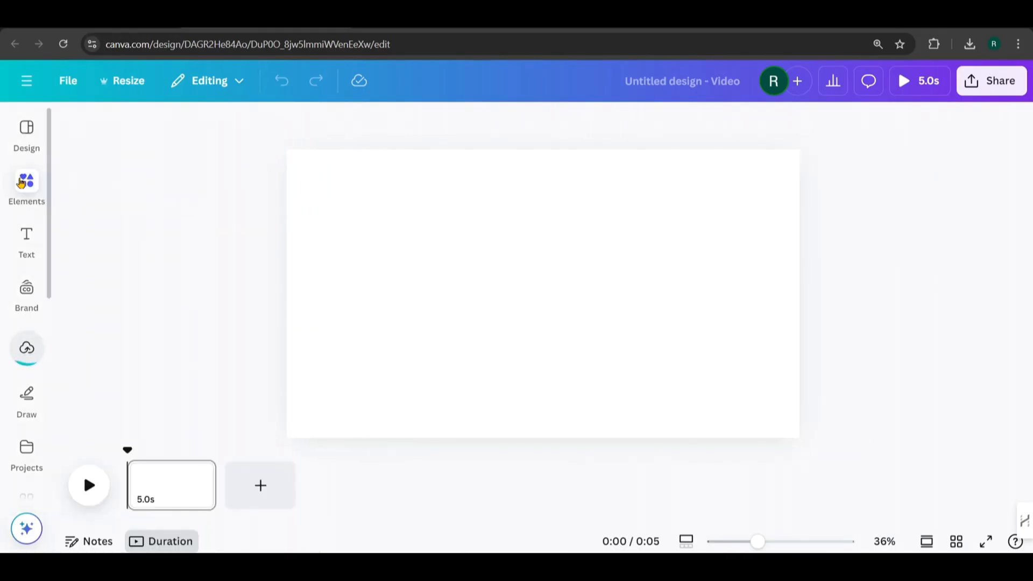
- Add a rectangle and an enlarged URBAN LIFE heading to the page
type("rec")
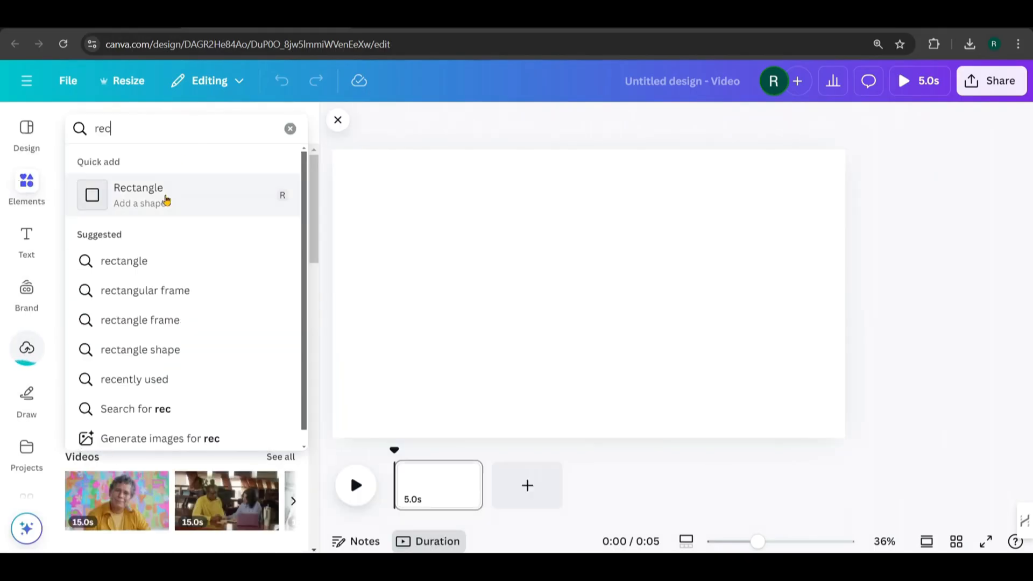
left_click(92, 194)
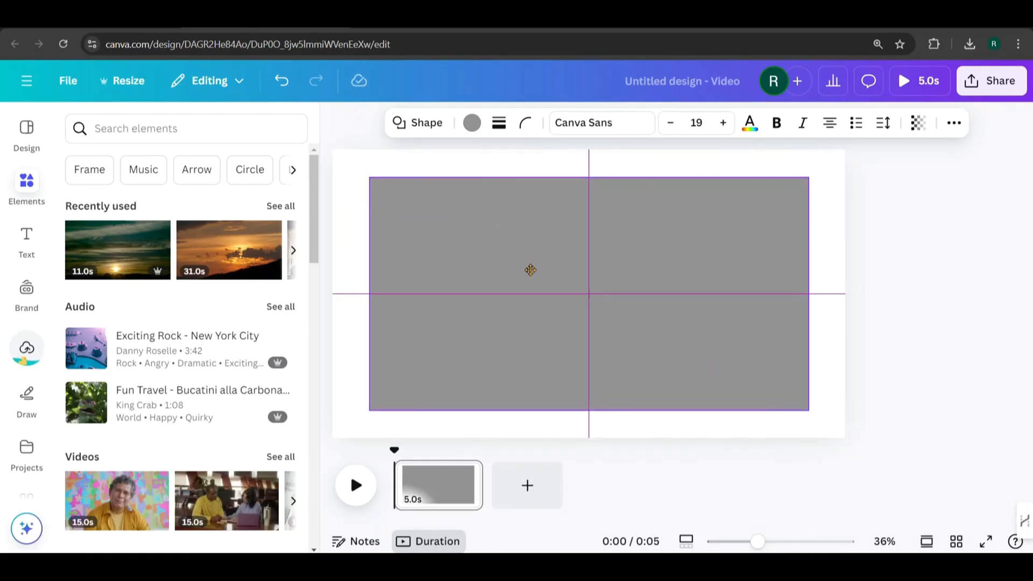
left_click(530, 270)
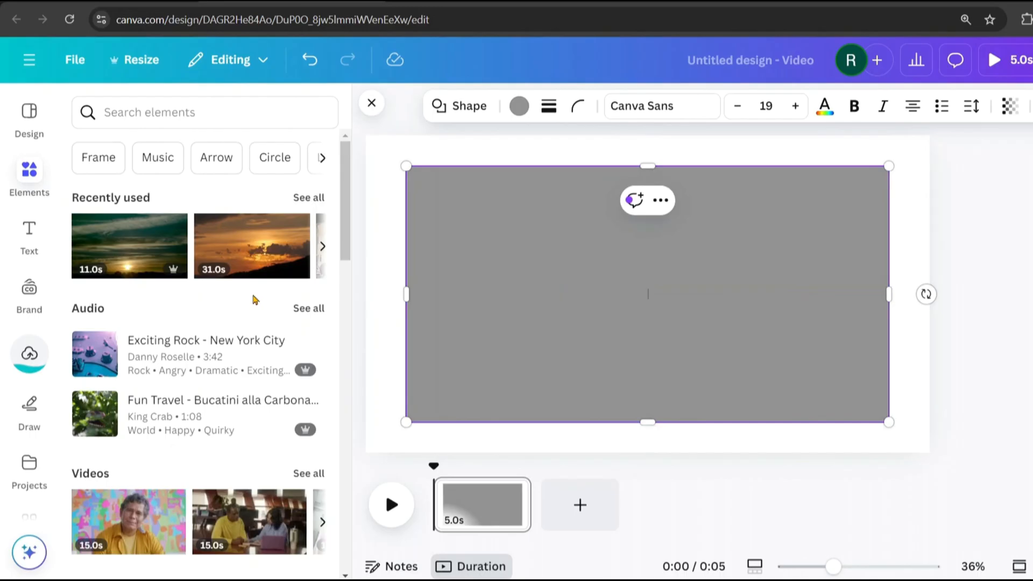
left_click(29, 237)
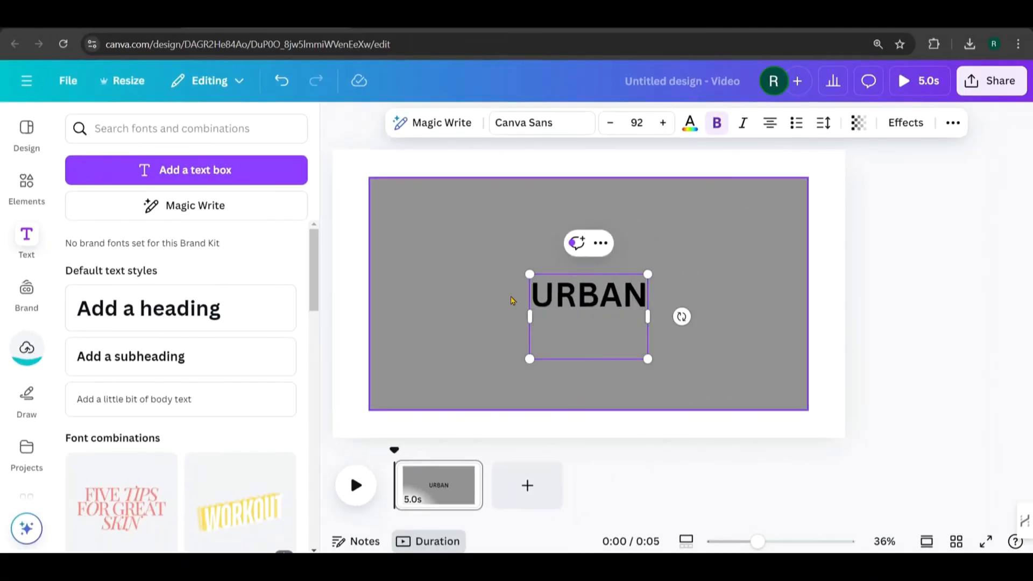
left_click_drag(648, 274, 669, 184)
type("LIFE")
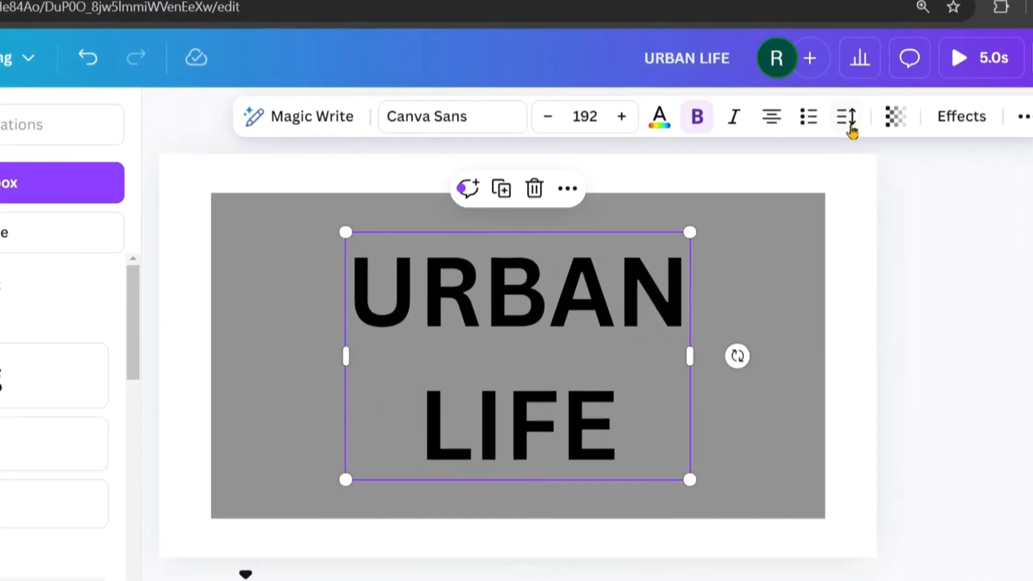
- Set the title font to Archivo Black and recolour the text and box
left_click(846, 117)
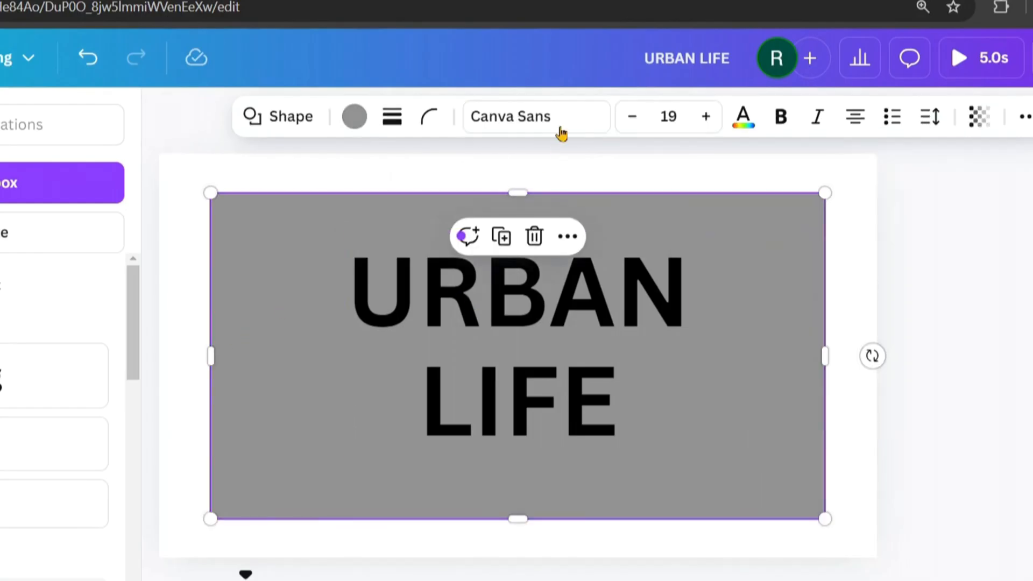
left_click(511, 117)
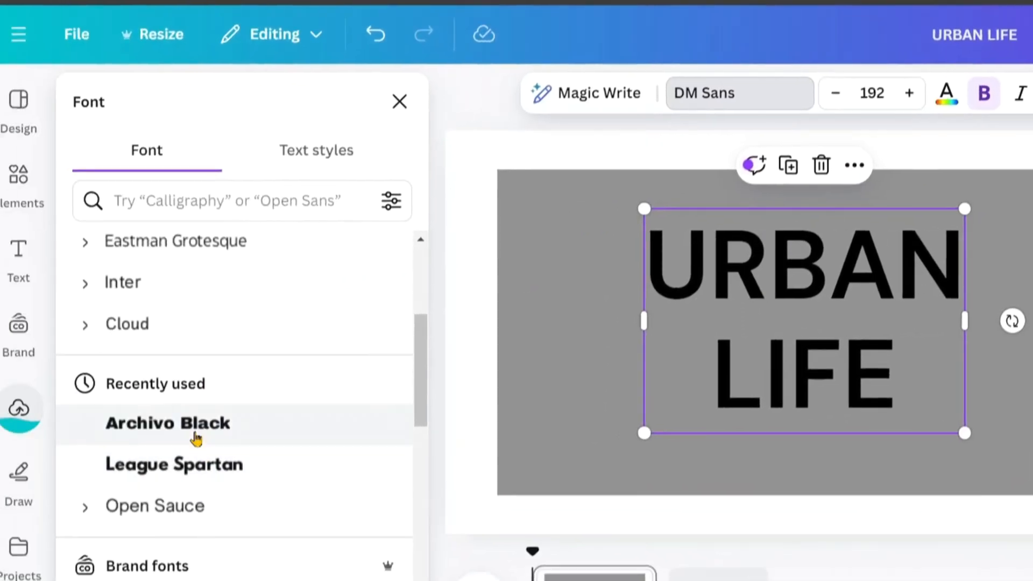
left_click(174, 464)
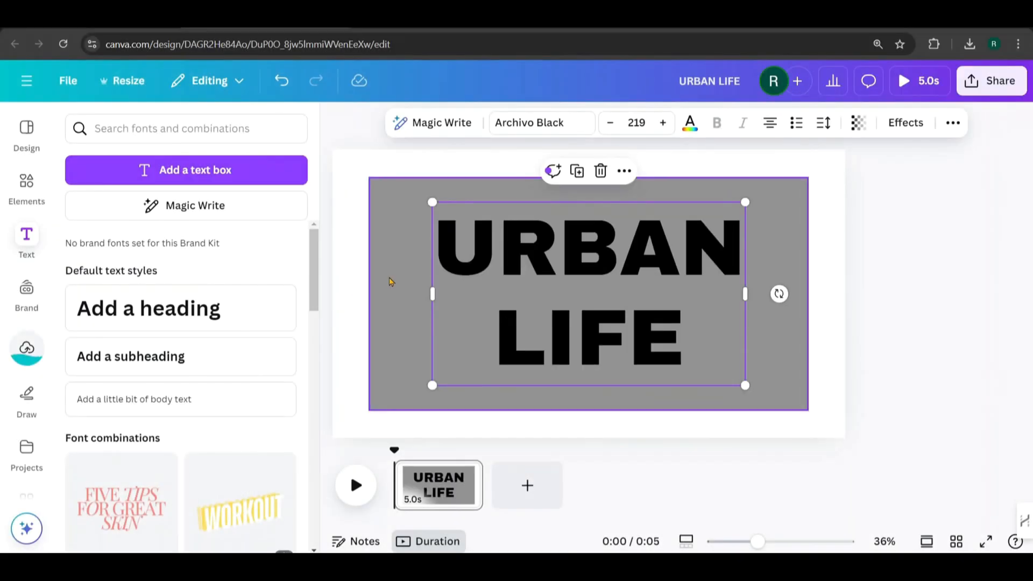
mouse_move(689, 123)
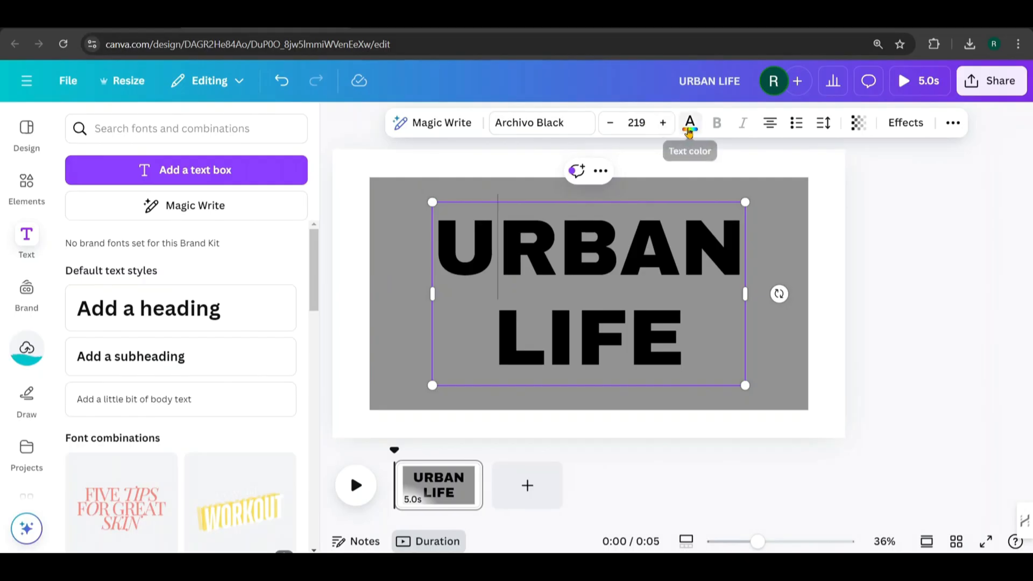
left_click(690, 123)
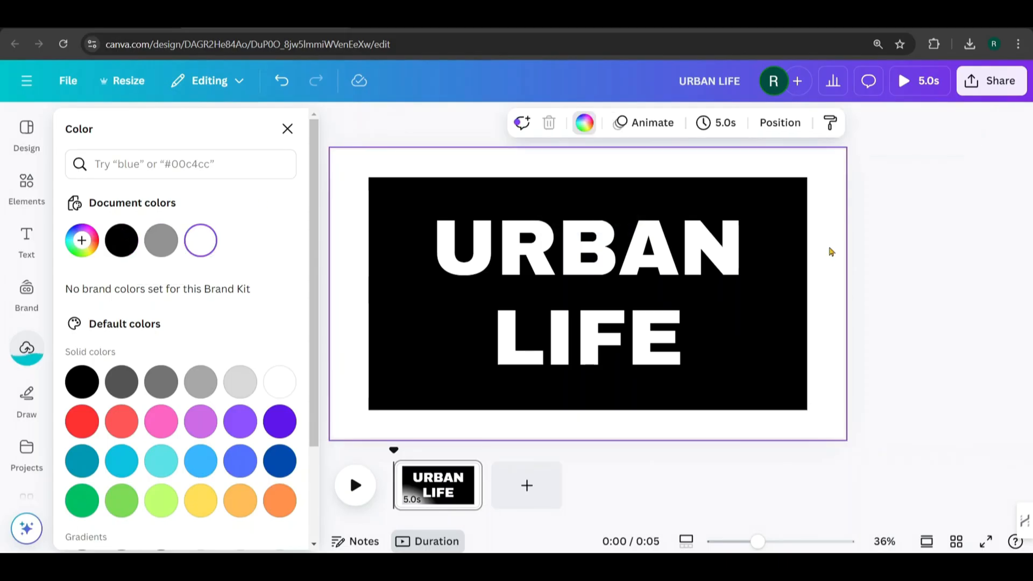
- Download the URBAN LIFE title design as a PNG, then show the uploaded videos
left_click(991, 80)
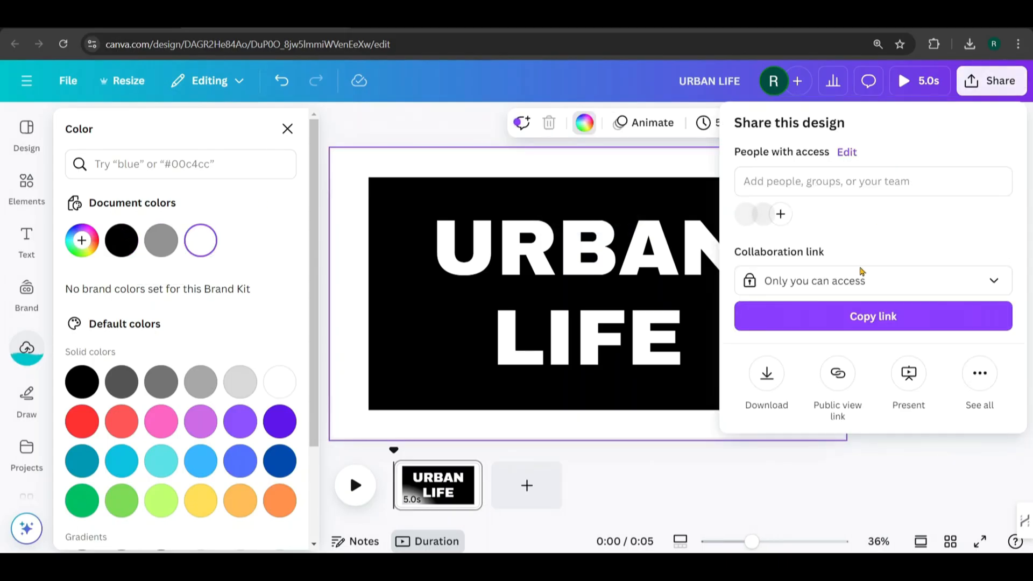
left_click(766, 373)
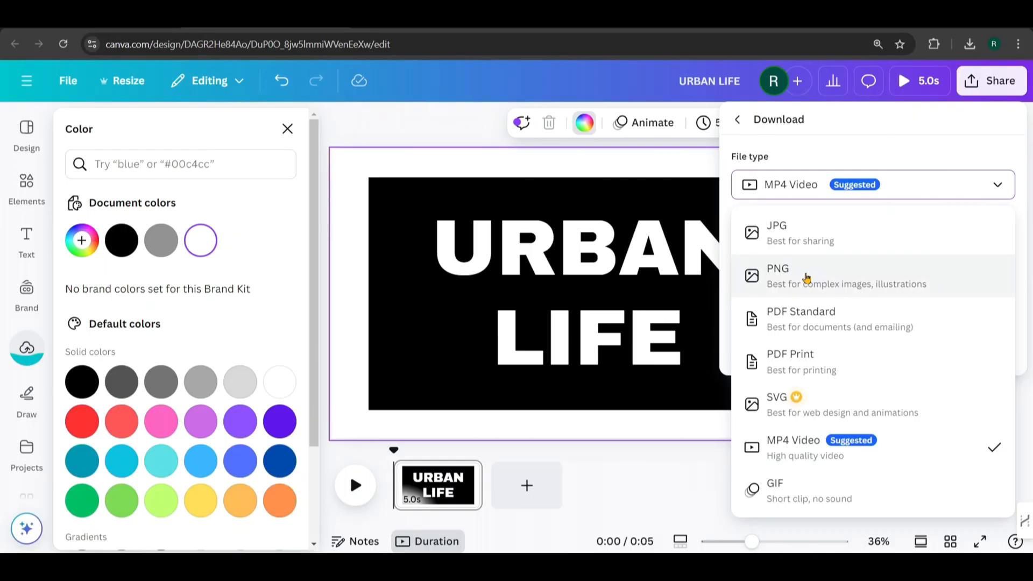
left_click(777, 275)
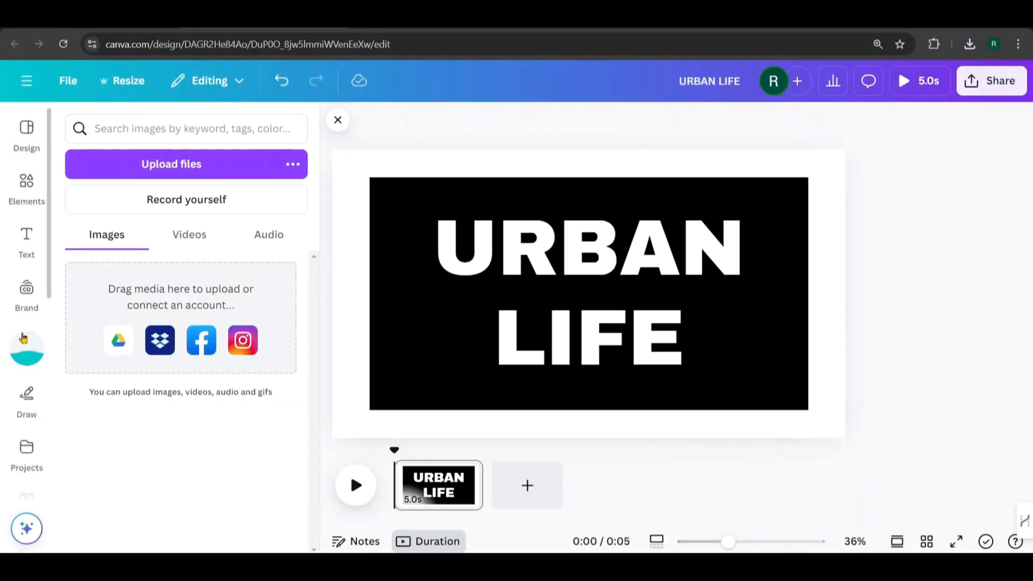
left_click(969, 44)
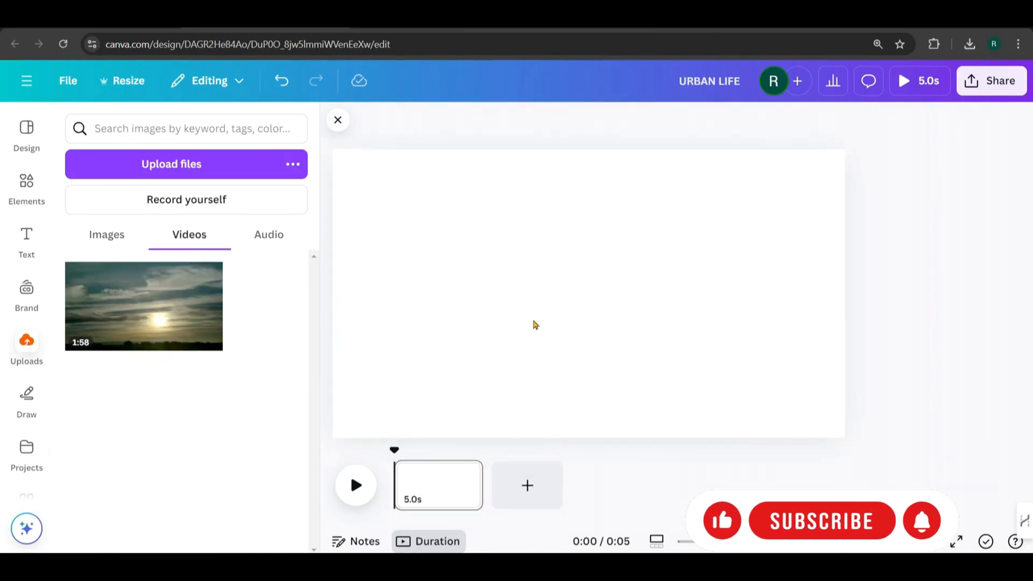
- Place the 1:58 uploaded documentary video on the page and add a blank intro page
left_click(143, 306)
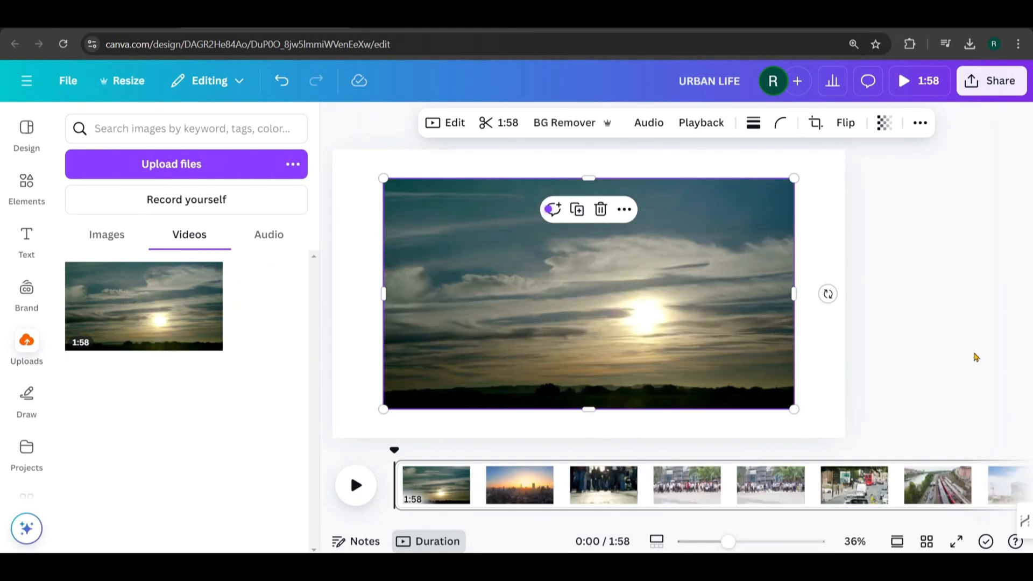
right_click(586, 293)
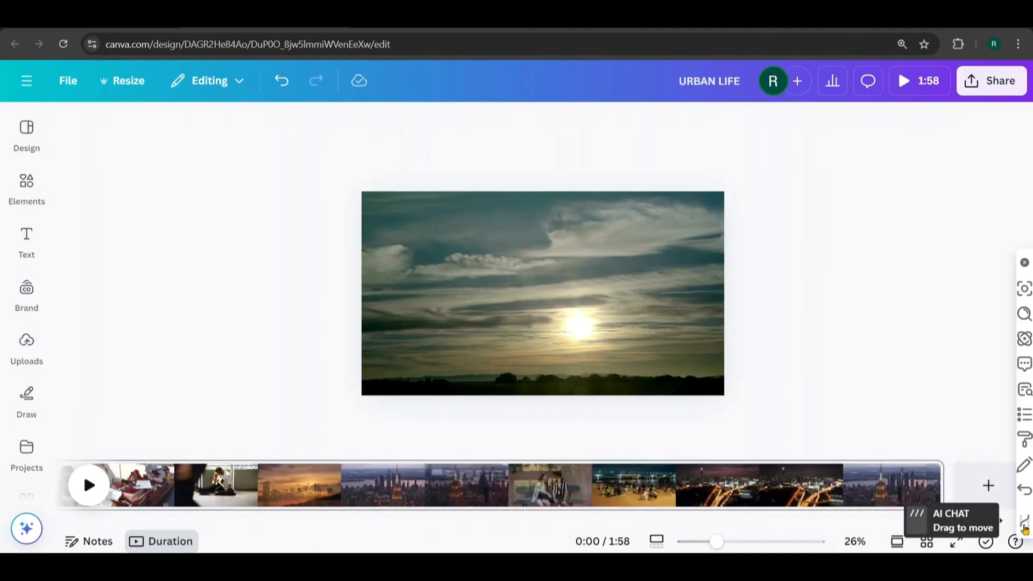
left_click(987, 486)
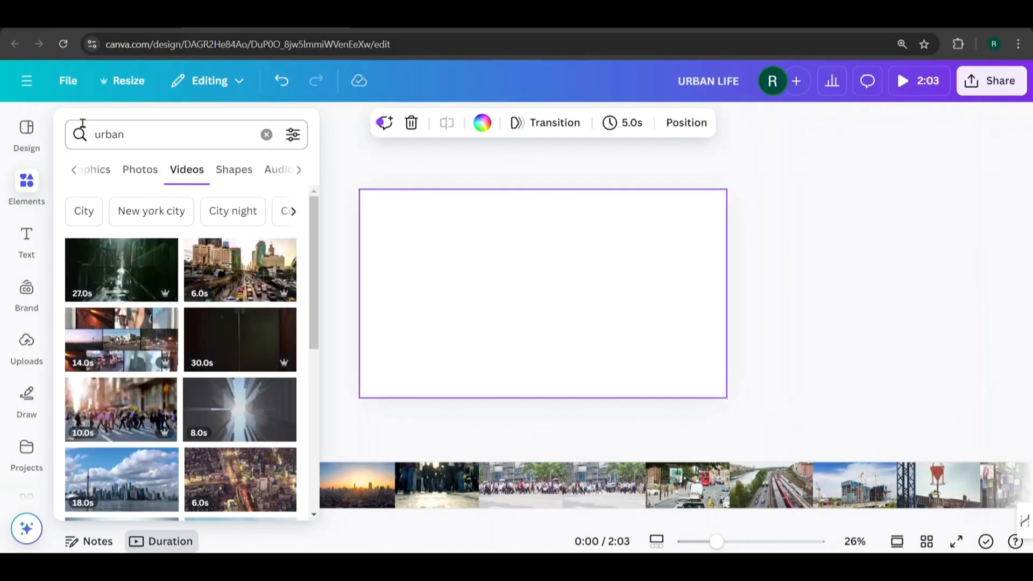
mouse_move(150, 324)
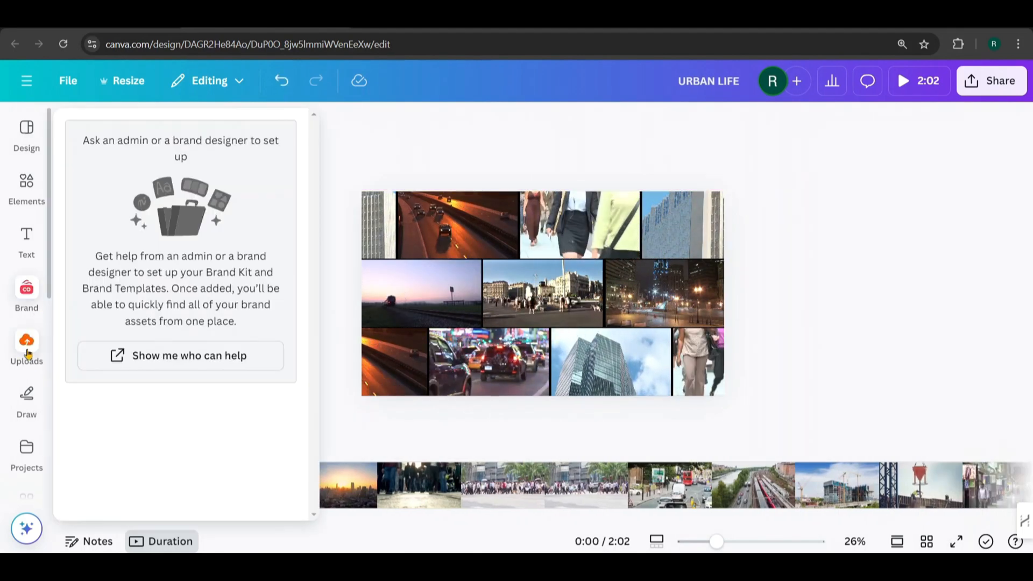
- Add the URBAN LIFE PNG from Uploads, scale it over the page, and check transparency
left_click(26, 346)
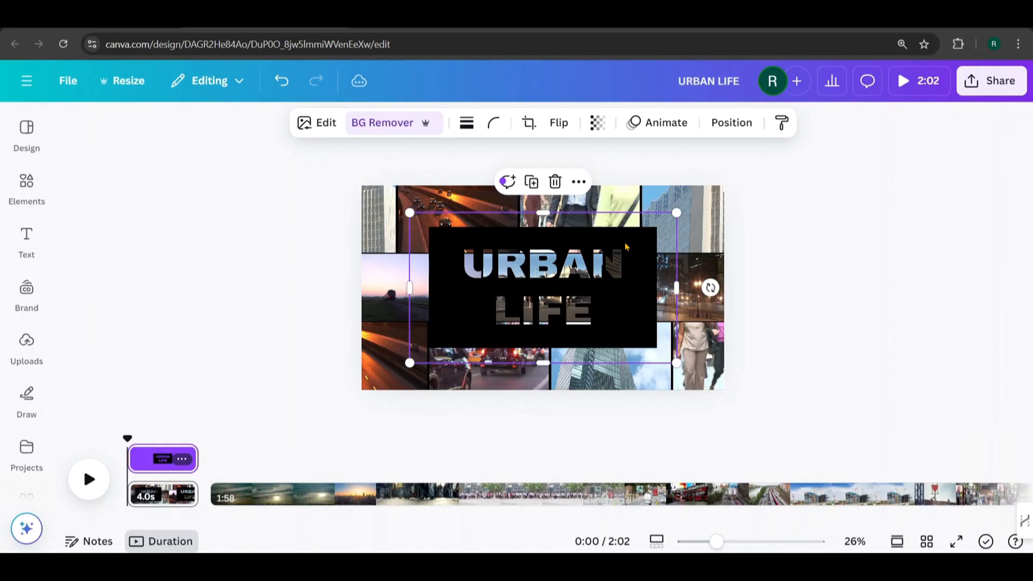
mouse_move(608, 353)
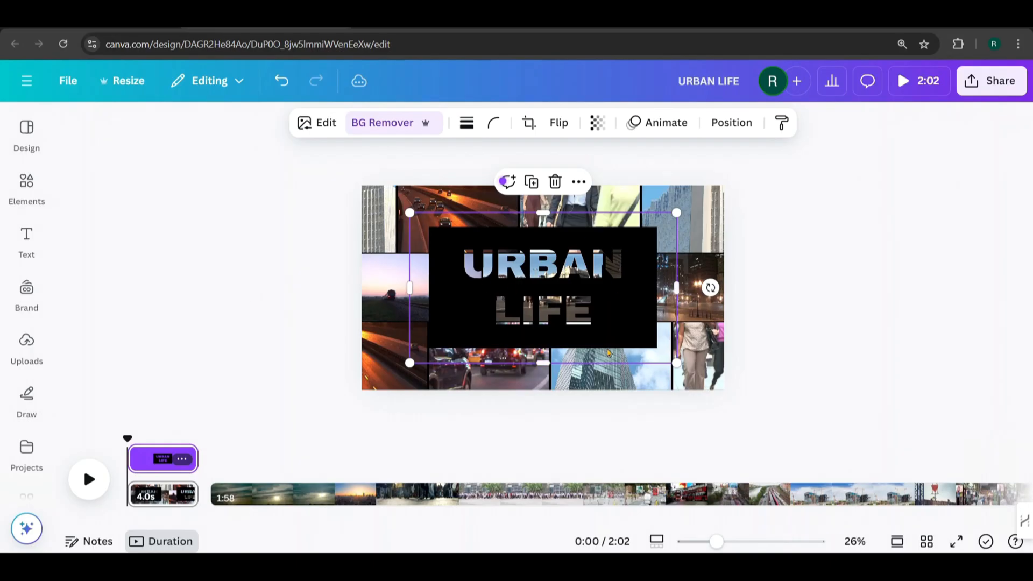
left_click_drag(675, 212, 688, 165)
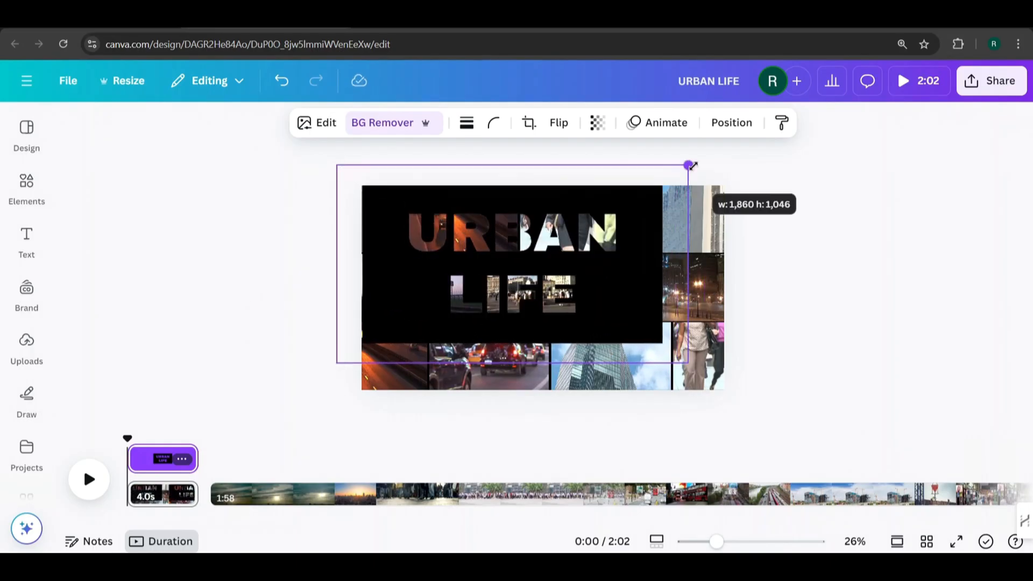
left_click_drag(689, 164, 753, 171)
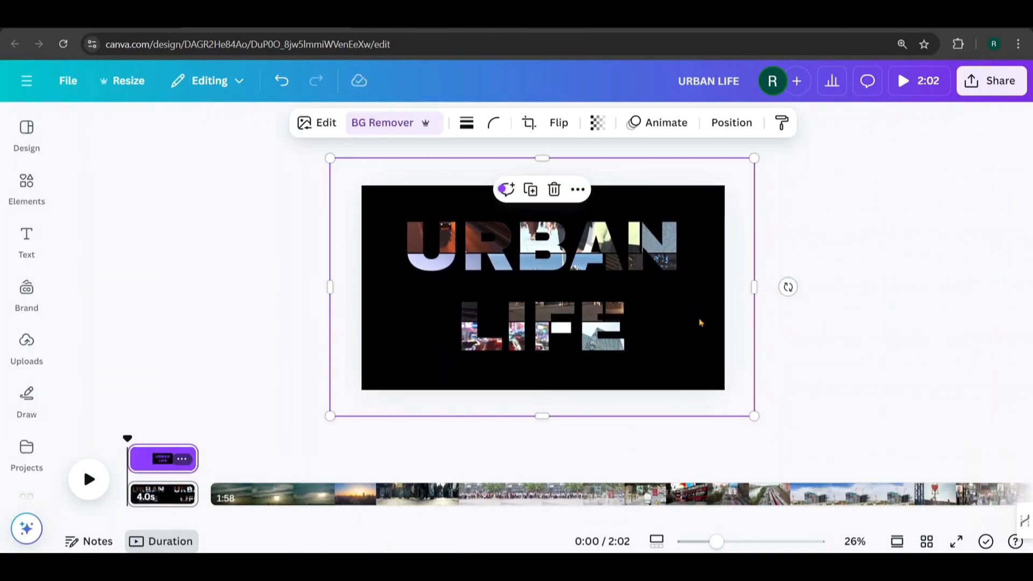
left_click(597, 123)
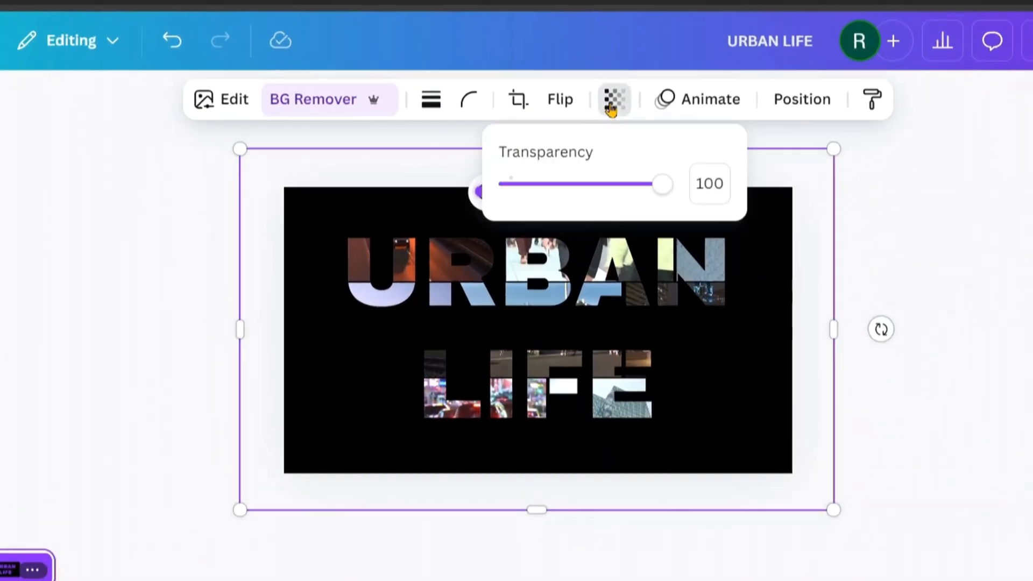
left_click(612, 99)
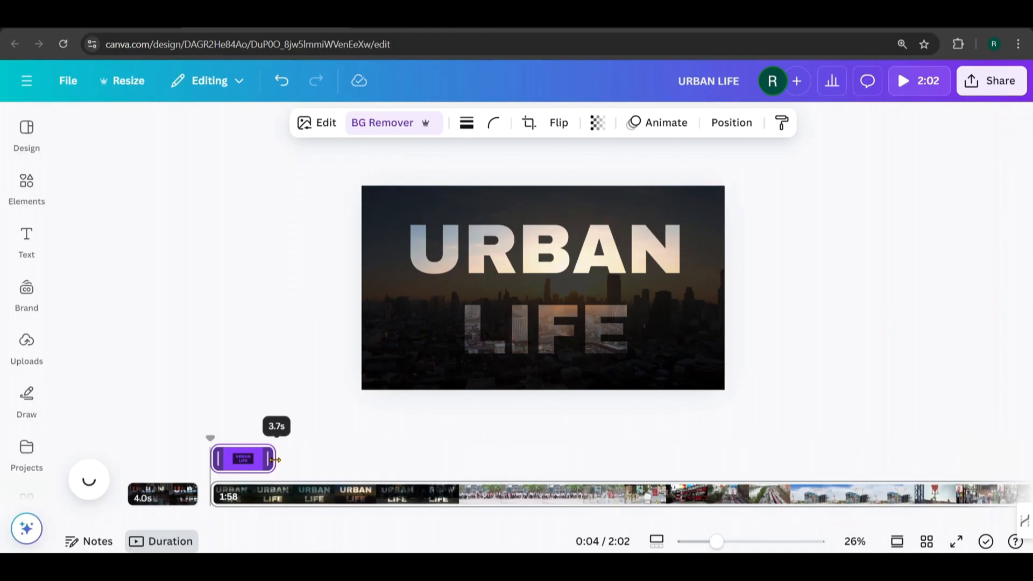
- Lengthen the title overlay, duplicate it, and crop the copies to LIFE and URBAN
left_click_drag(276, 459, 355, 458)
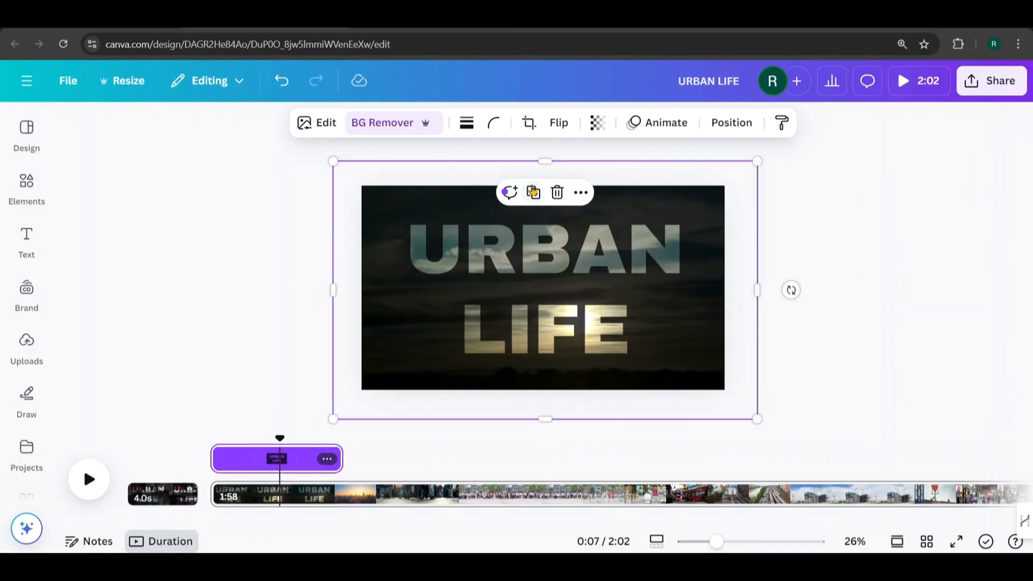
left_click(533, 192)
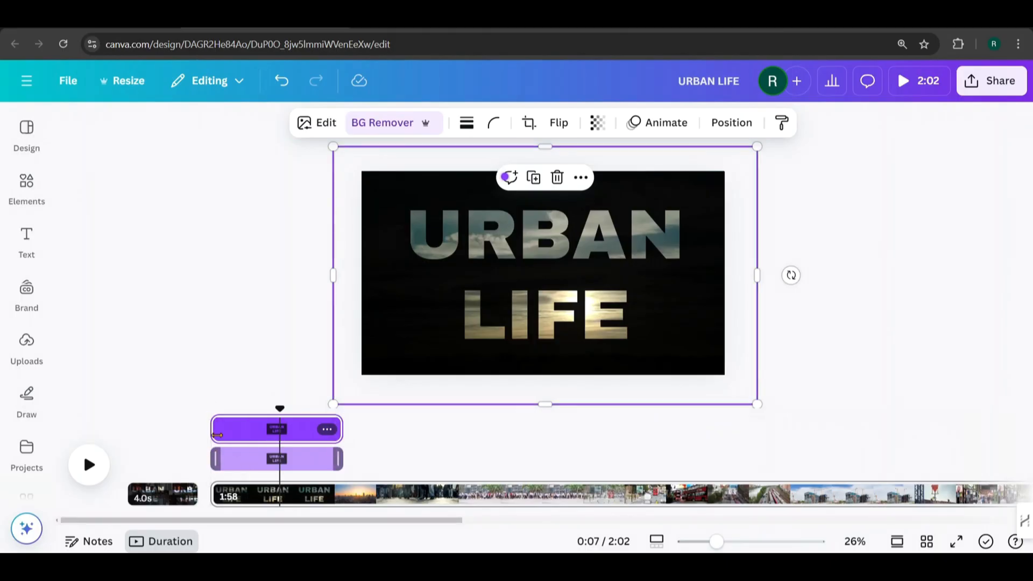
left_click_drag(544, 146, 546, 265)
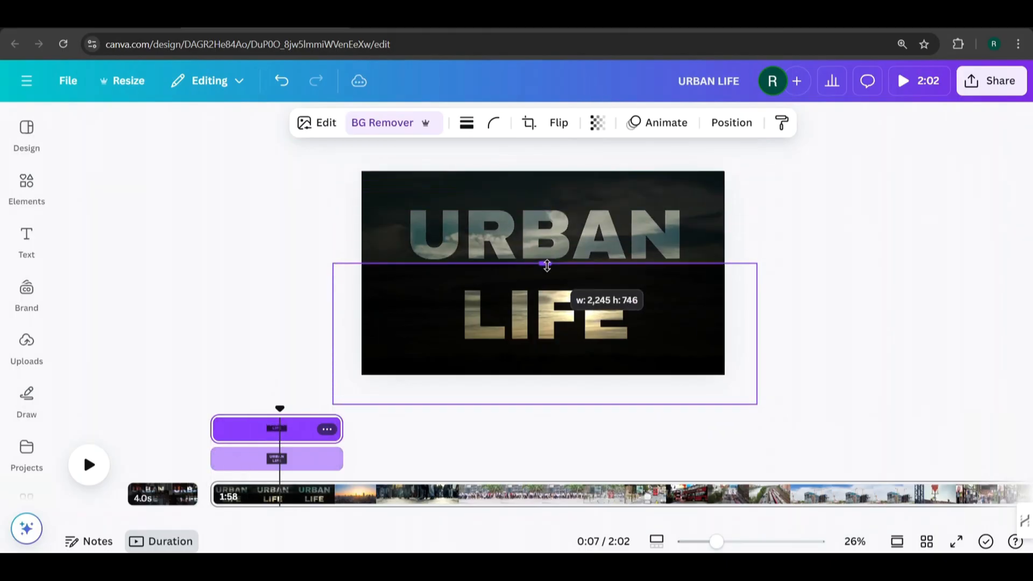
left_click_drag(546, 265, 546, 271)
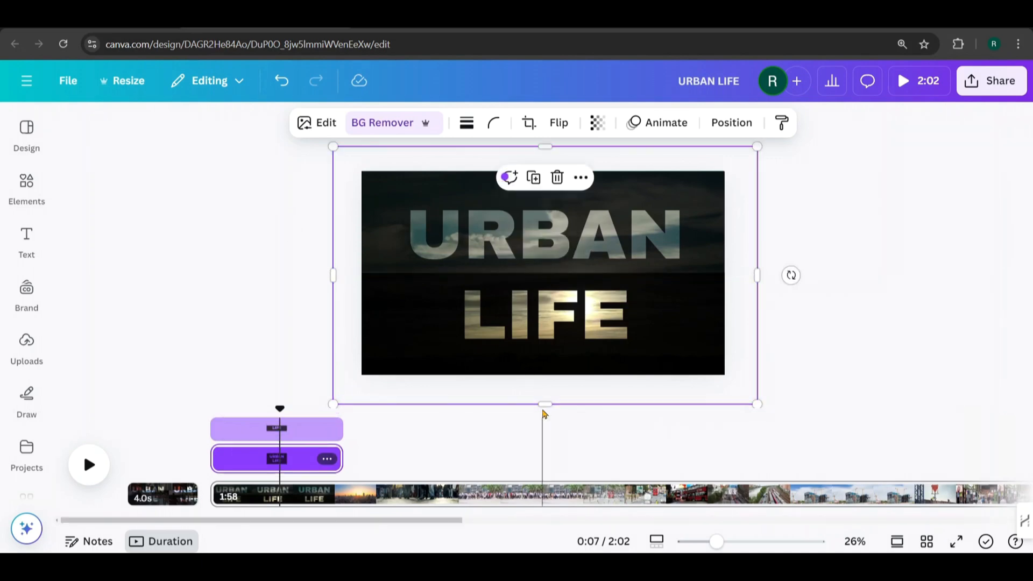
left_click_drag(544, 145, 544, 279)
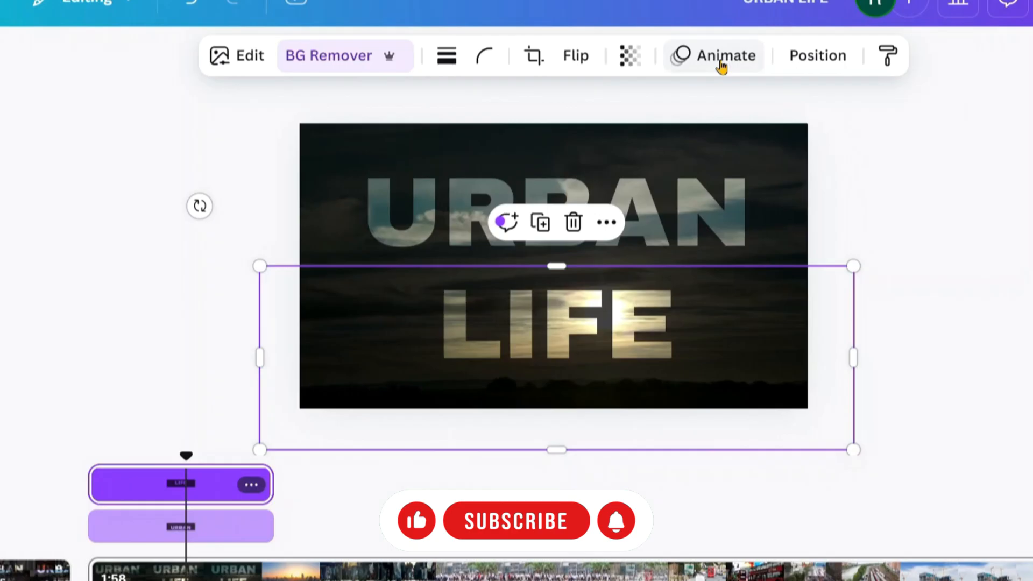
- Apply Rise to the LIFE layer, set to move downward, then apply Rise to URBAN
left_click(726, 56)
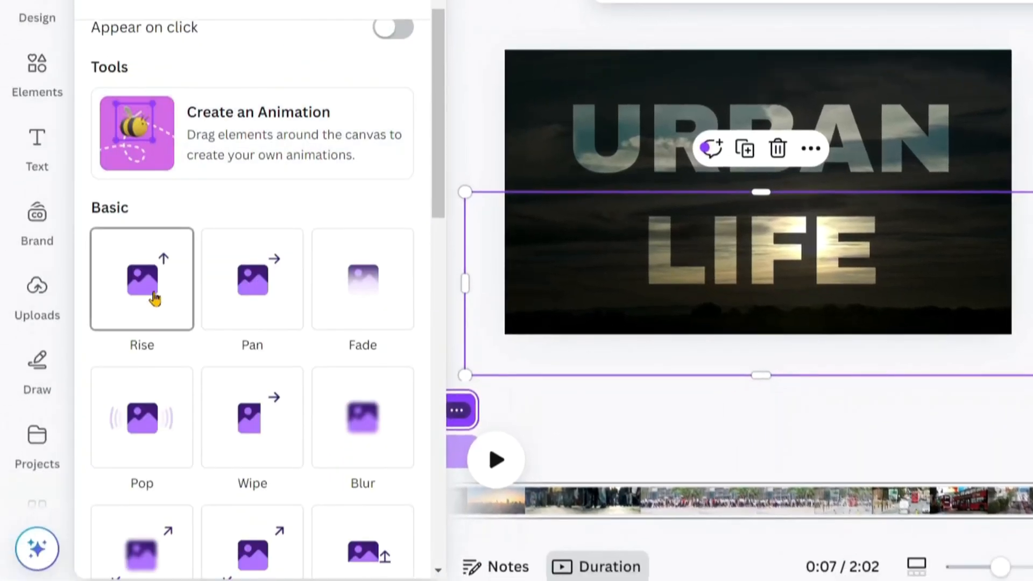
left_click(141, 279)
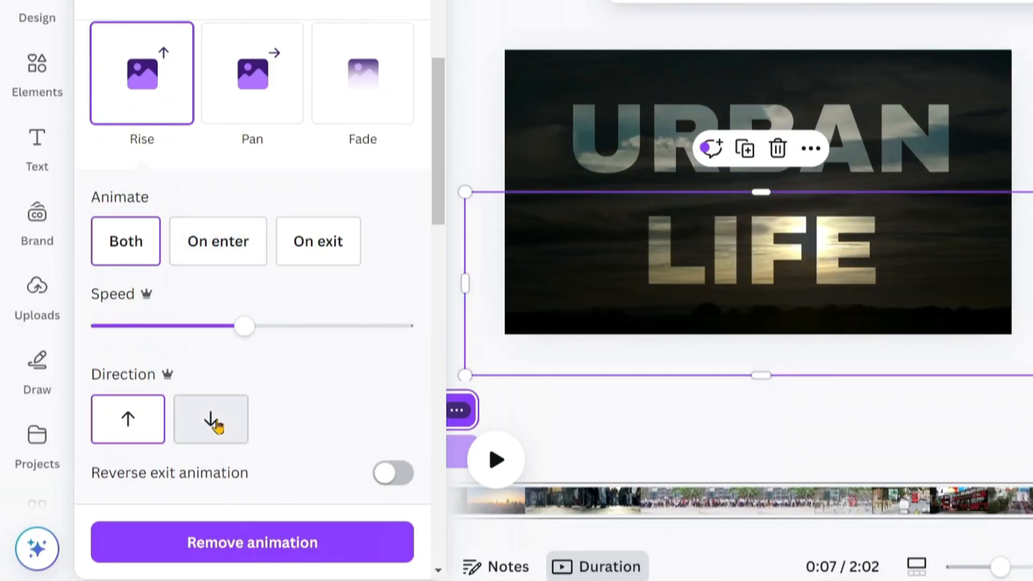
scroll("down", 3)
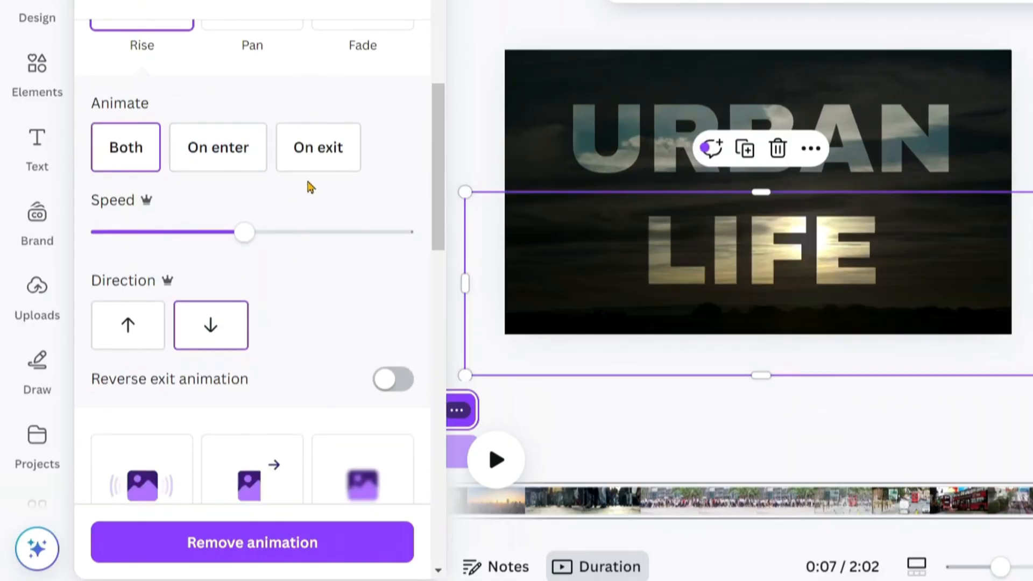
left_click(317, 147)
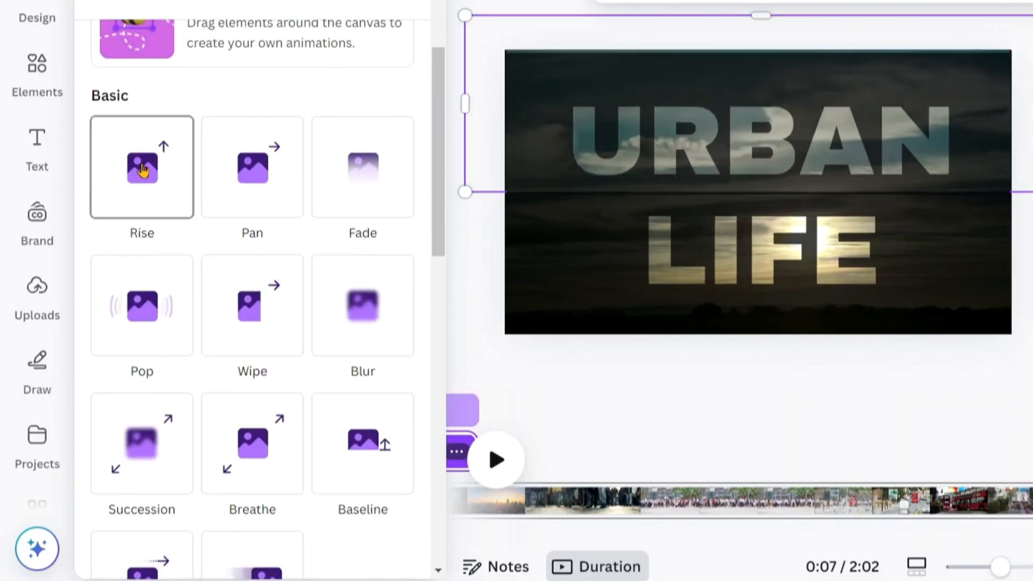
left_click(141, 167)
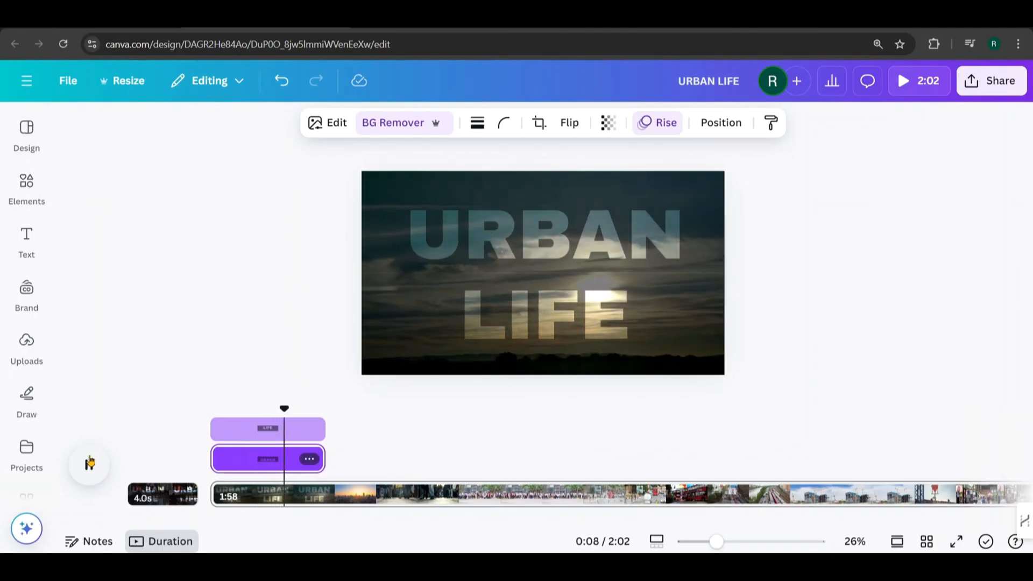
- Play back the animated URBAN LIFE intro from the beginning
left_click(318, 408)
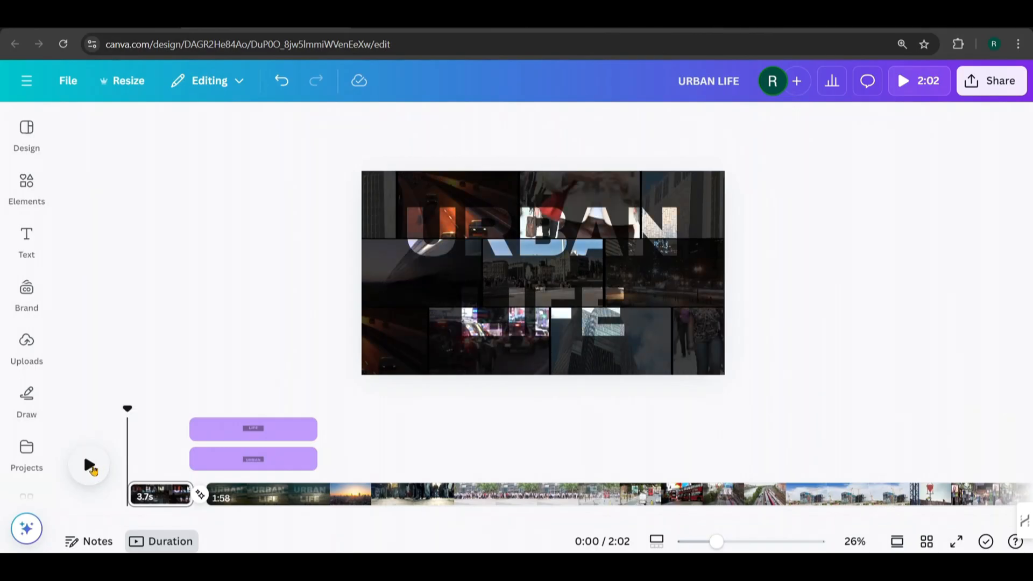
left_click(89, 465)
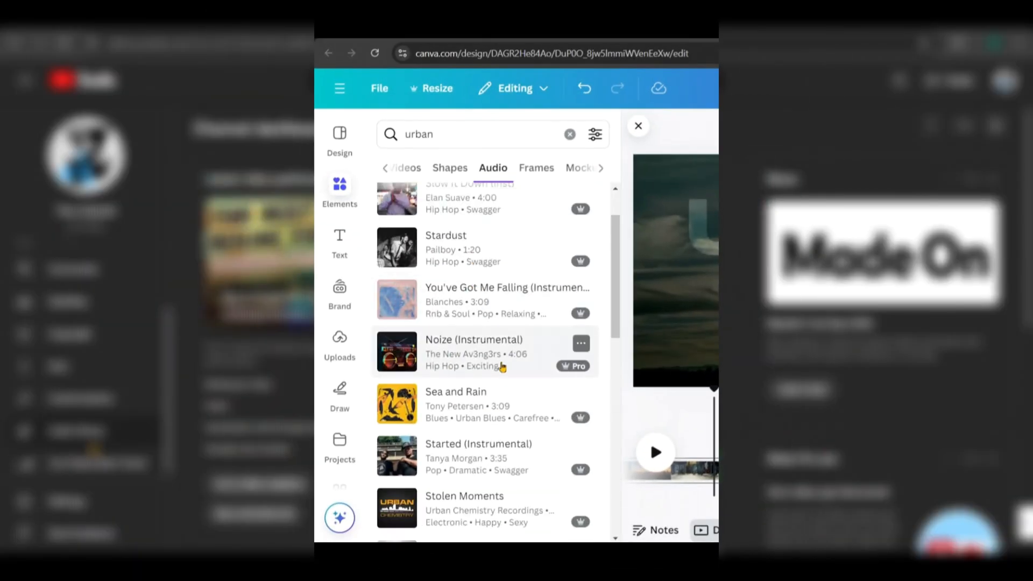
- Scroll through more 'urban' music results, past Urbanization and Tick Tock Tick
scroll("down", 3)
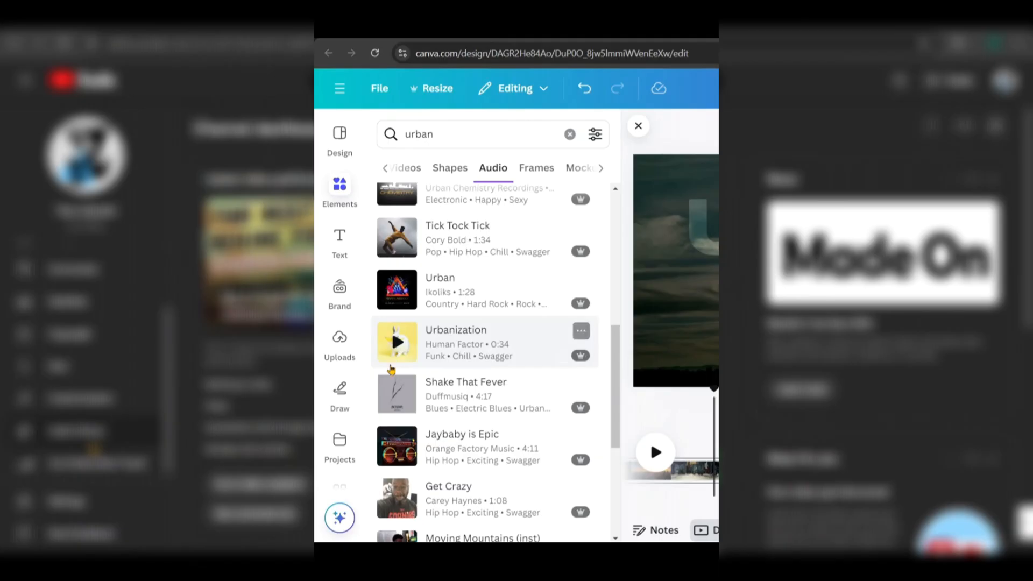
scroll("down", 3)
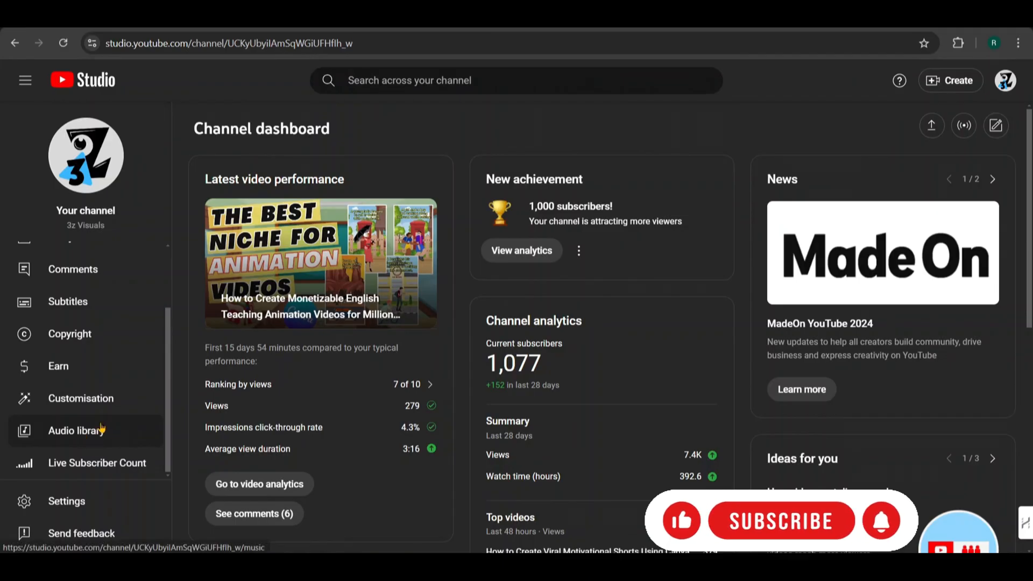
- Search the YouTube Studio Audio library for 'sun rise' music tracks
left_click(77, 430)
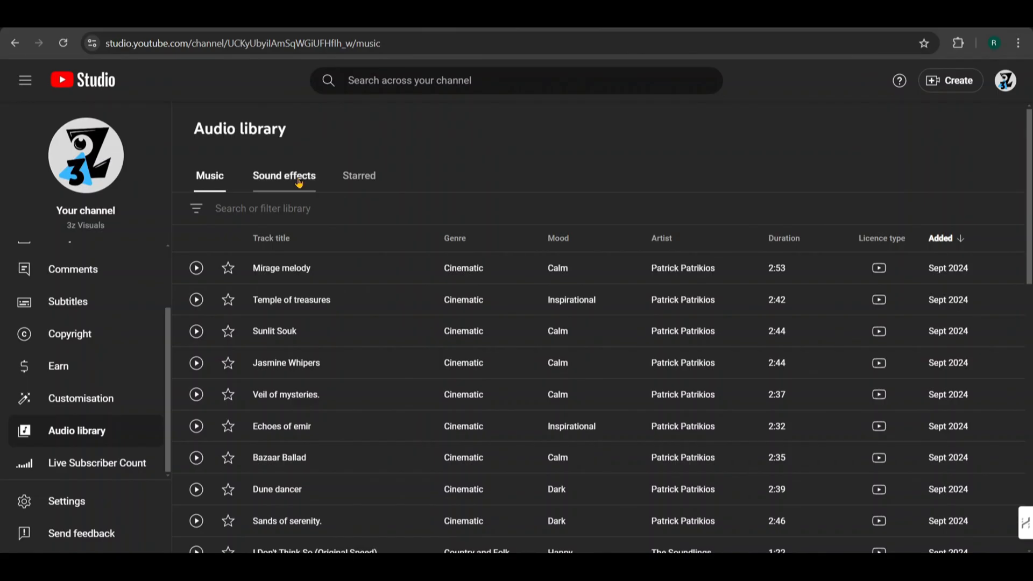
left_click(284, 175)
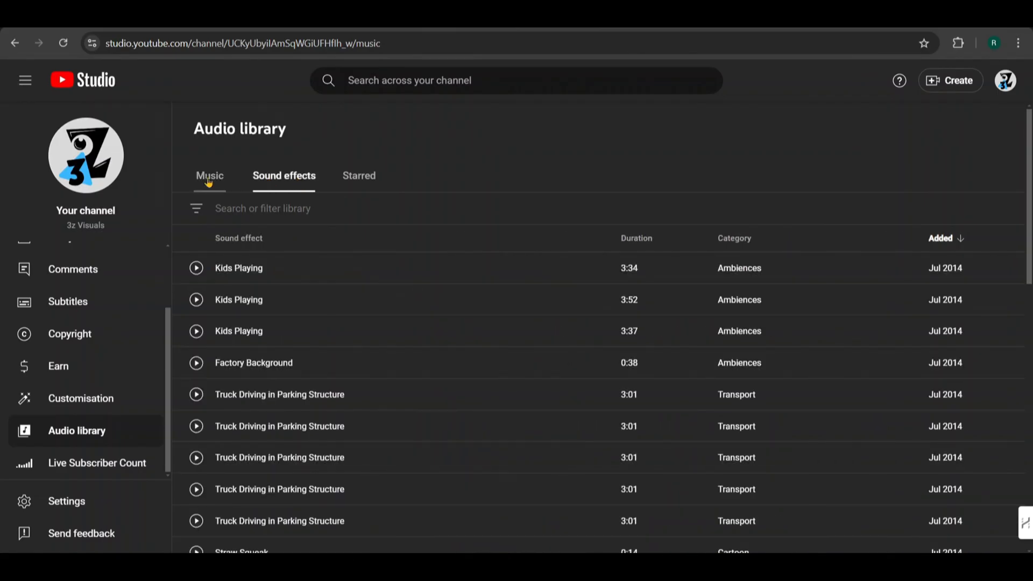
type("sun rise")
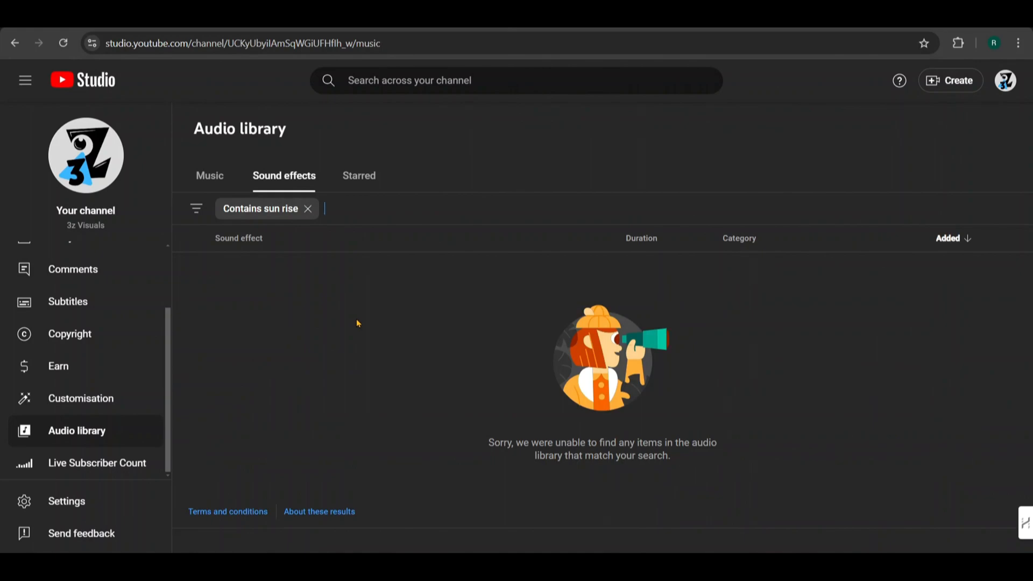
left_click(210, 176)
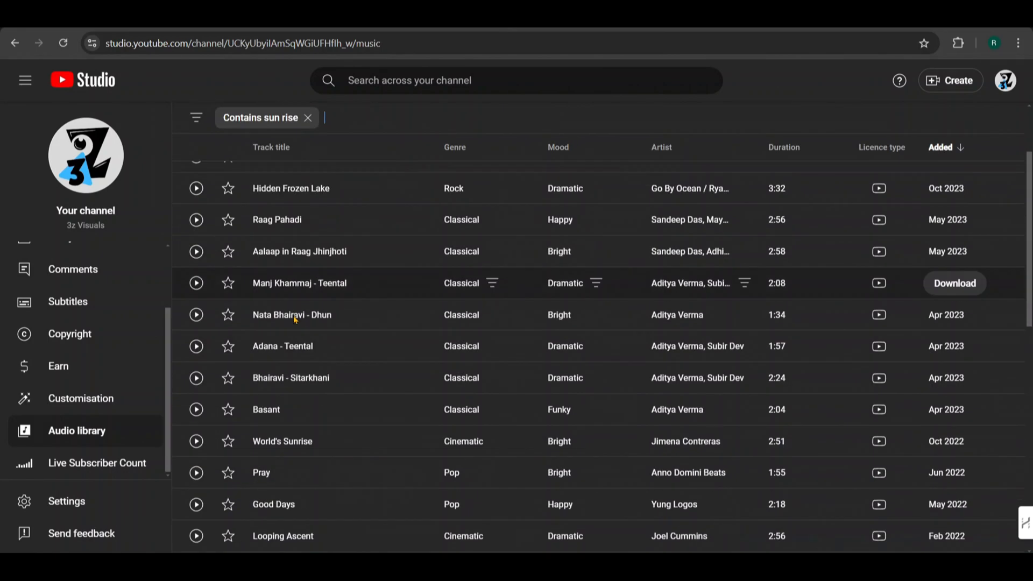
- Preview Dan Henig's 'Sunrise in Paris' and download it
scroll("down", 3)
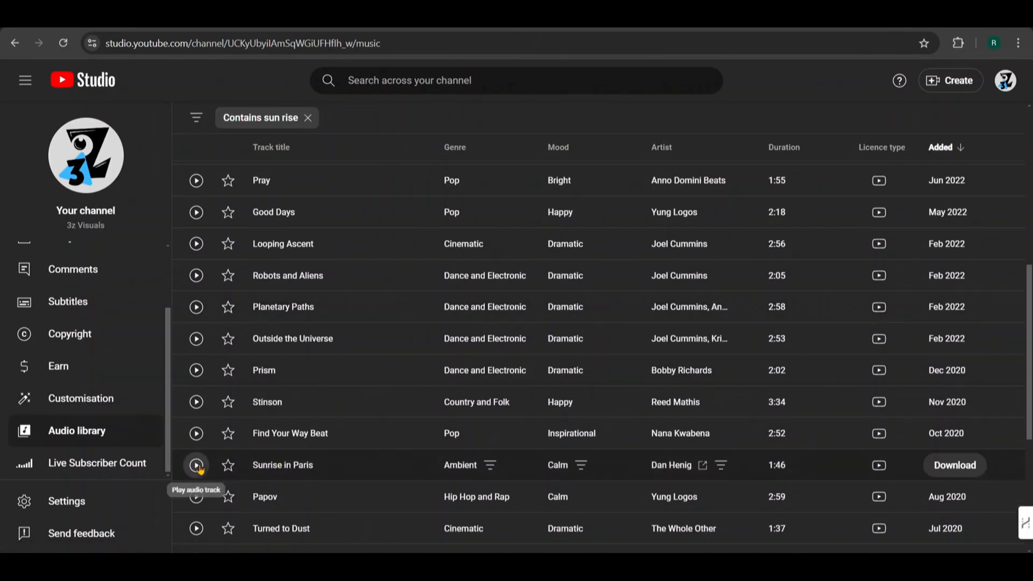
left_click(196, 464)
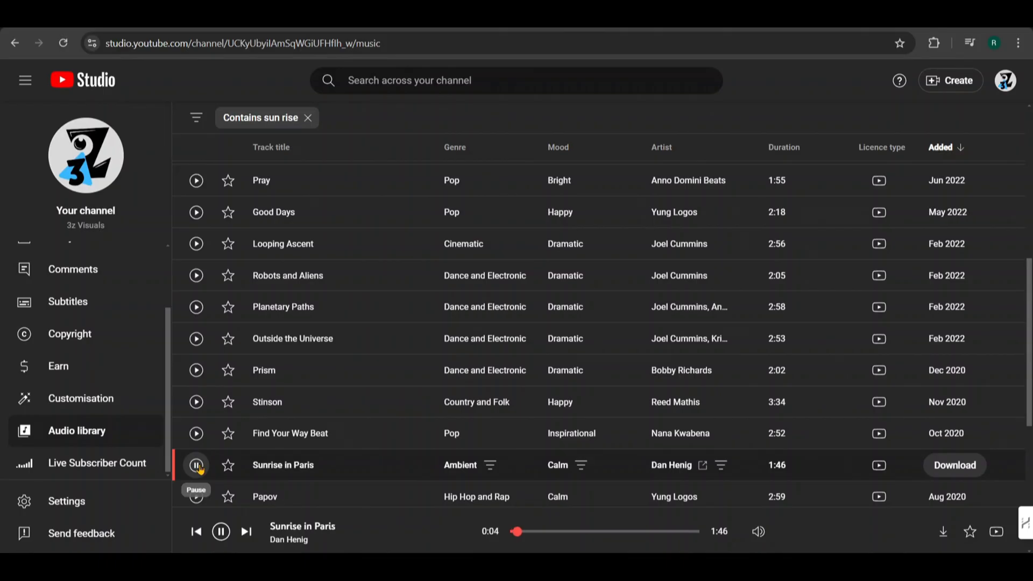
scroll("down", 3)
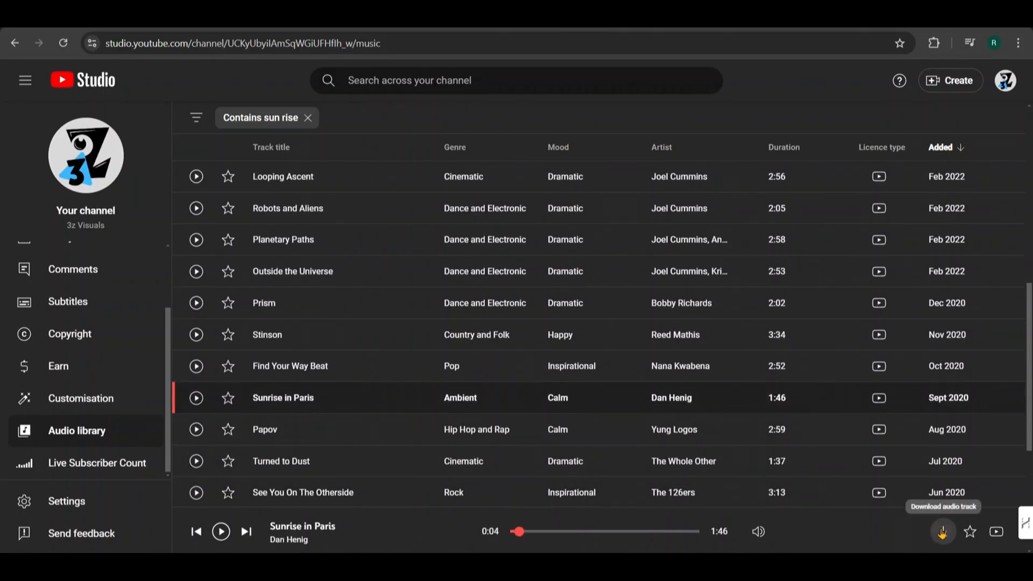
left_click(942, 532)
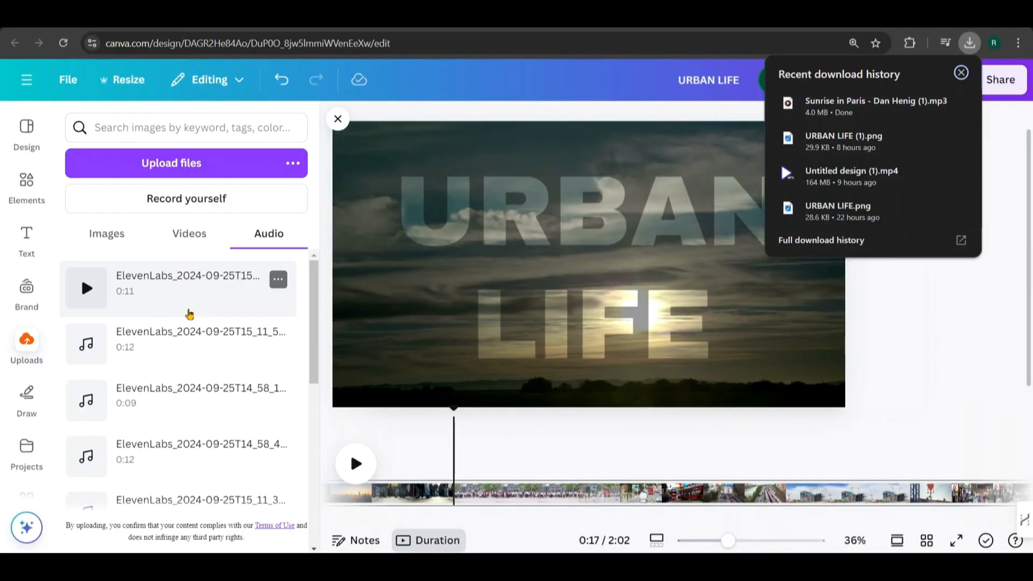
- Upload 'Sunrise in Paris', split it at the playhead, and keep a 6.6-second intro clip
left_click(960, 73)
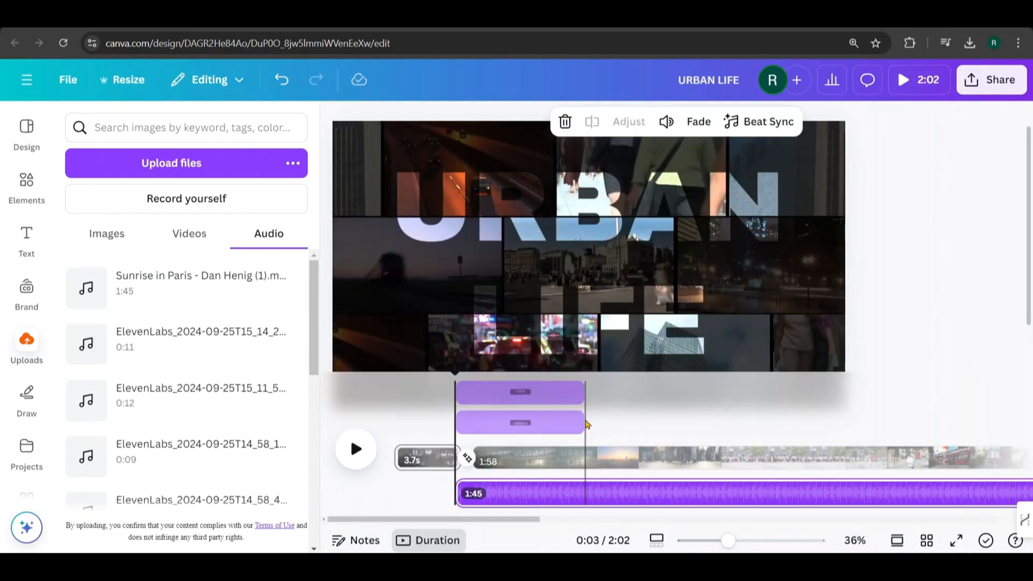
left_click(589, 496)
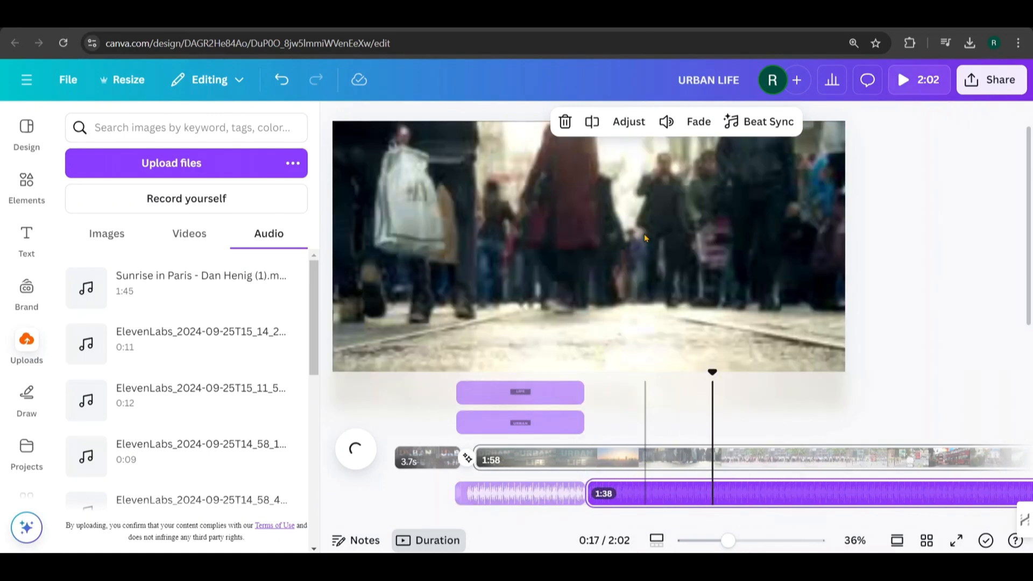
right_click(711, 493)
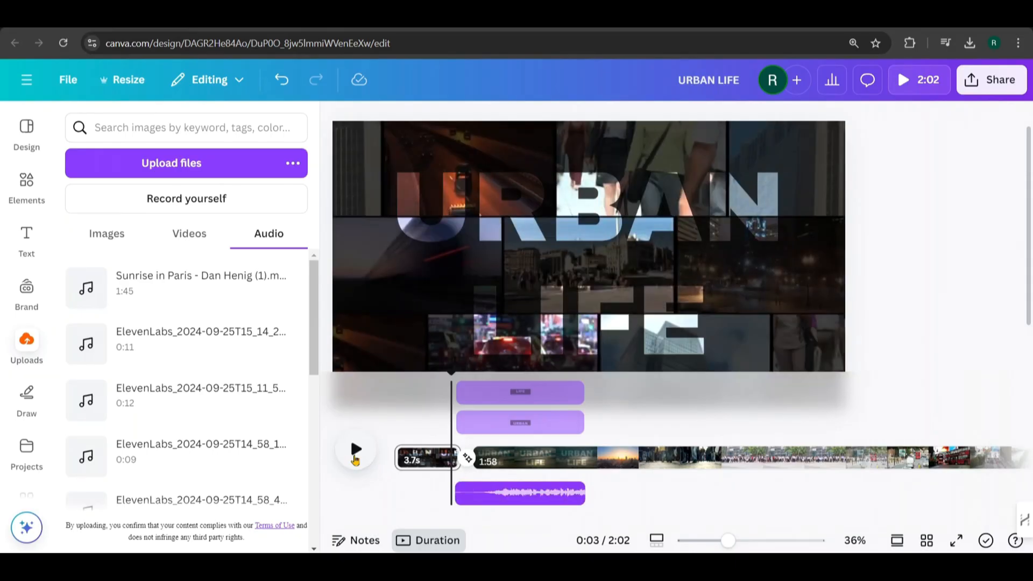
left_click(355, 448)
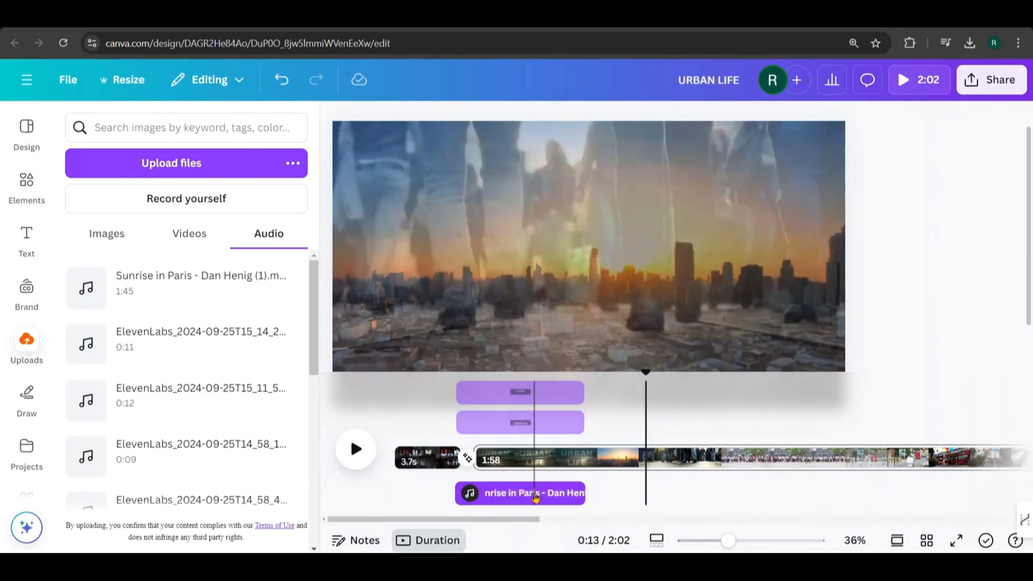
left_click(520, 493)
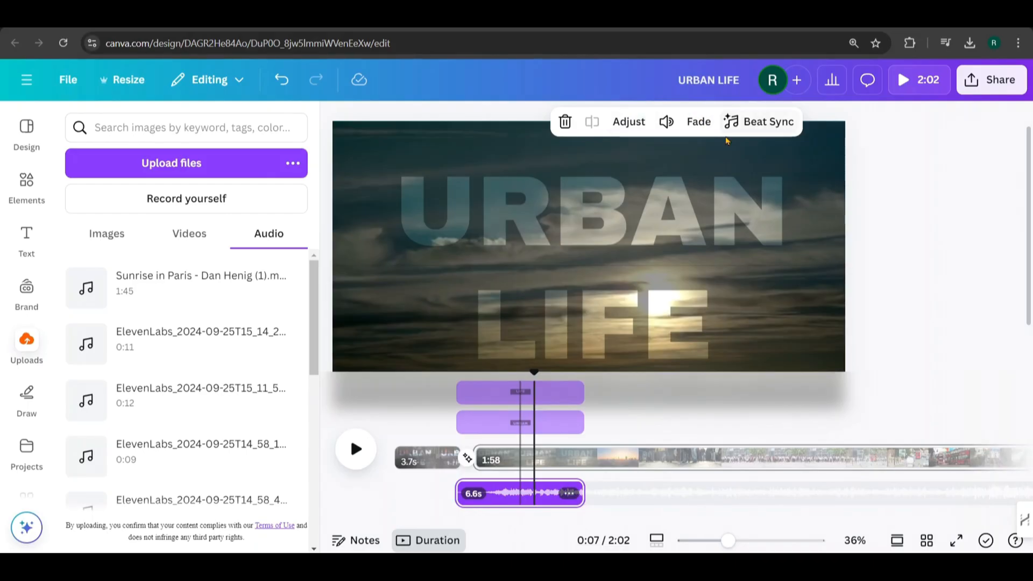
- Set the intro music clip's volume to 57 with a 0.6-second fade-out
left_click(666, 121)
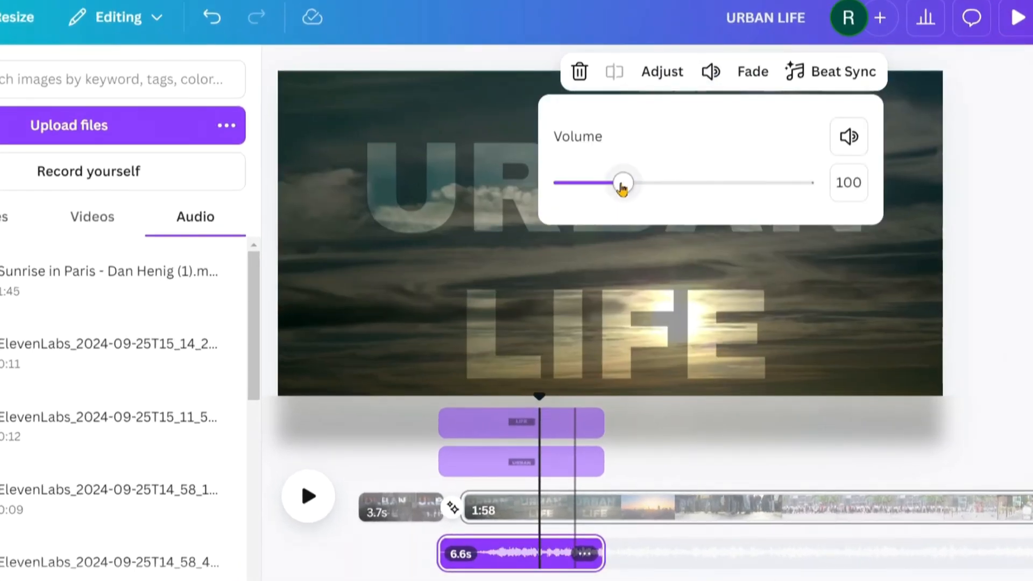
left_click_drag(622, 182, 596, 183)
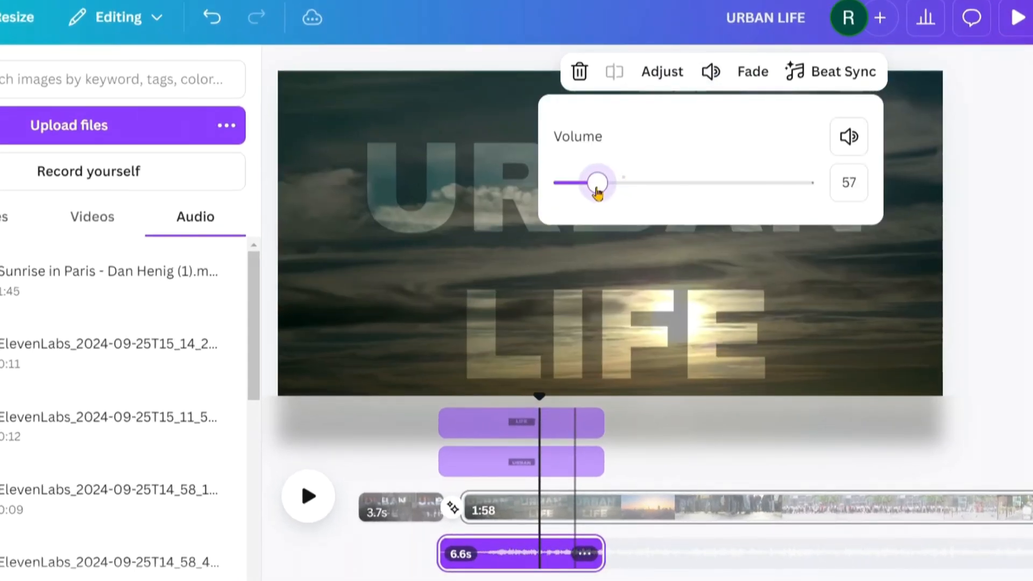
left_click(752, 71)
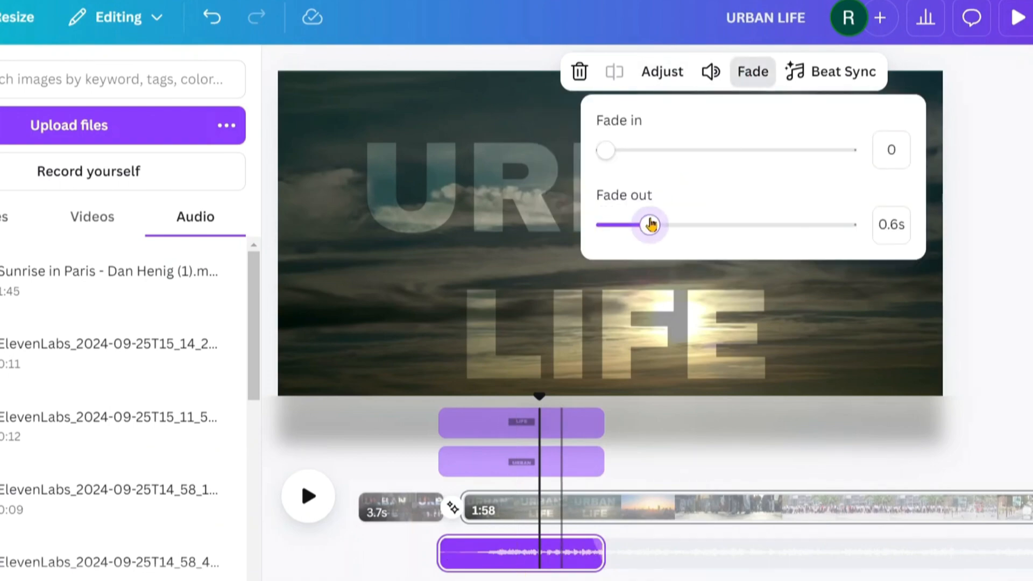
left_click_drag(649, 224, 670, 239)
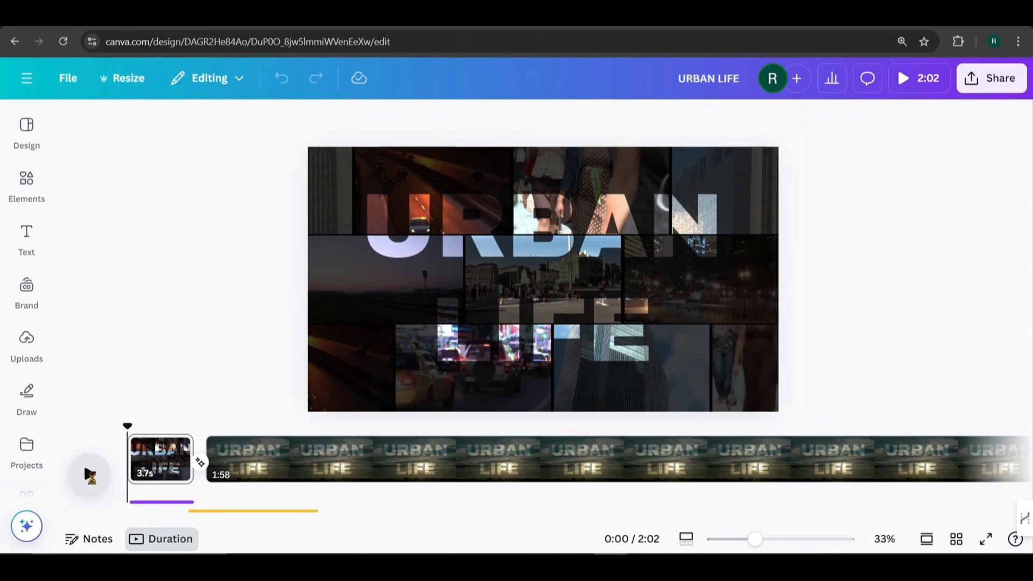
left_click(89, 474)
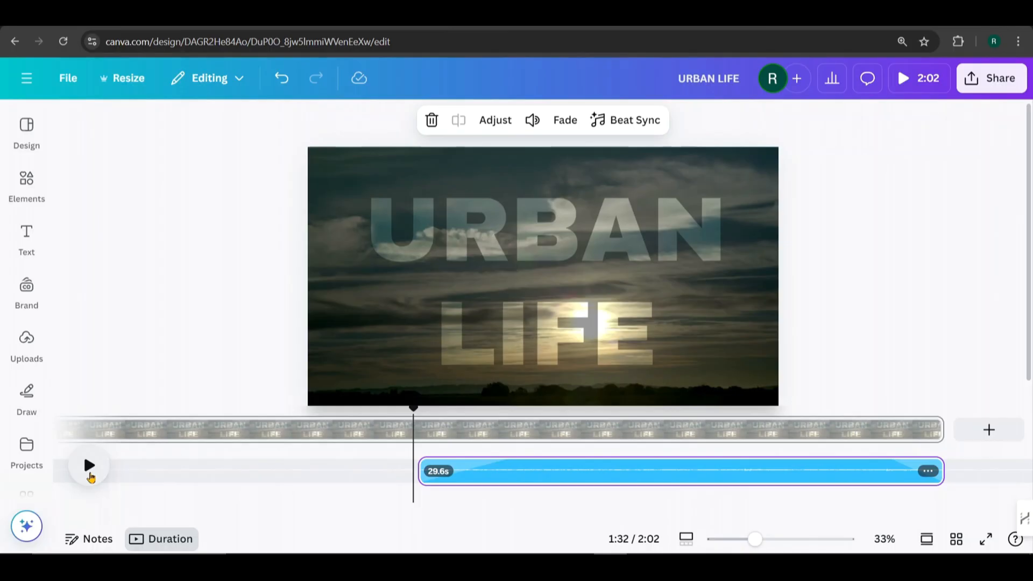
left_click(89, 465)
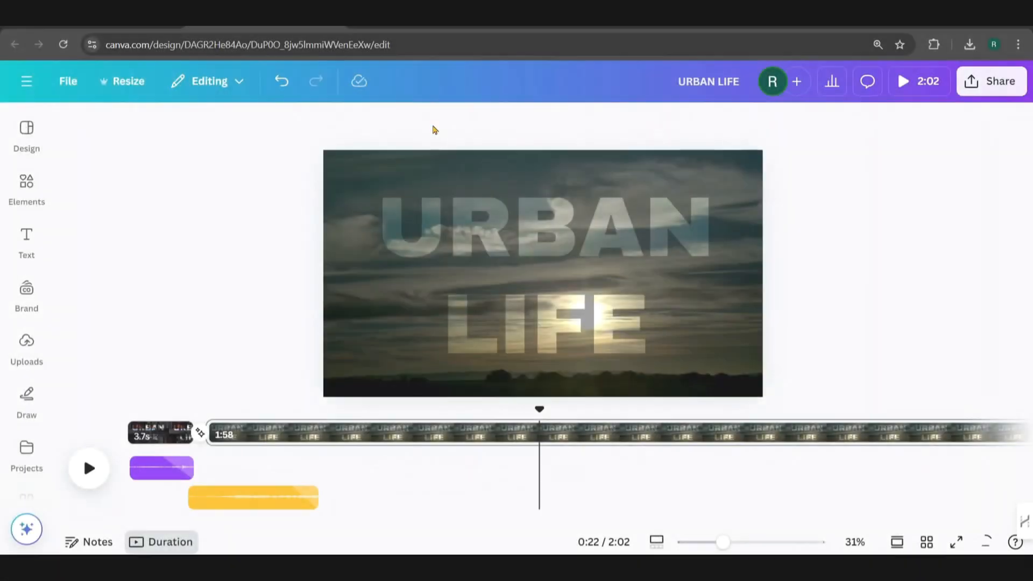
- Download the URBAN LIFE design as a 1080p MP4 video
left_click(992, 81)
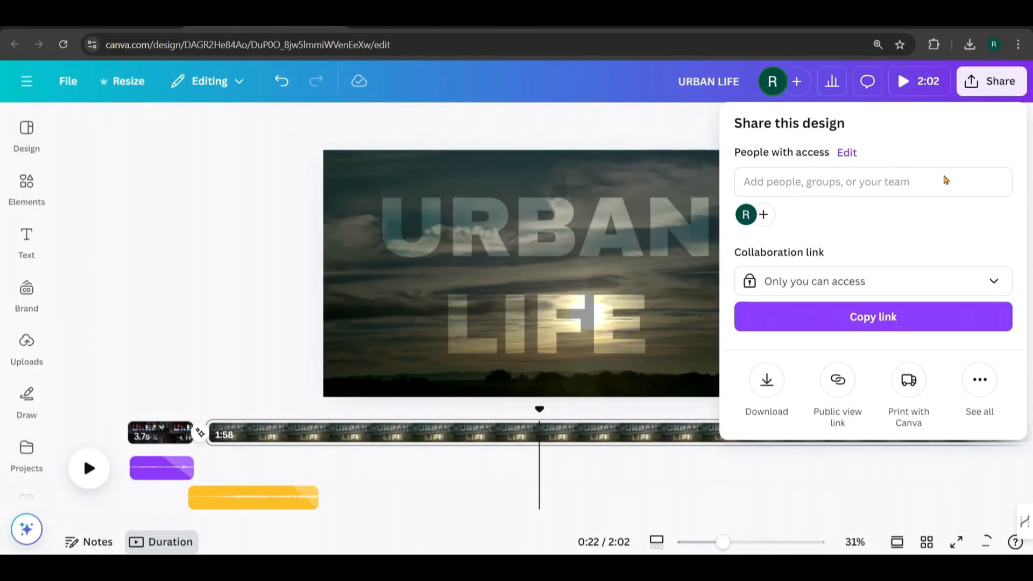
left_click(766, 388)
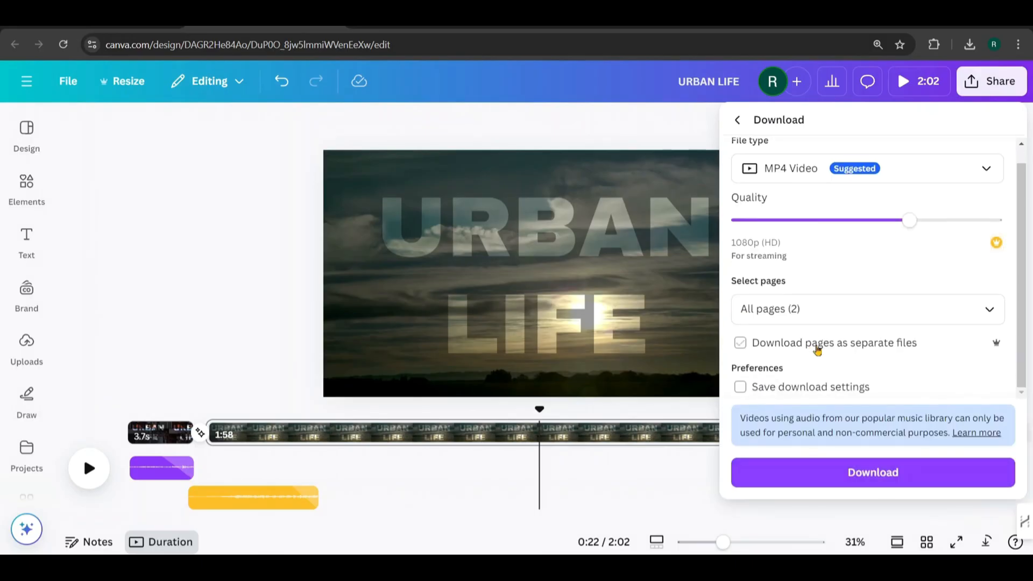
left_click(873, 472)
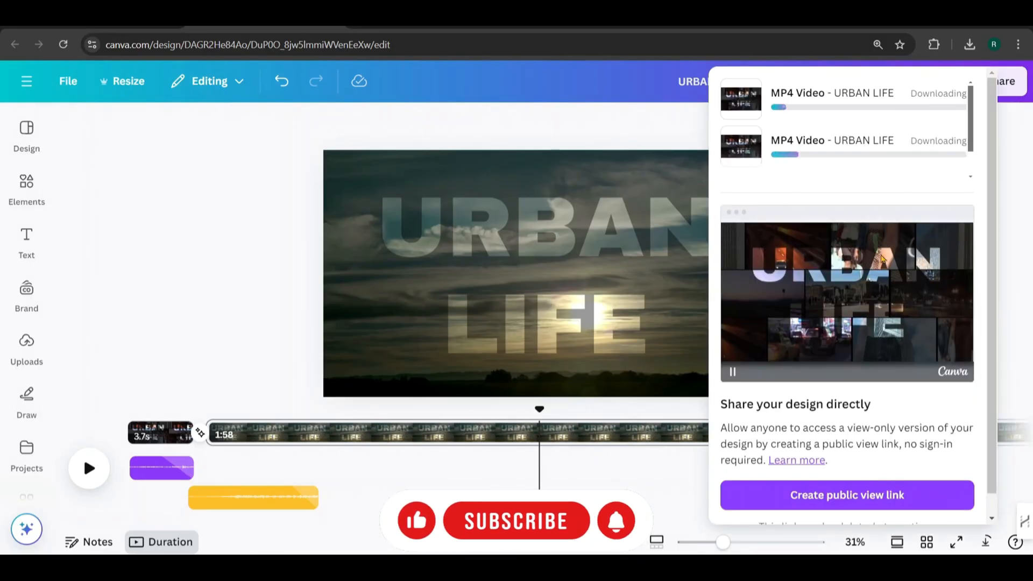